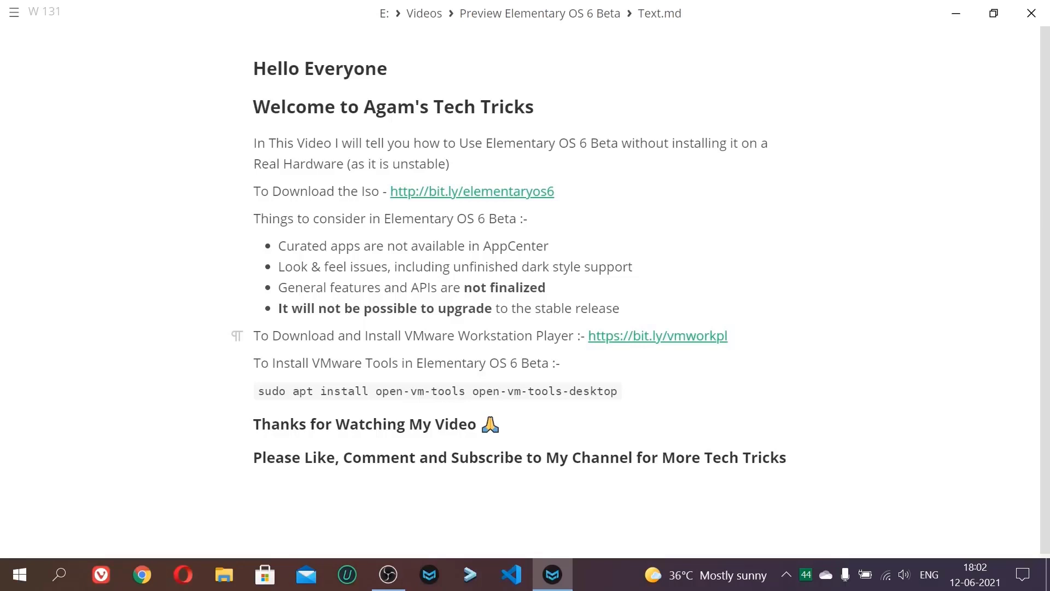
Step: Download the elementary OS 6 ISO and the VMware Workstation Player installer
left_click(632, 335)
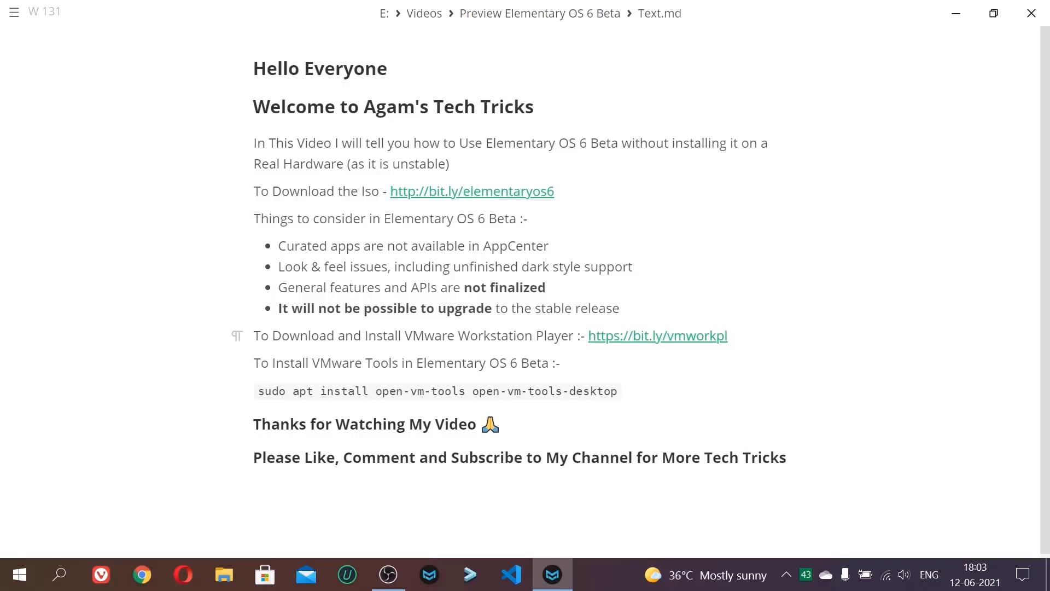
left_click(632, 334)
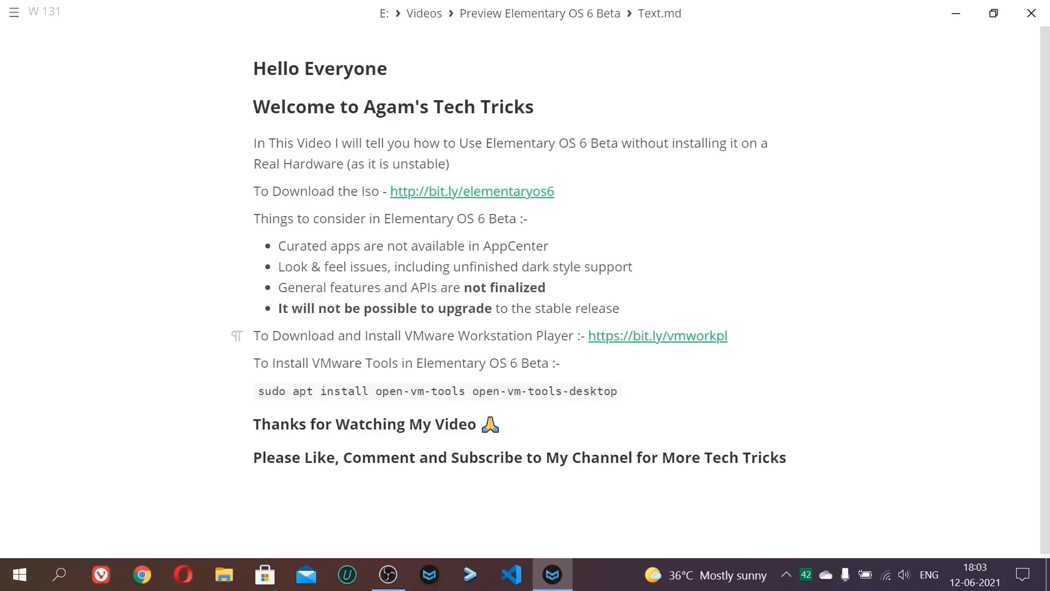
left_click(631, 335)
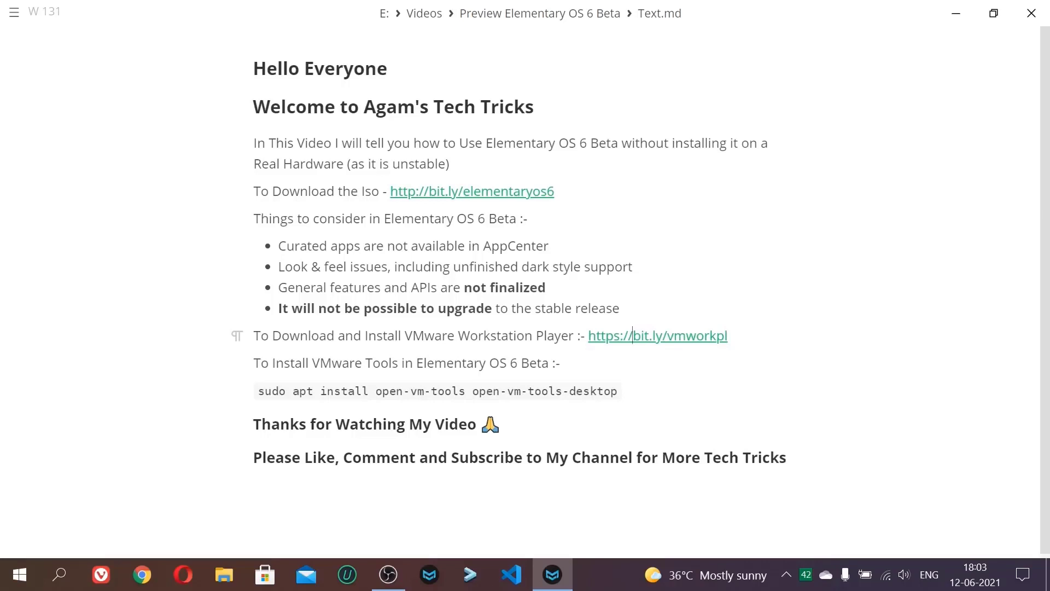
mouse_move(522, 199)
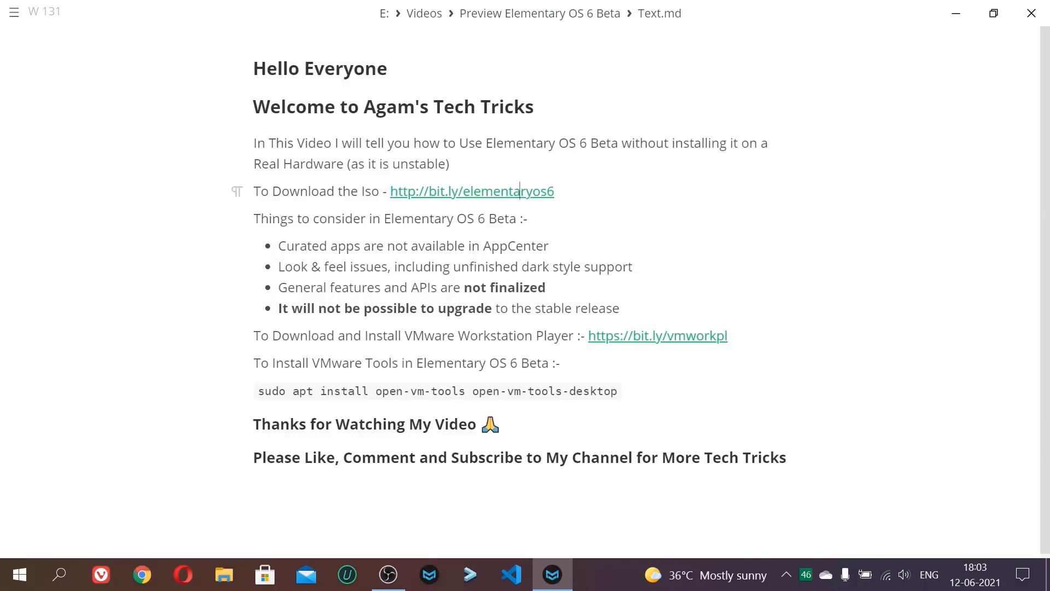
left_click(471, 191)
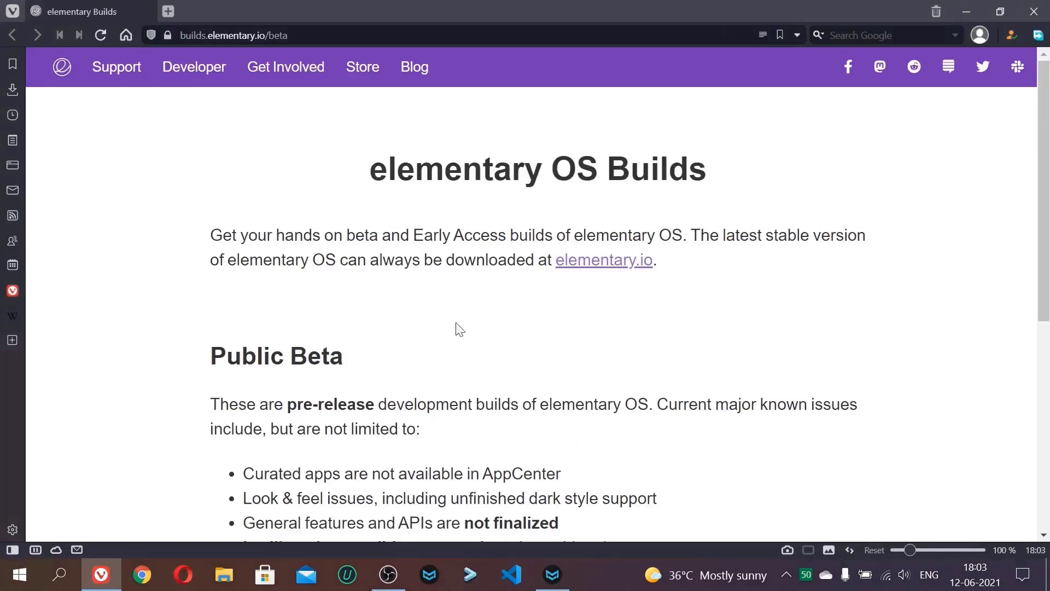
mouse_move(394, 319)
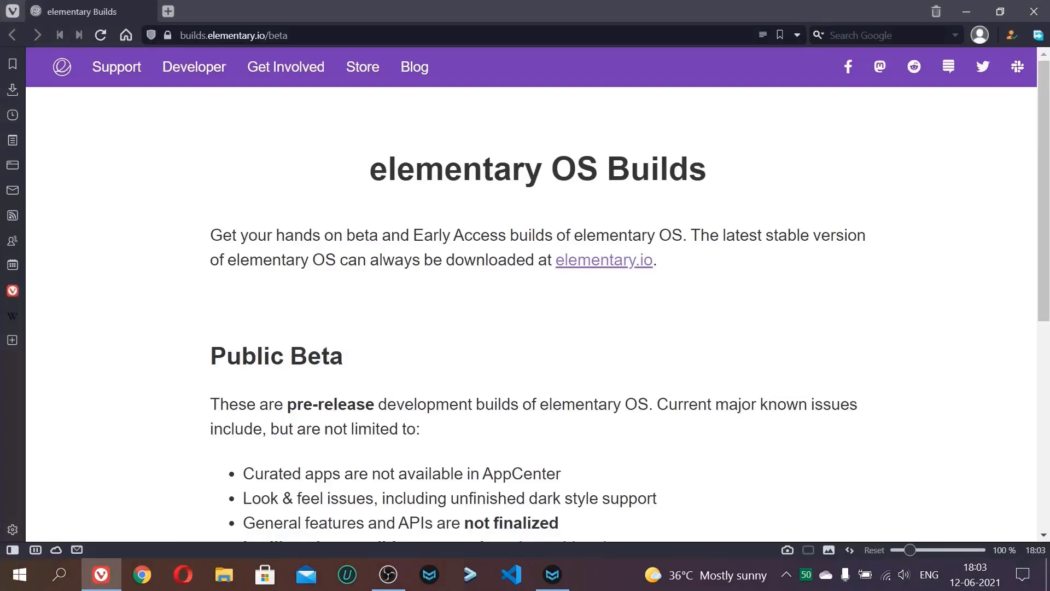
scroll("down", 3)
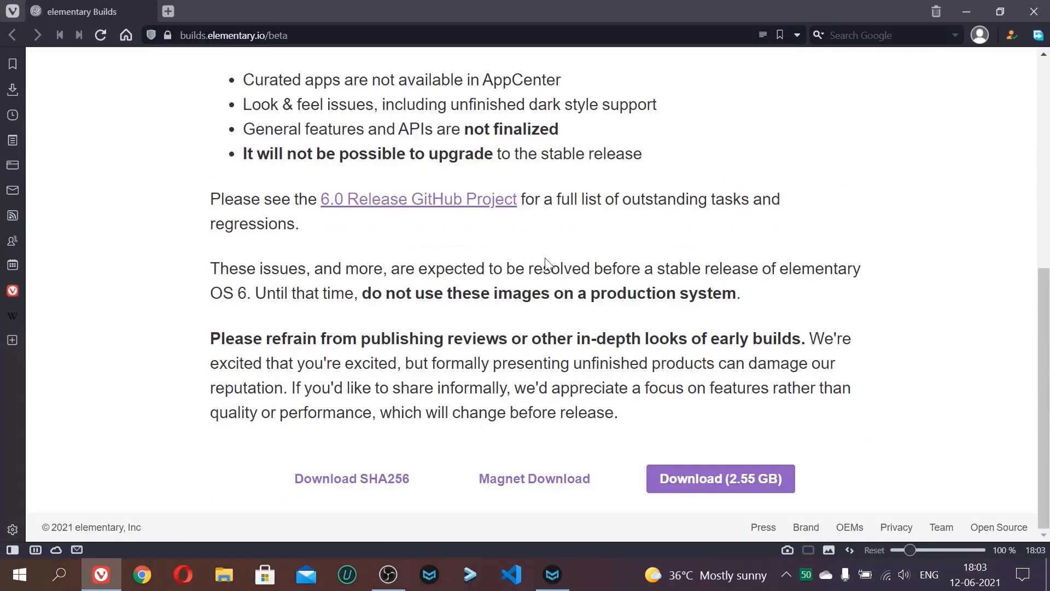
mouse_move(720, 478)
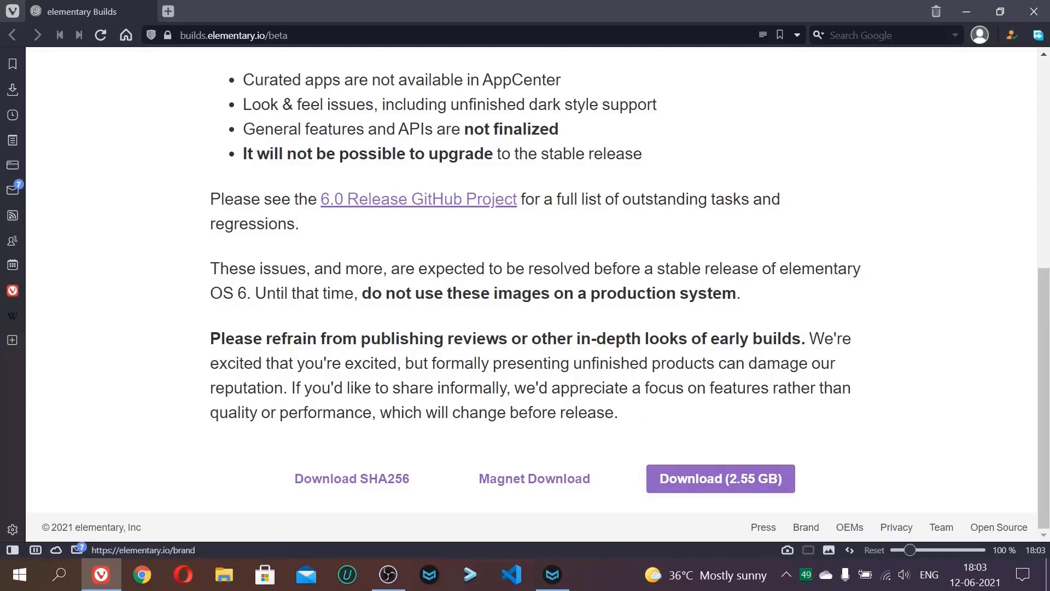
mouse_move(667, 321)
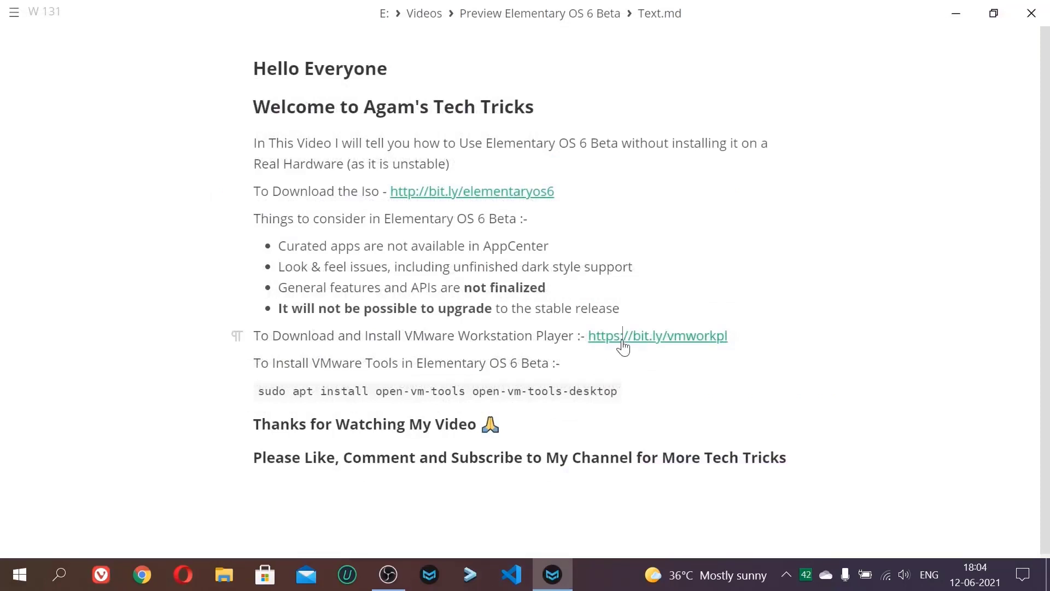
left_click(657, 335)
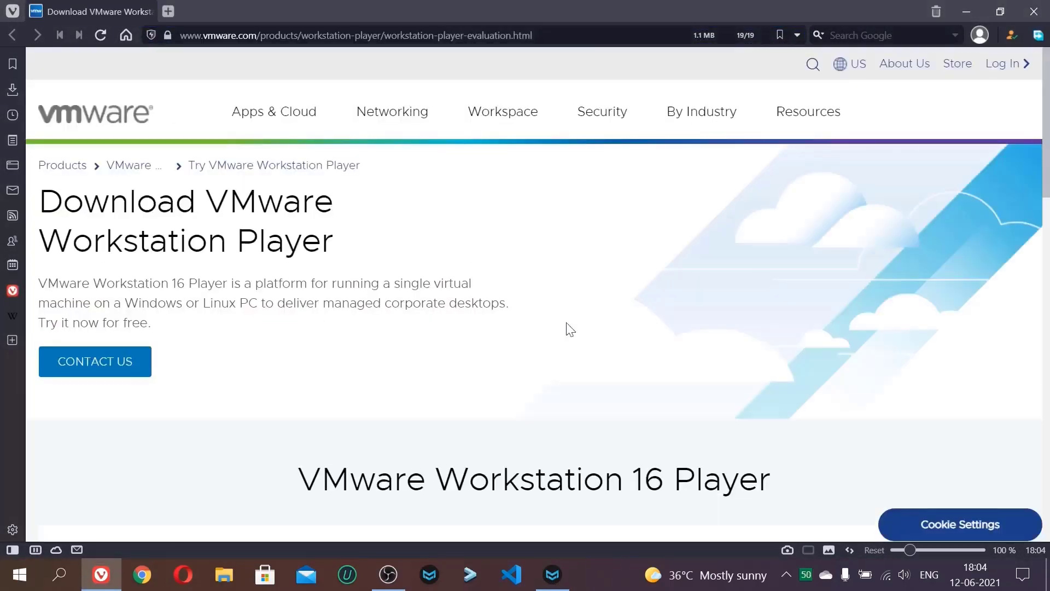
scroll("down", 3)
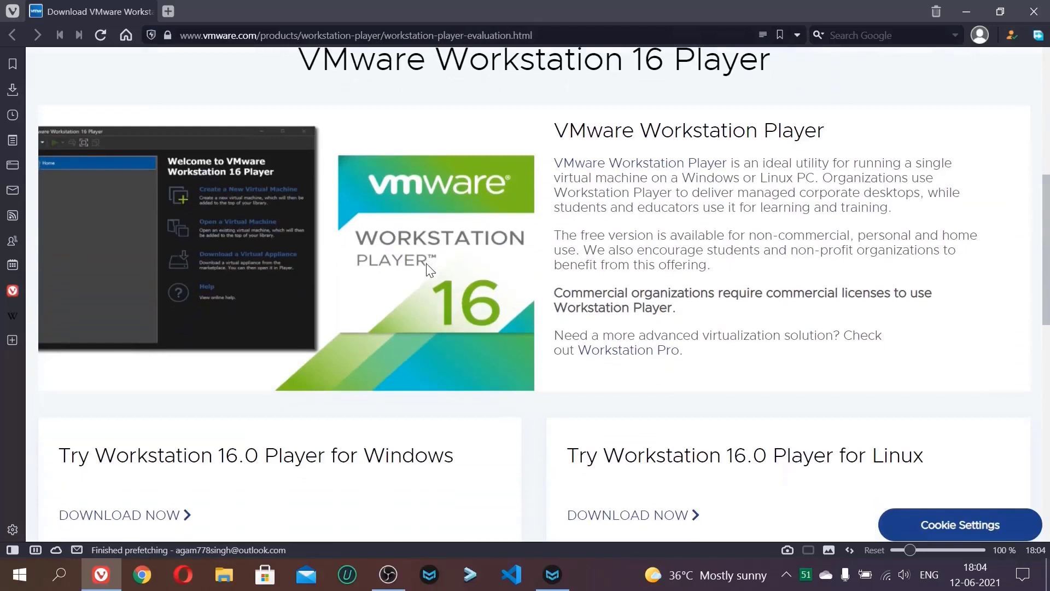
scroll("down", 3)
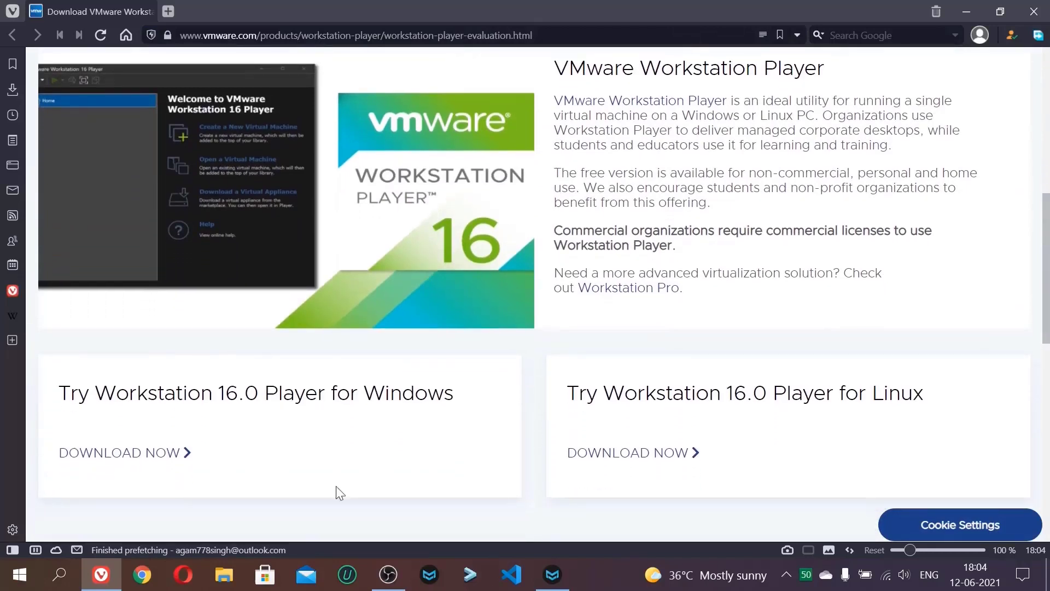
mouse_move(230, 468)
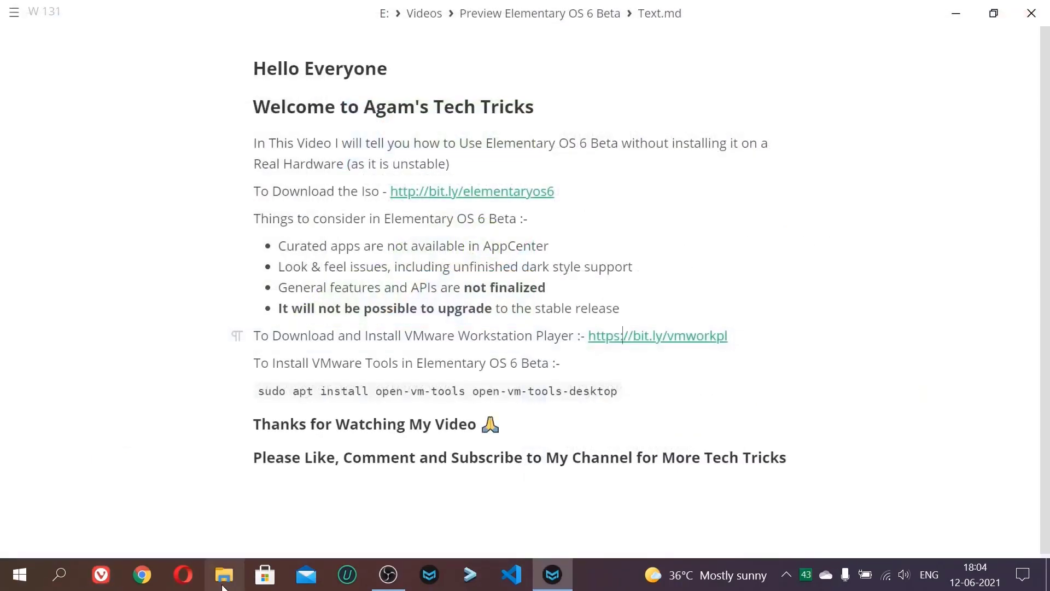
Step: Open Downloads in File Explorer and select the VMware Player installer
left_click(224, 574)
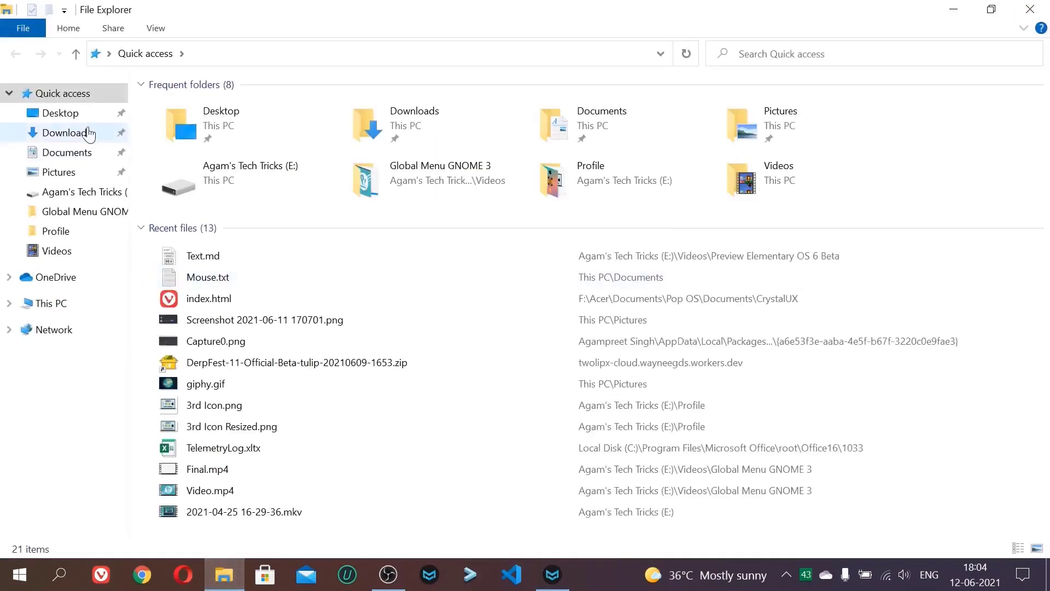
left_click(66, 132)
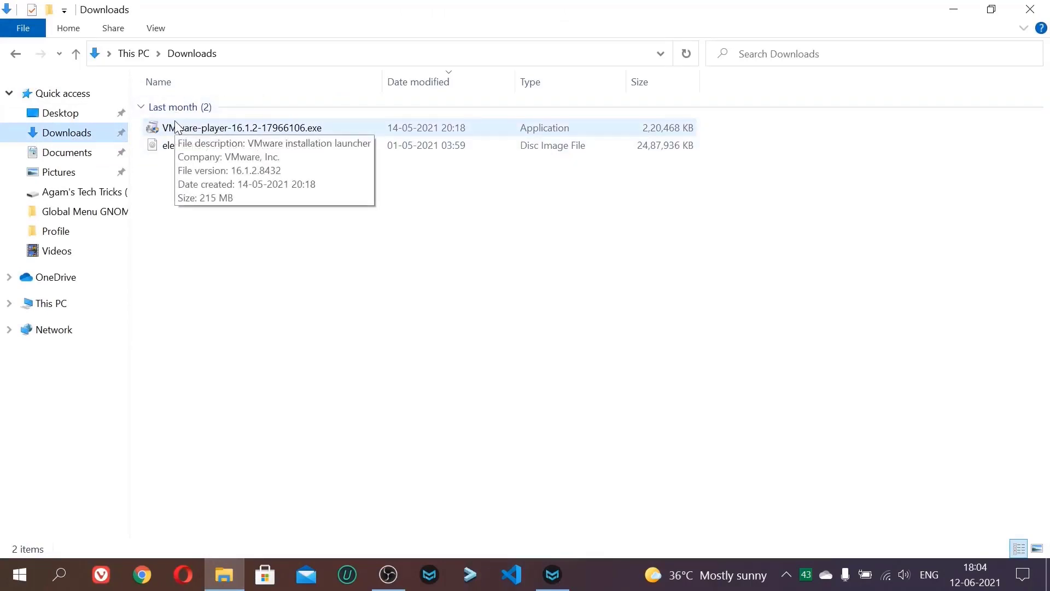
left_click(243, 128)
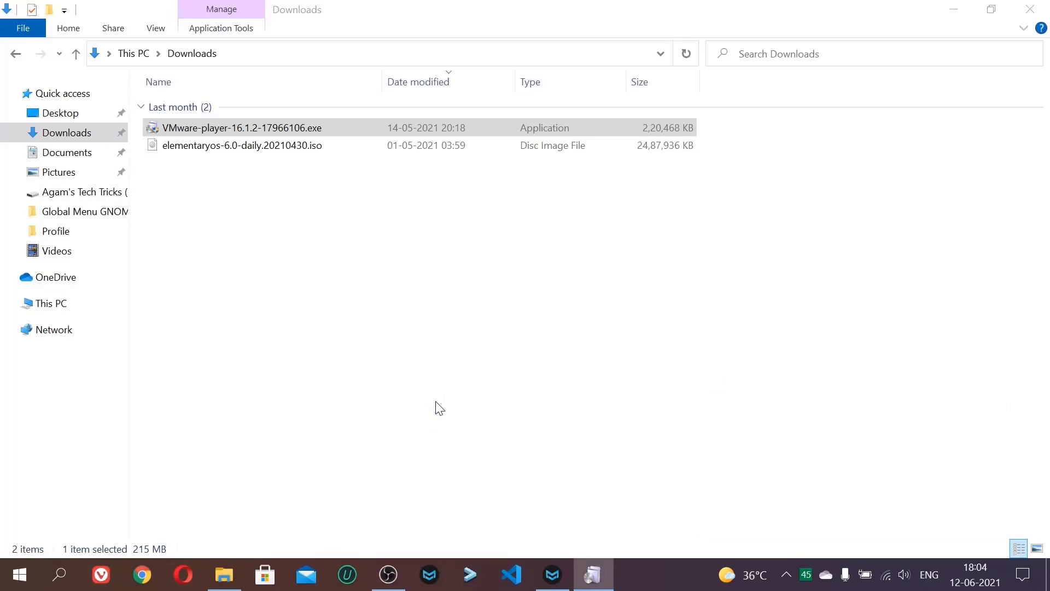
Step: Install VMware Player 16.1.2, accepting the licence and keeping default location, updates and shortcuts
double_click(240, 128)
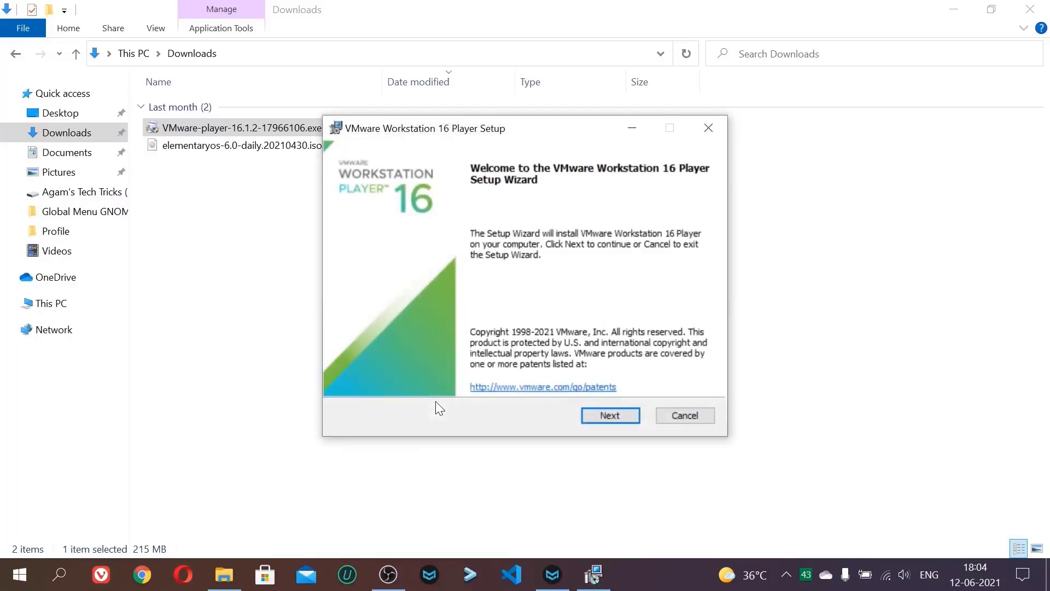
left_click(609, 415)
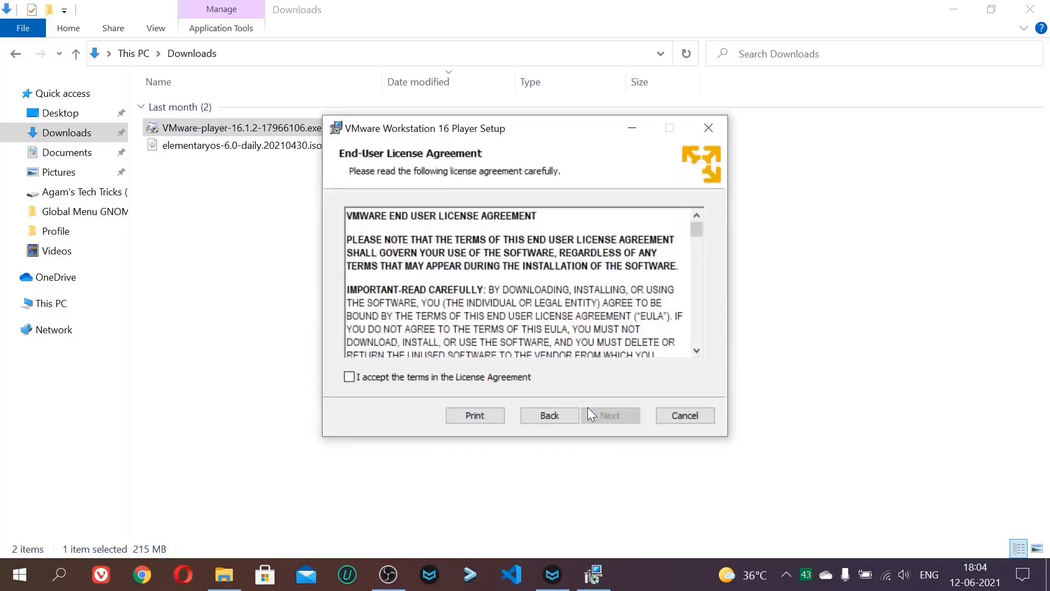
left_click(349, 376)
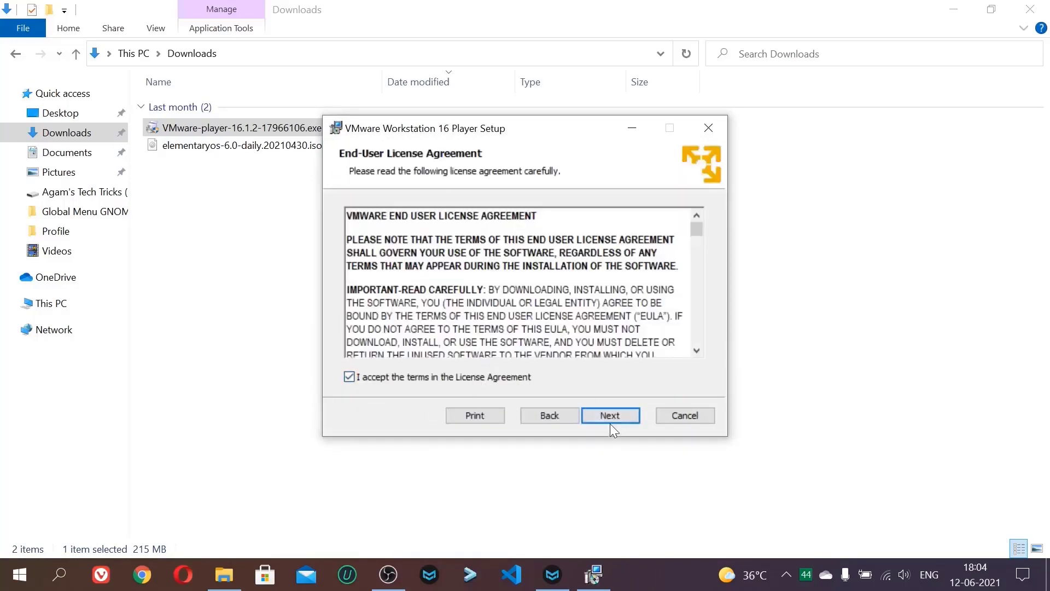
left_click(611, 415)
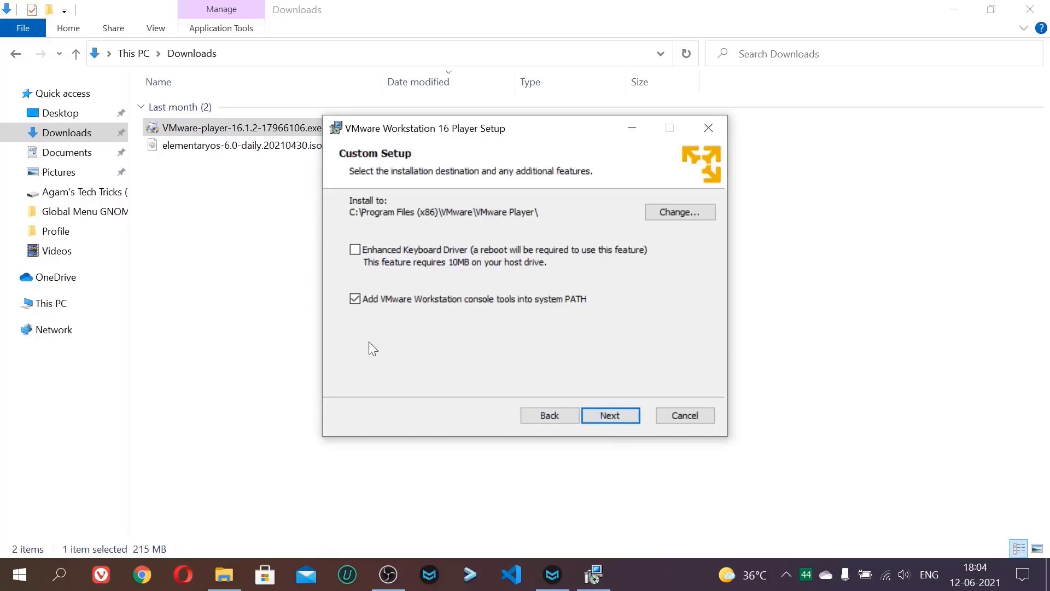
left_click(609, 415)
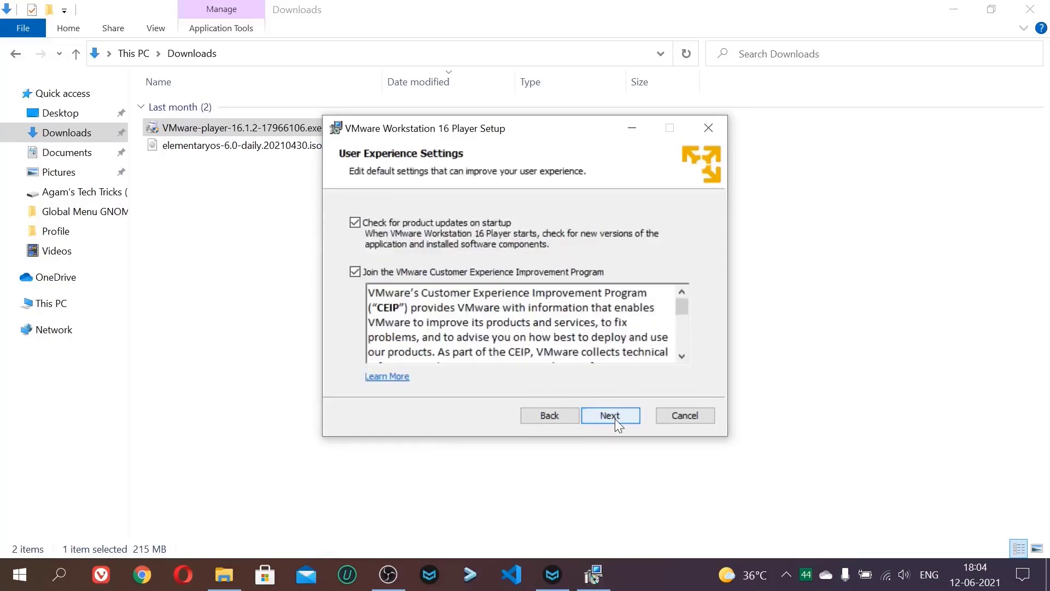
left_click(611, 415)
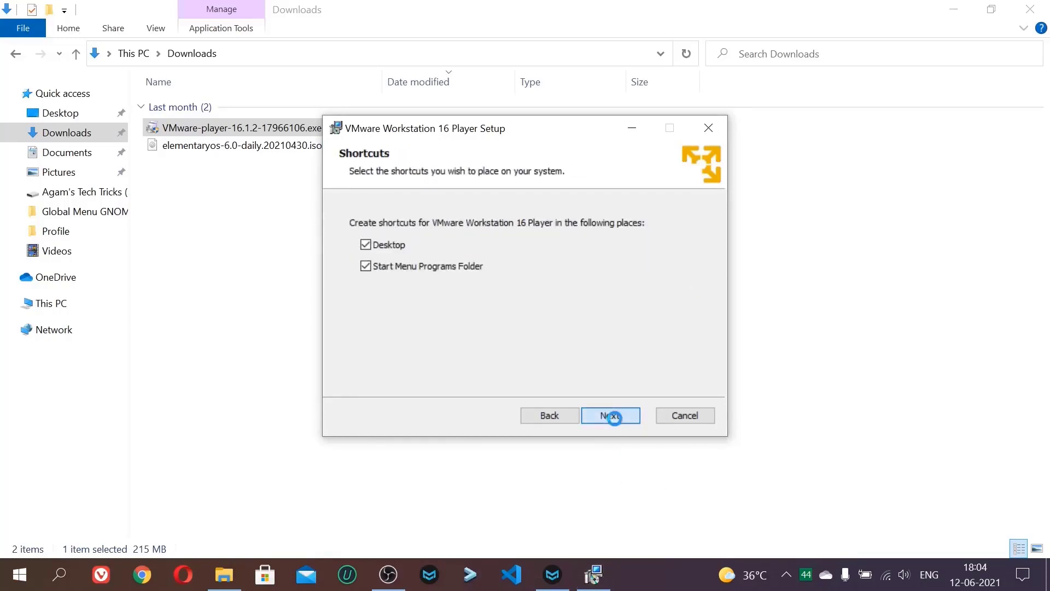
left_click(609, 415)
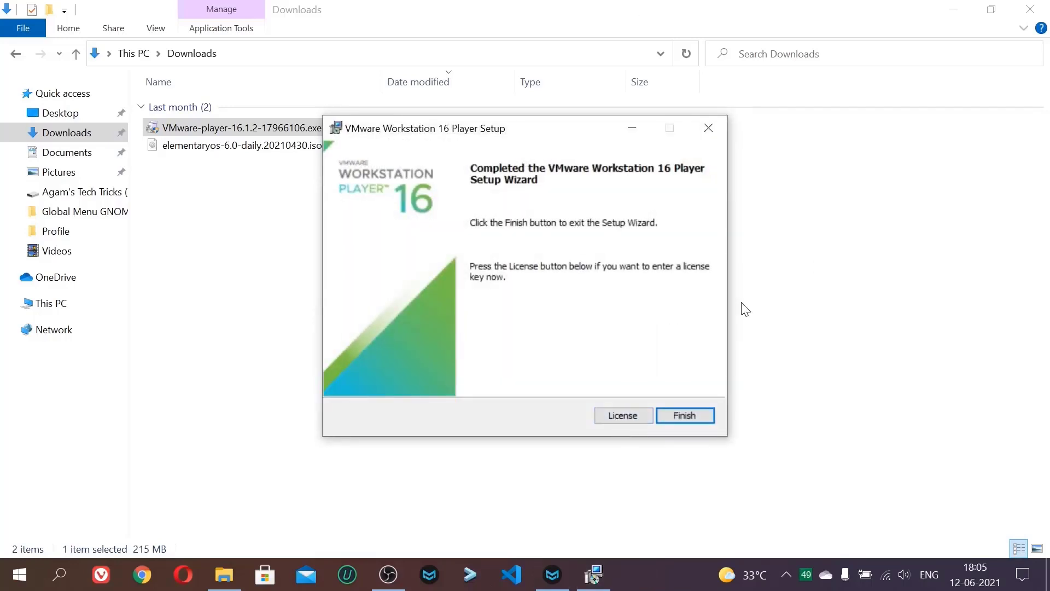
left_click(684, 415)
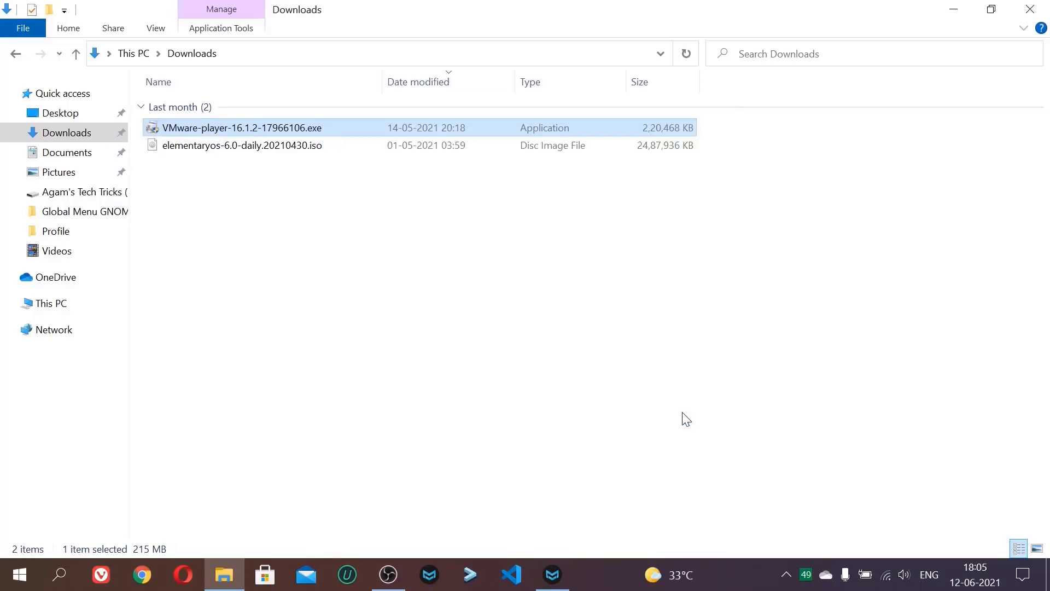
Step: Close File Explorer and launch VMware Workstation 16 Player from the Start menu
left_click(551, 574)
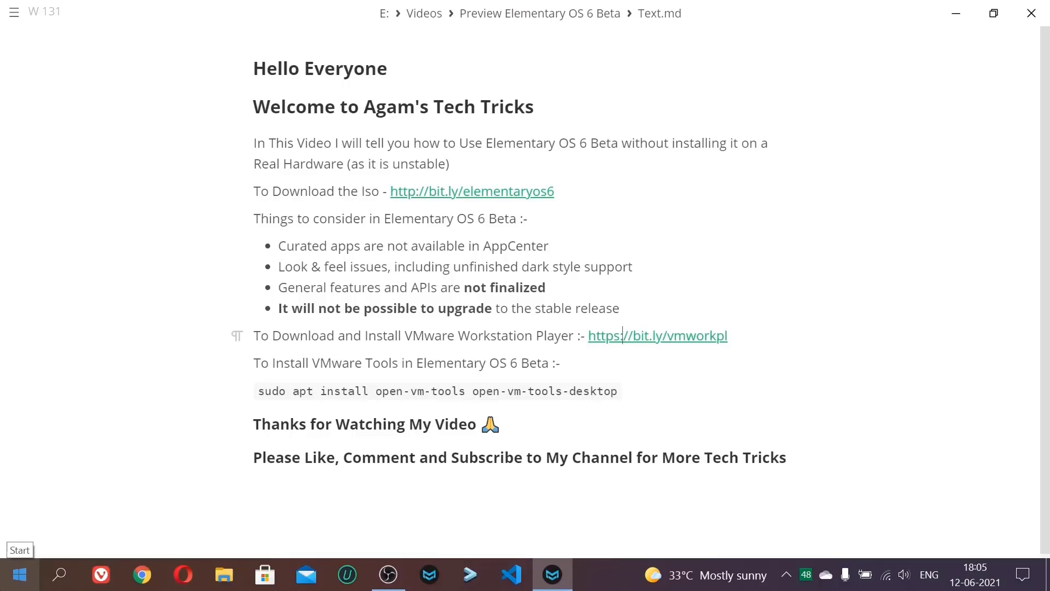
left_click(18, 574)
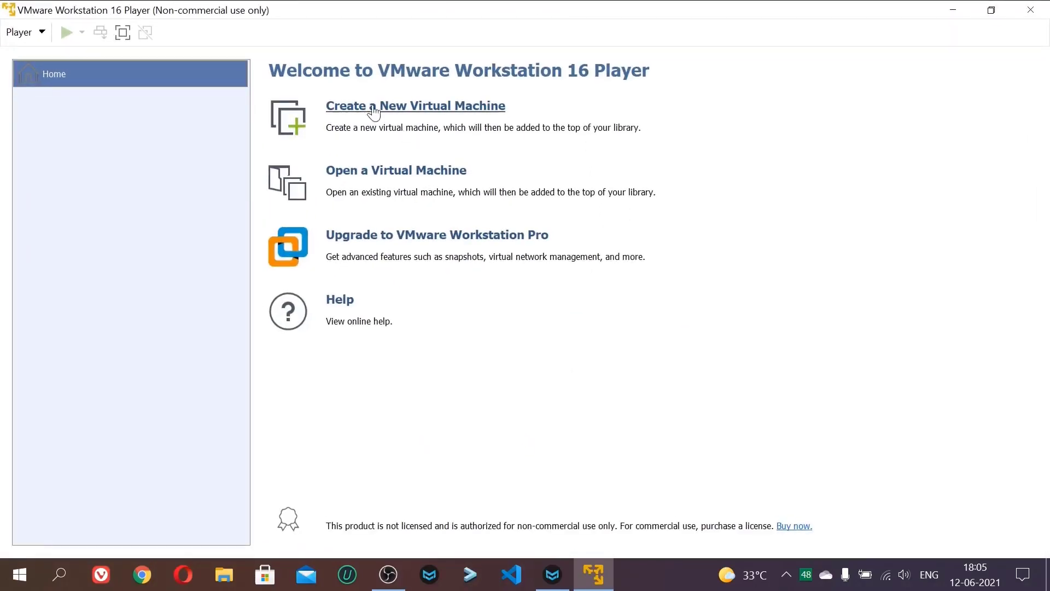
Step: Start a new virtual machine using elementaryos-6.0-daily.20210430.iso as the installer disc image
left_click(415, 105)
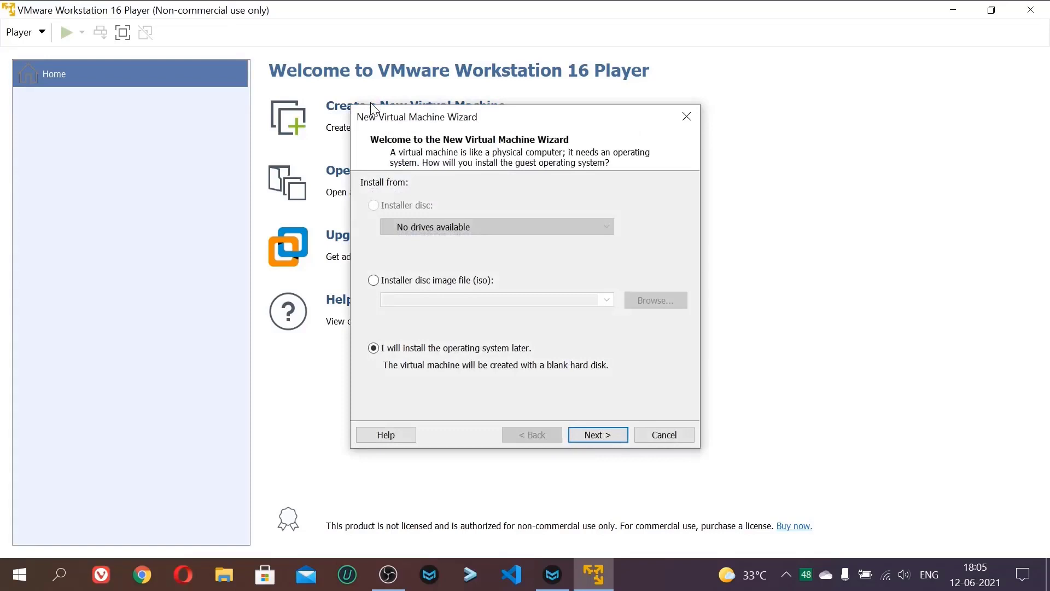
mouse_move(511, 208)
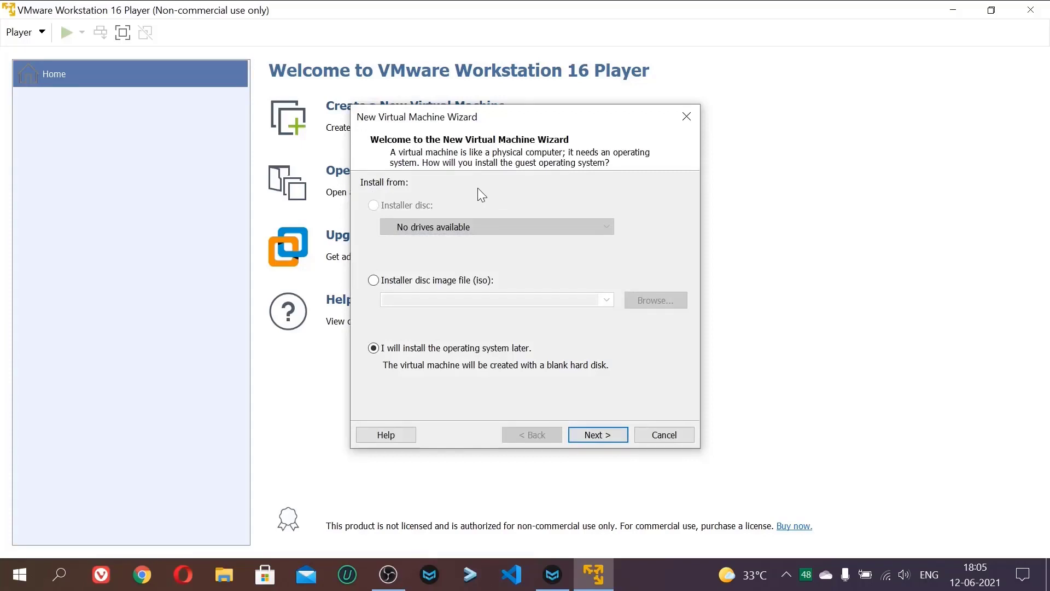
mouse_move(548, 226)
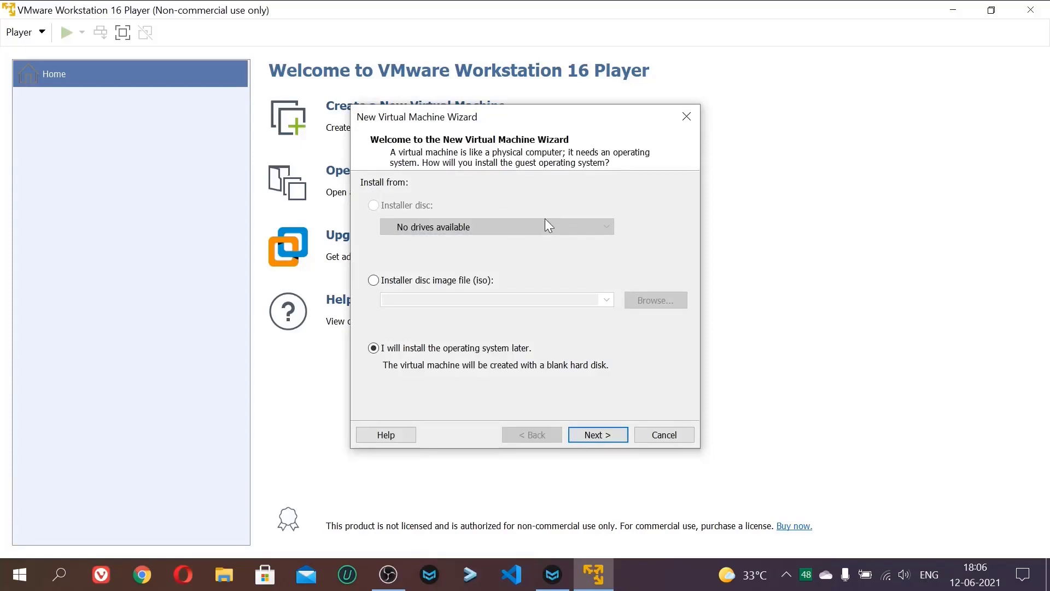
mouse_move(520, 328)
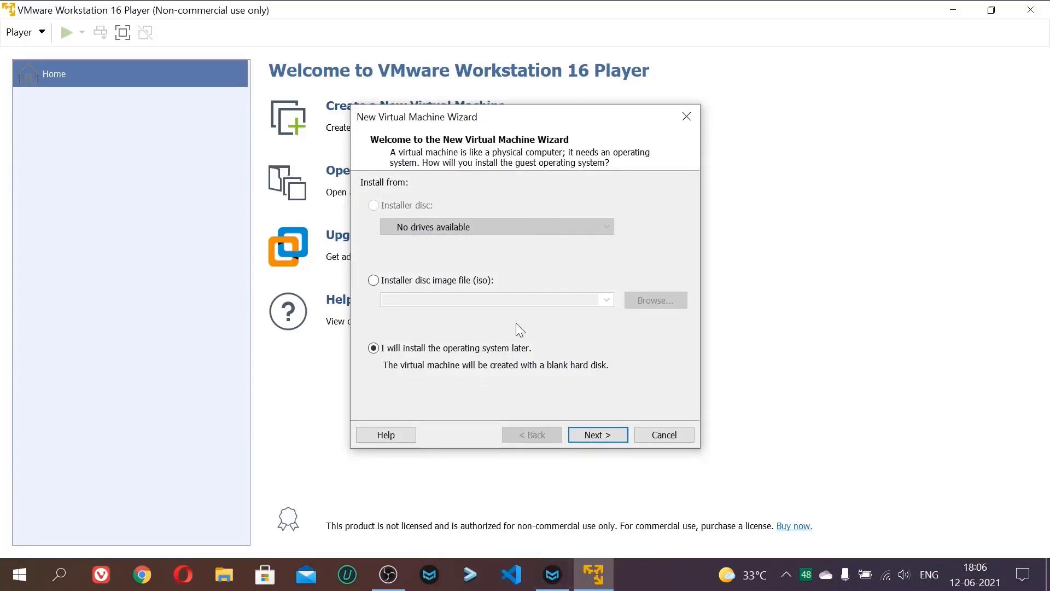
mouse_move(417, 259)
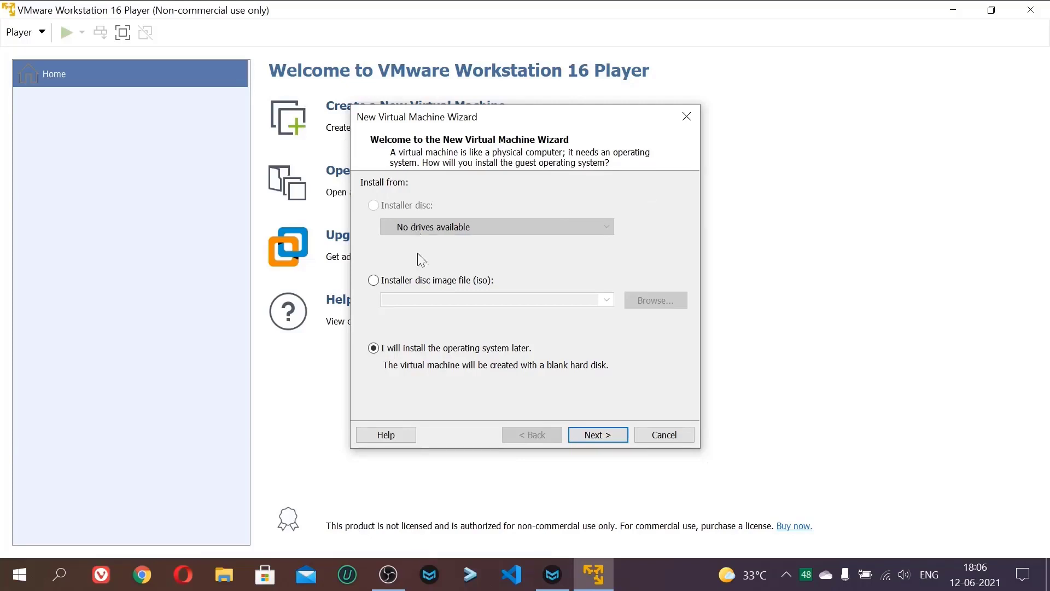
left_click(373, 280)
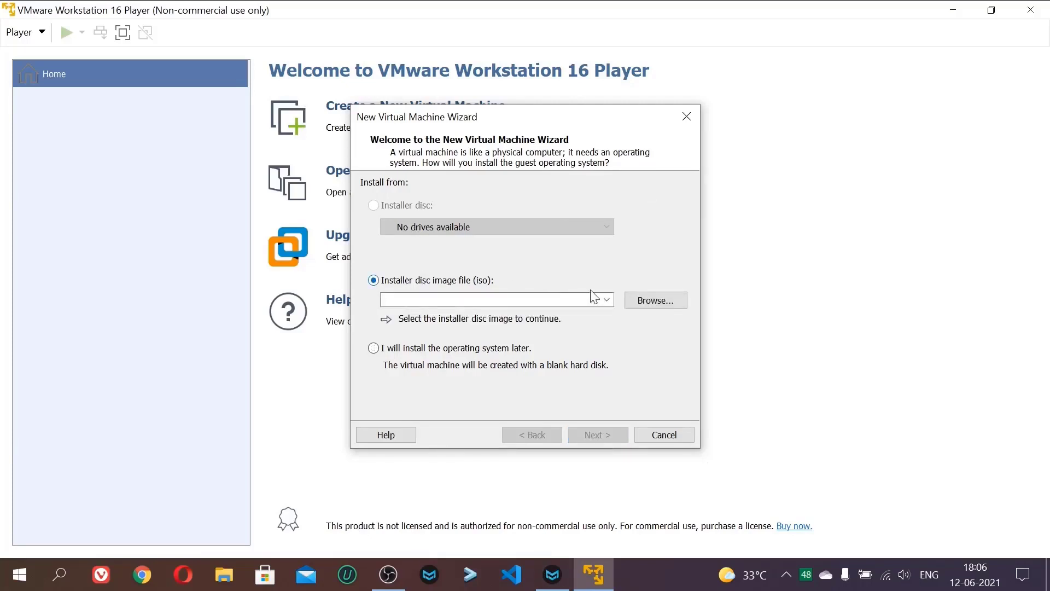
left_click(654, 300)
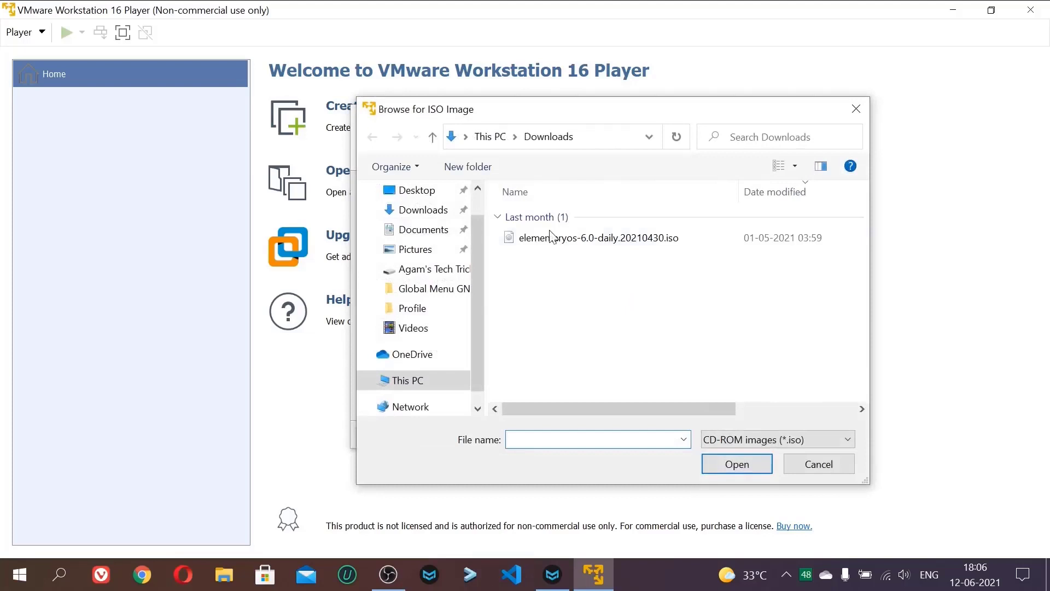
left_click(596, 238)
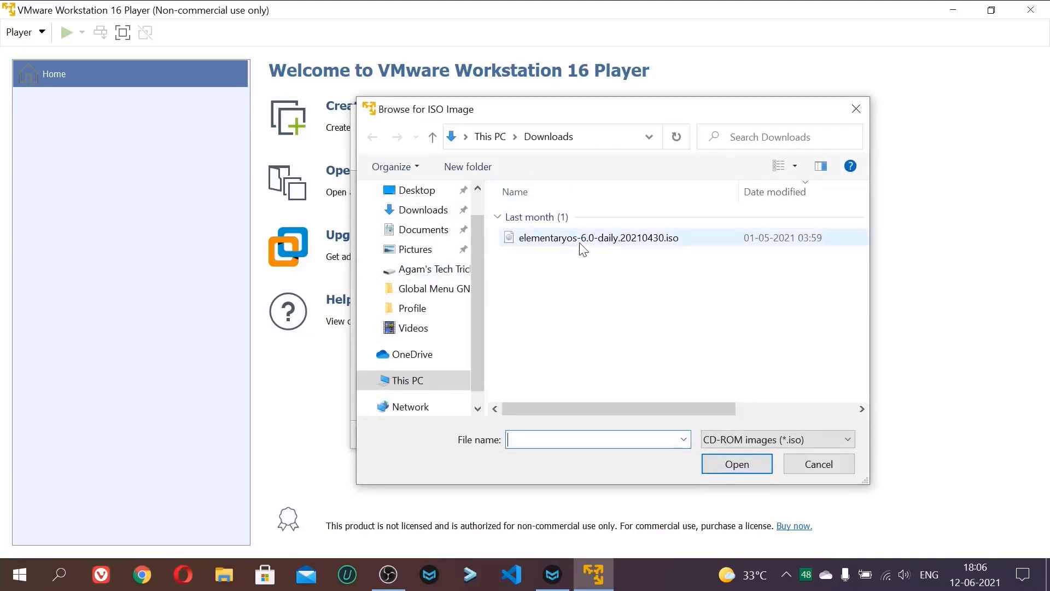
left_click(736, 463)
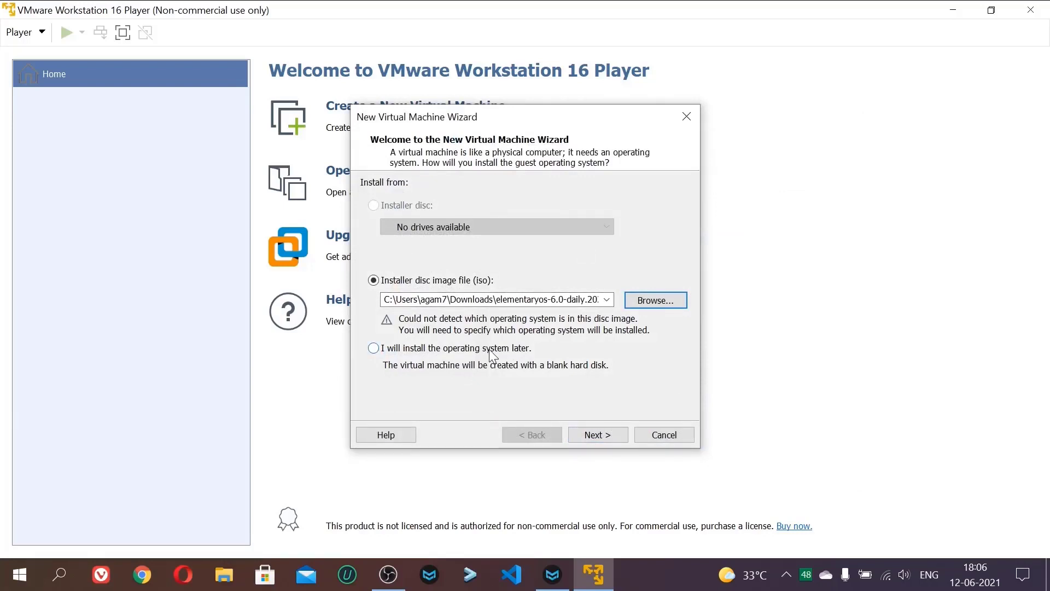
mouse_move(605, 413)
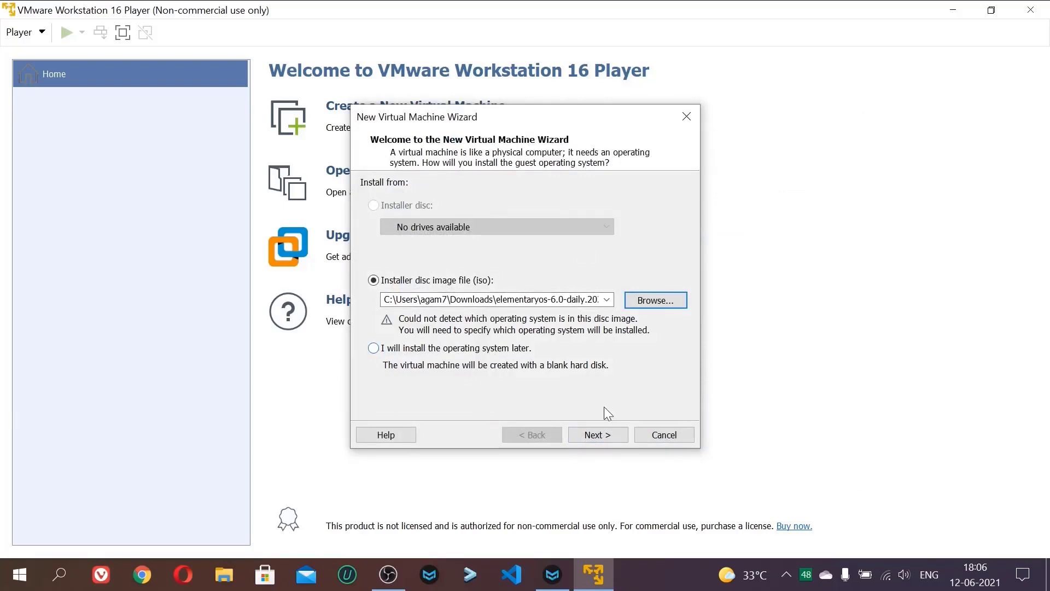
Step: Set the guest operating system to Linux, version Ubuntu 64-bit
left_click(595, 434)
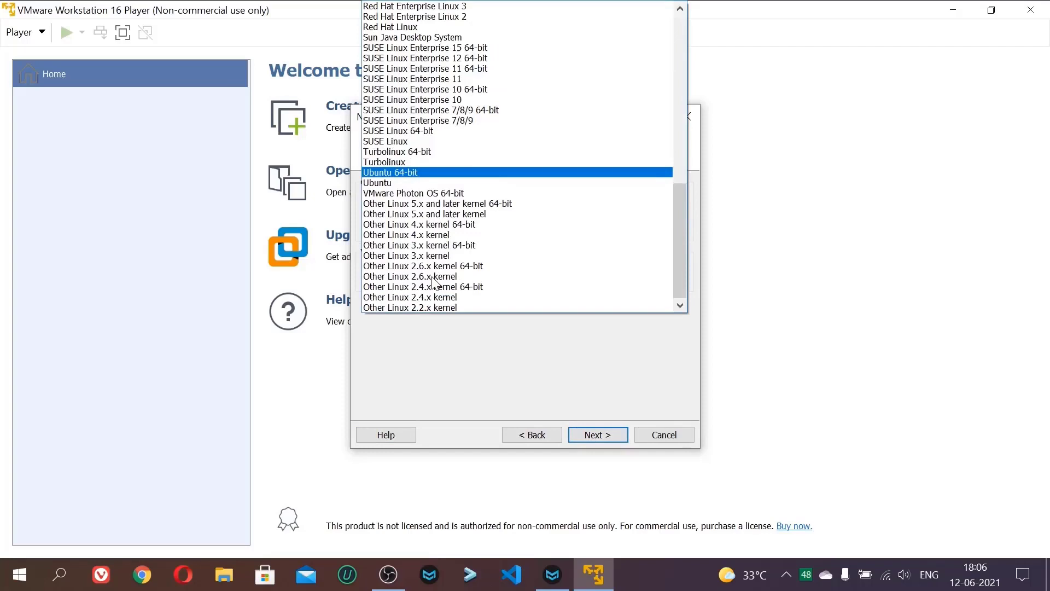
left_click(377, 183)
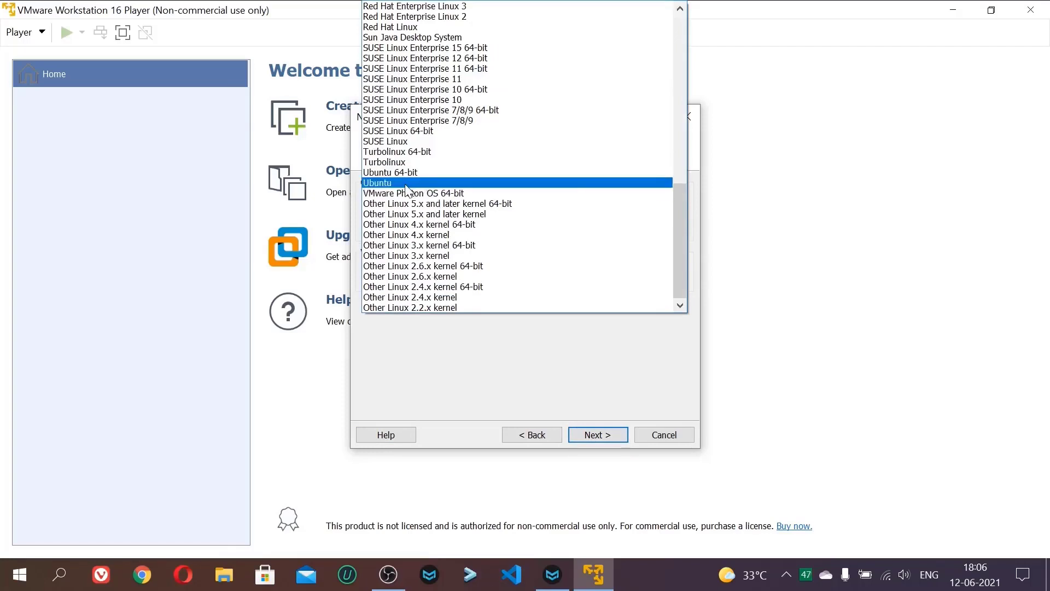
left_click(389, 172)
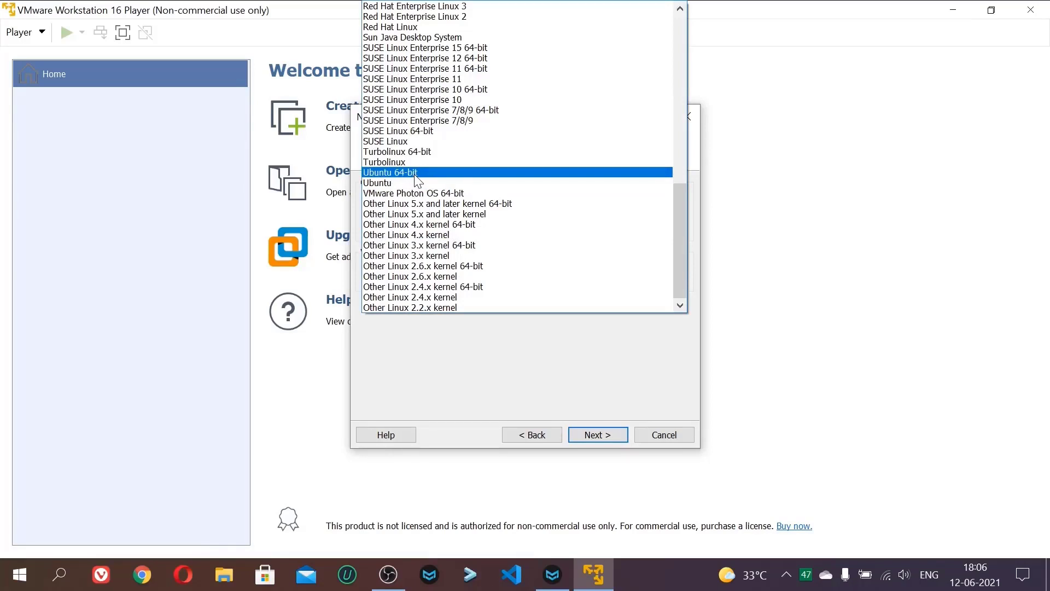
left_click(390, 172)
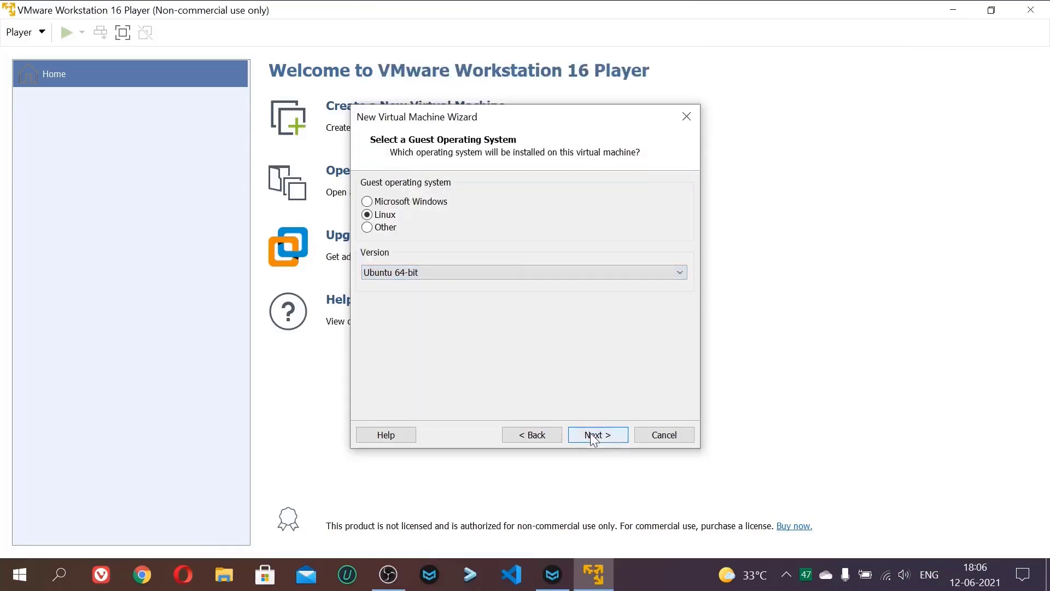
left_click(596, 435)
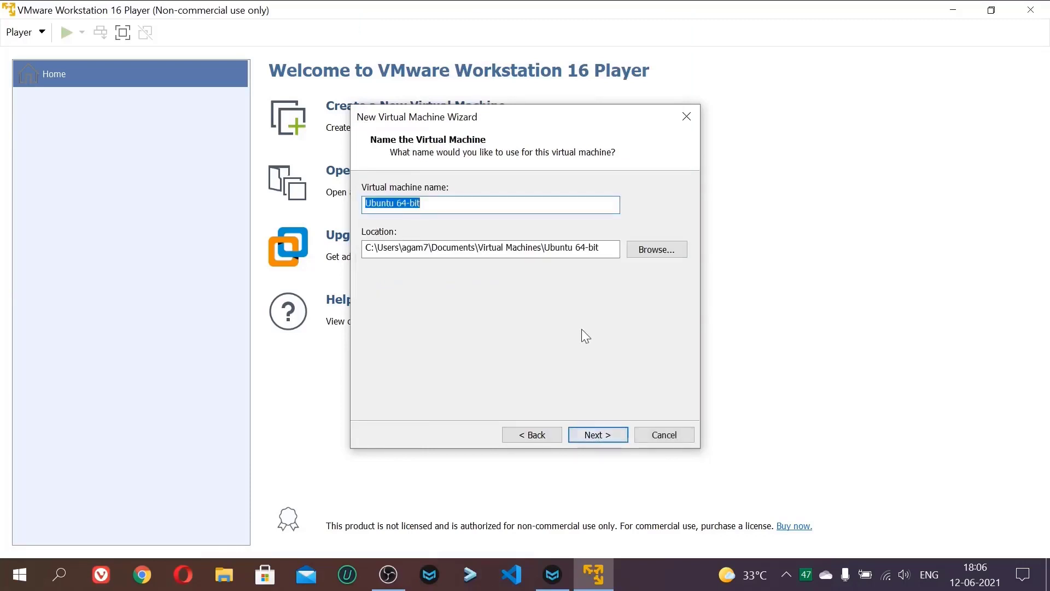
Step: Name the virtual machine 'Elementary OS 6 Beta' and continue to disk capacity
type("Elementary O")
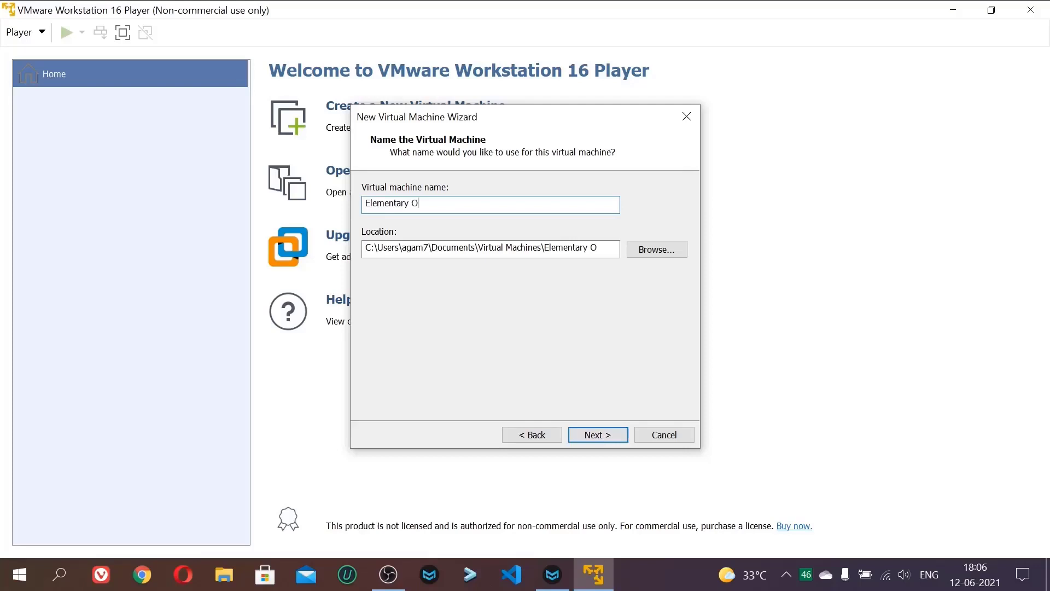
type("S6")
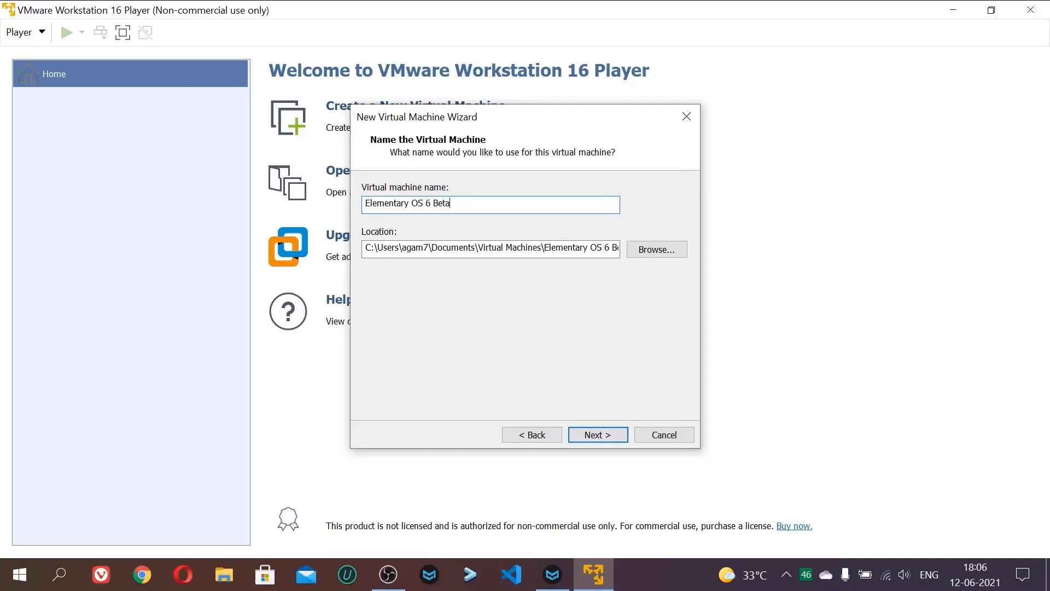
left_click(596, 434)
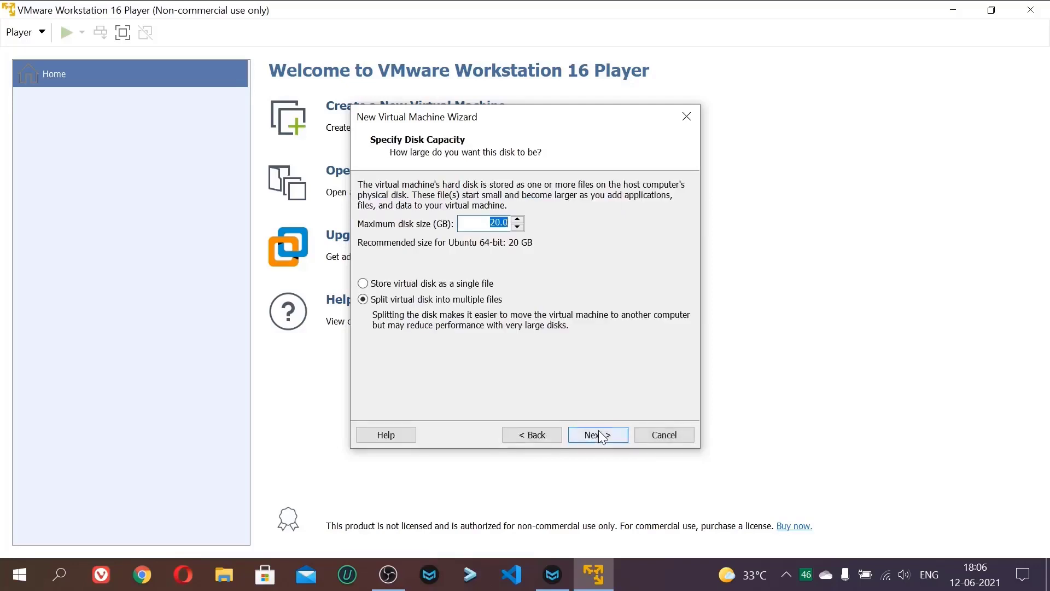
mouse_move(597, 288)
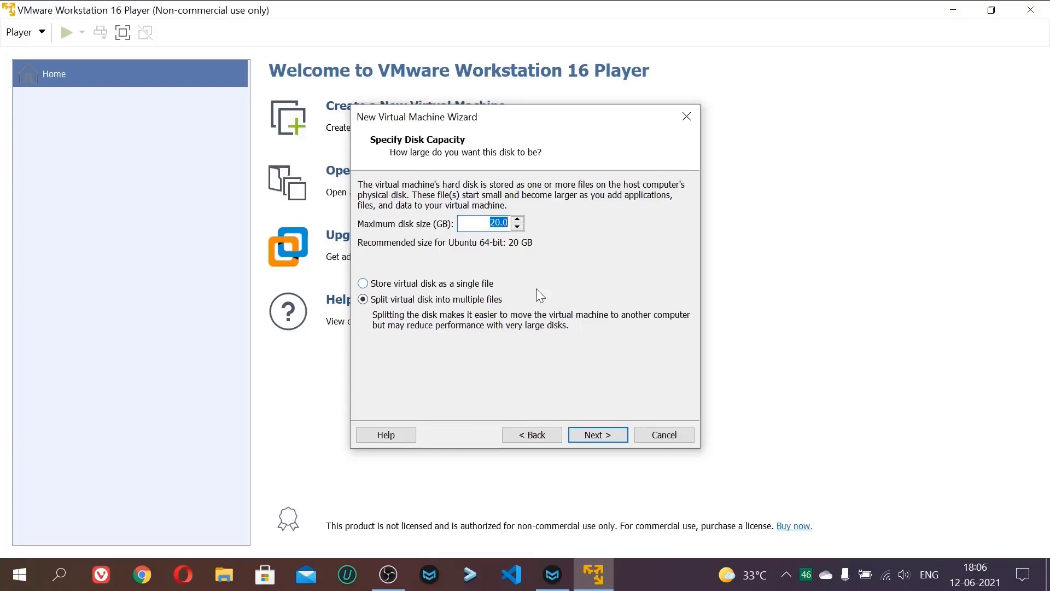
mouse_move(529, 256)
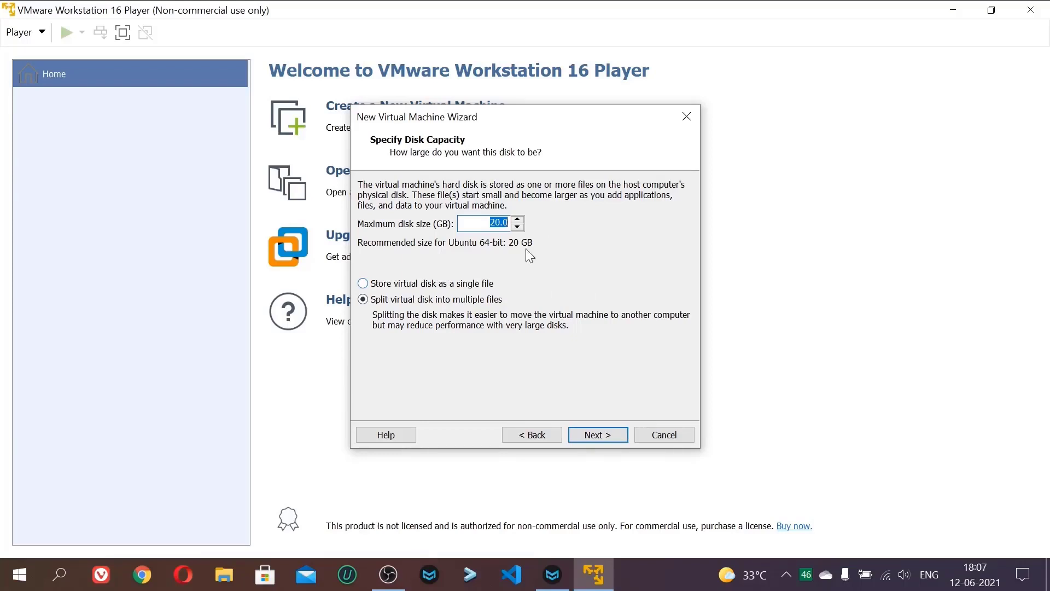
mouse_move(602, 276)
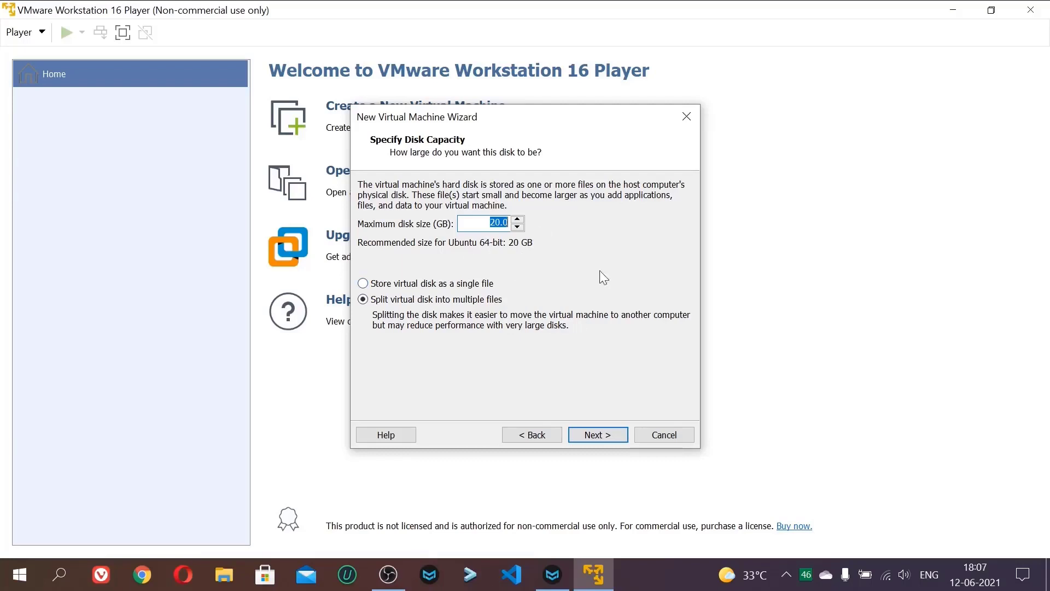
mouse_move(415, 285)
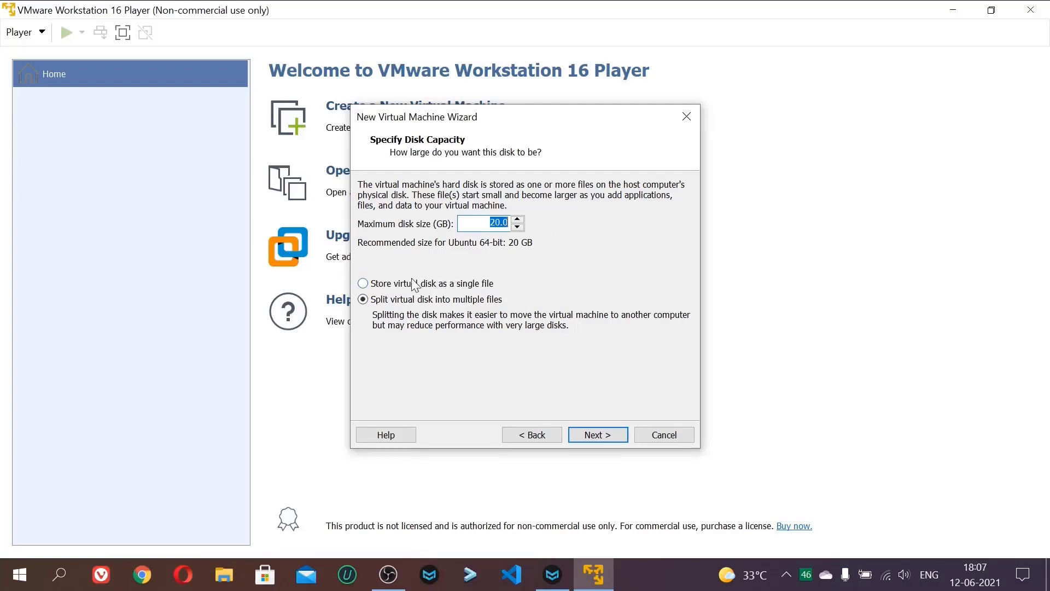
Step: Keep the 20 GB disk, stored as a single file, and continue
left_click(363, 283)
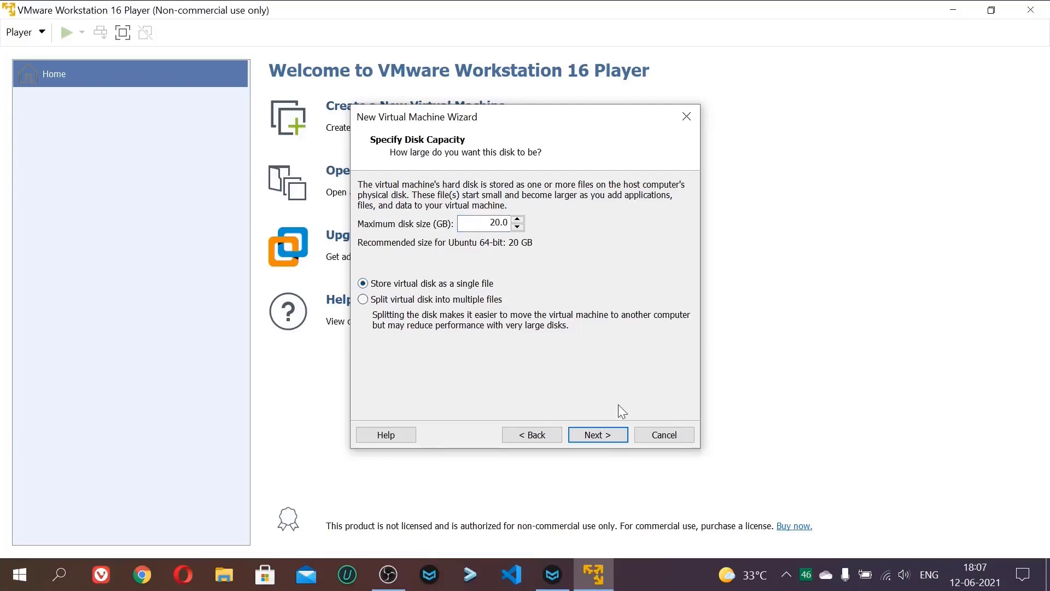
left_click(597, 434)
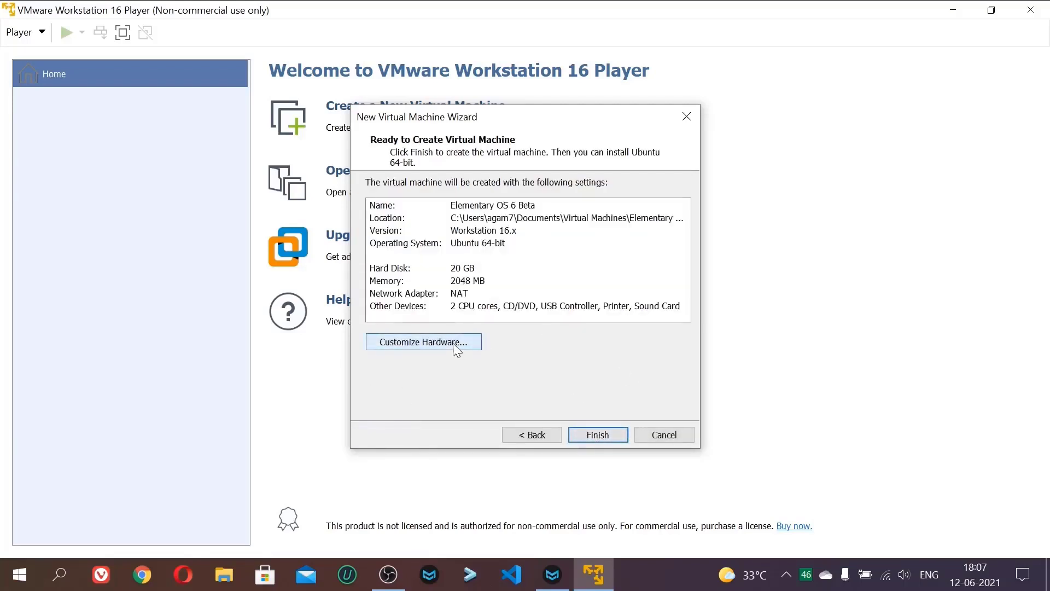
Step: Set the VM's memory to 3072 MB in Customize Hardware and finish creating it
left_click(422, 341)
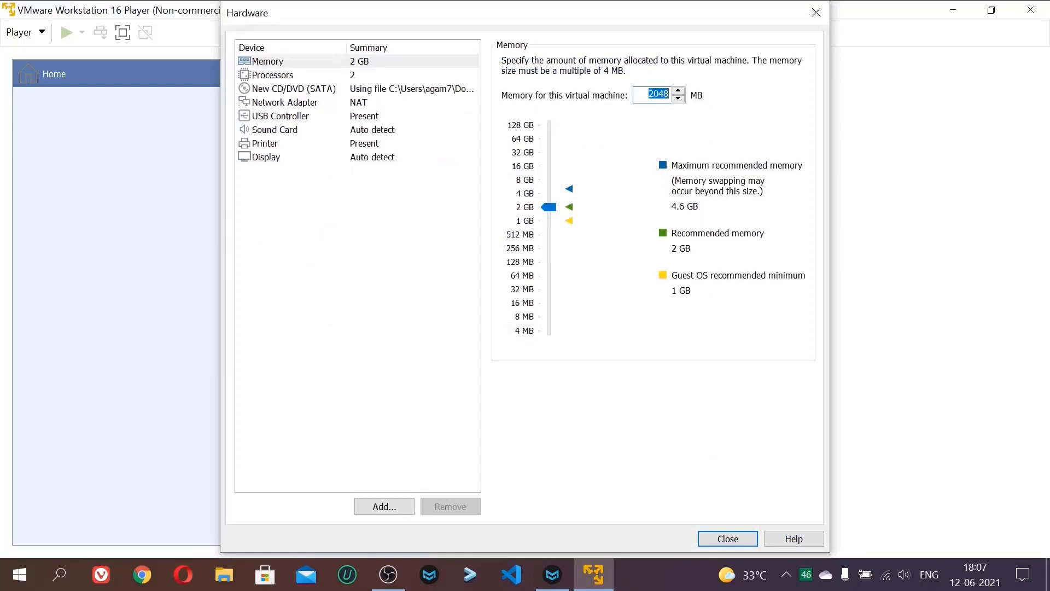
type("3072")
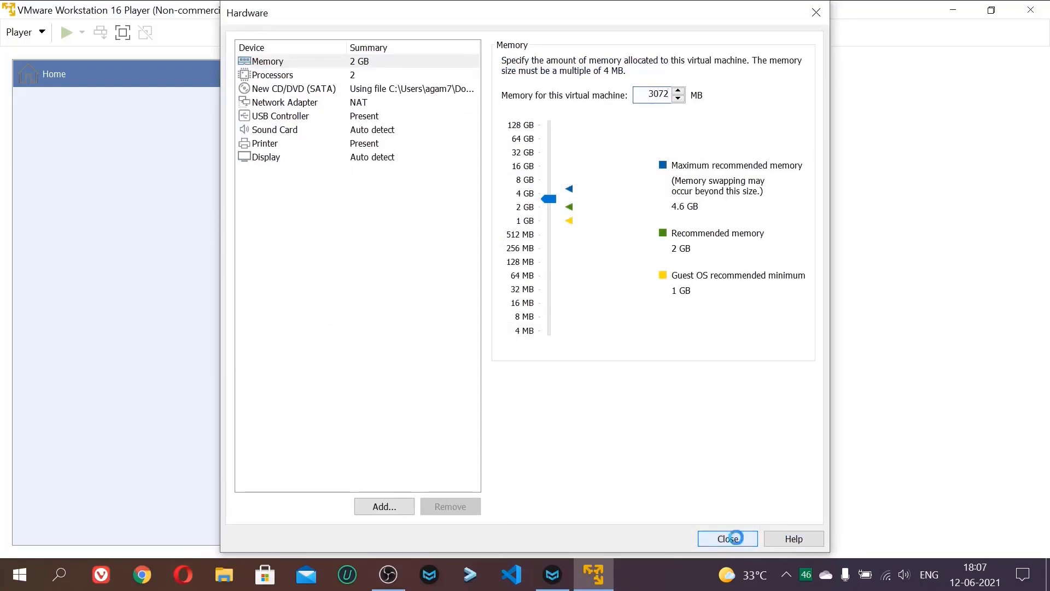
left_click(727, 537)
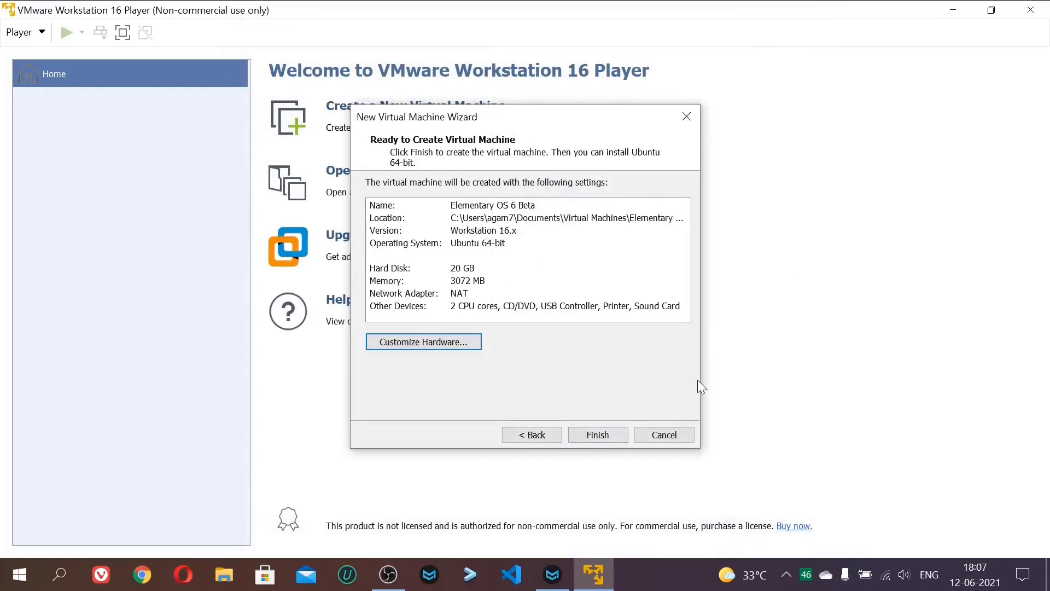
mouse_move(588, 356)
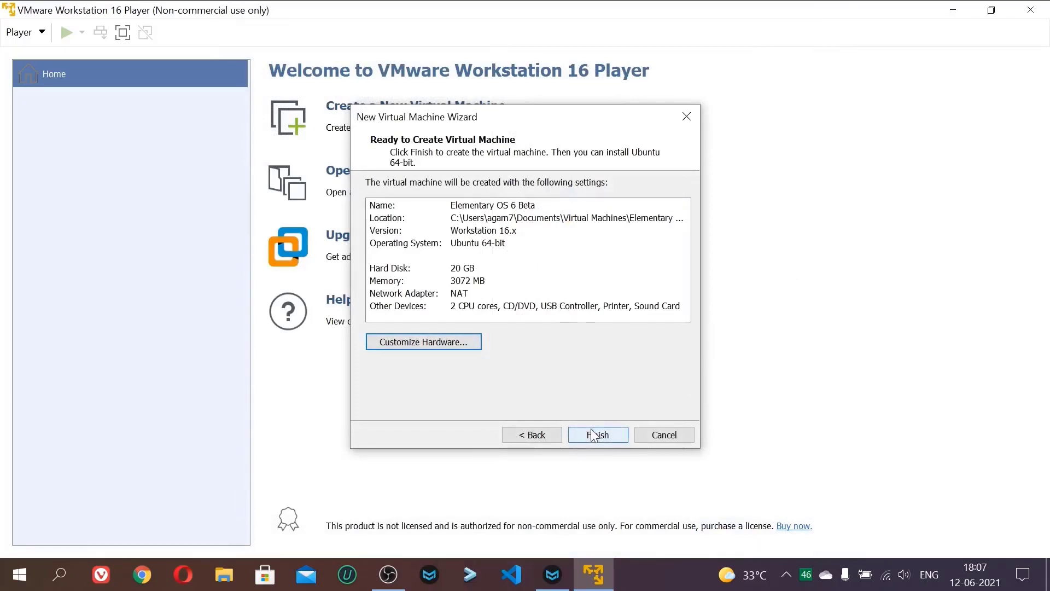
left_click(597, 434)
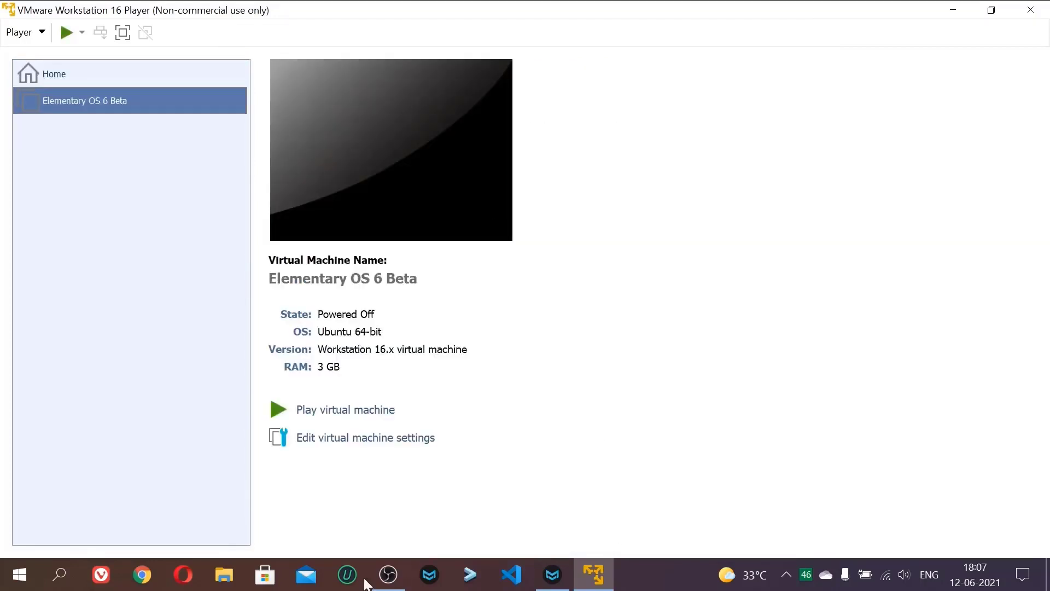
mouse_move(366, 381)
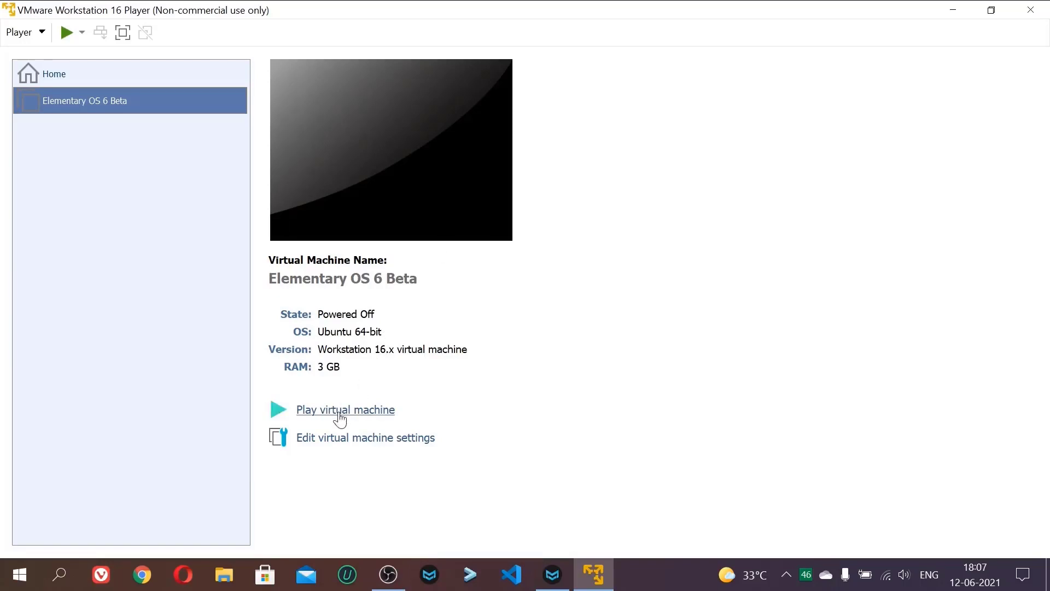
Step: Power on the Elementary OS 6 Beta virtual machine
left_click(345, 409)
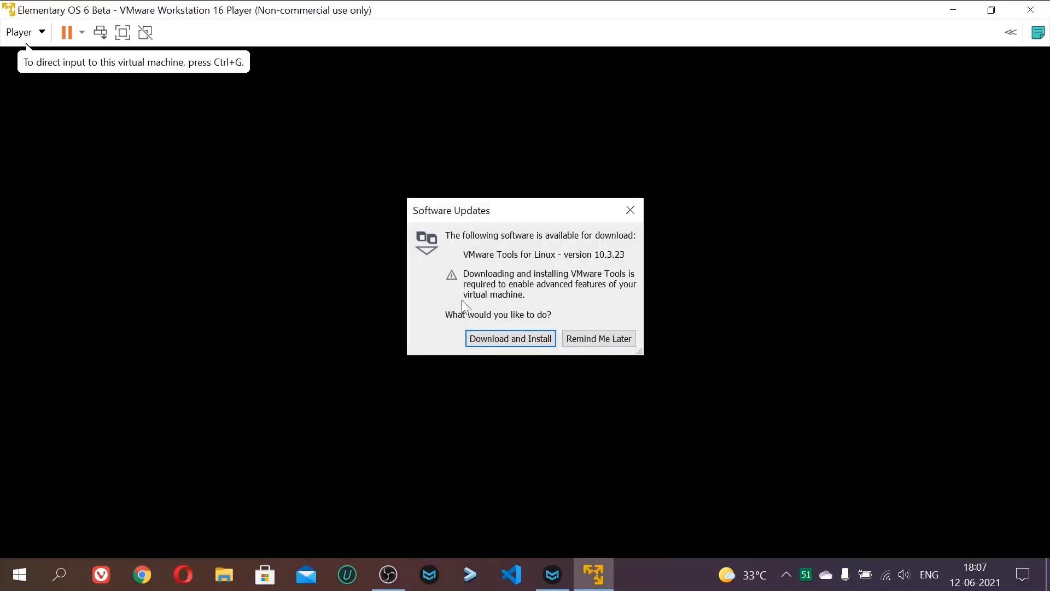
mouse_move(511, 243)
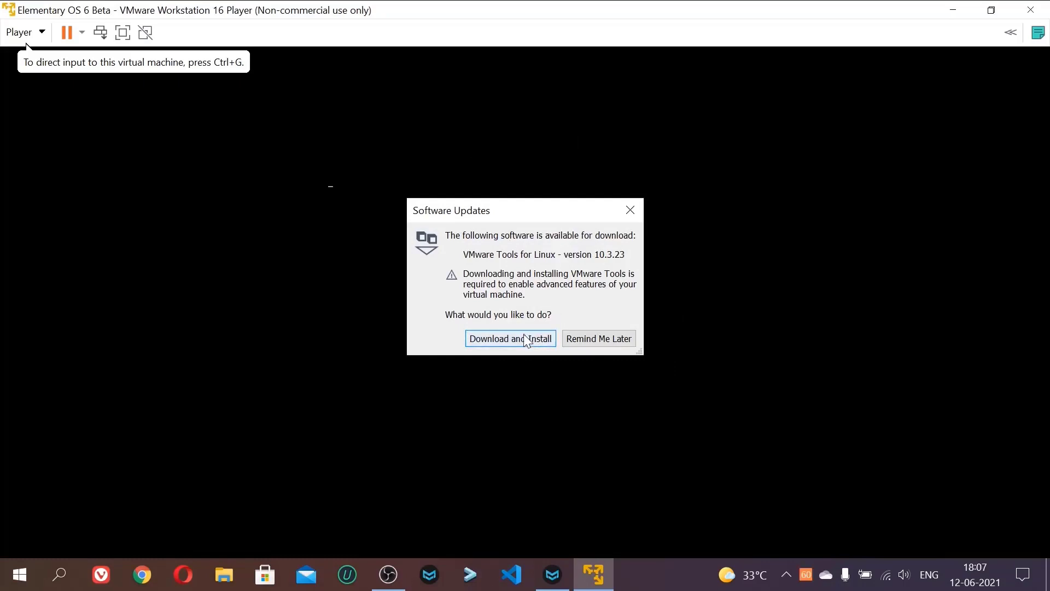
Step: Download and install VMware Tools for Linux 10.3.23, watching progress, then close the updates window
left_click(510, 338)
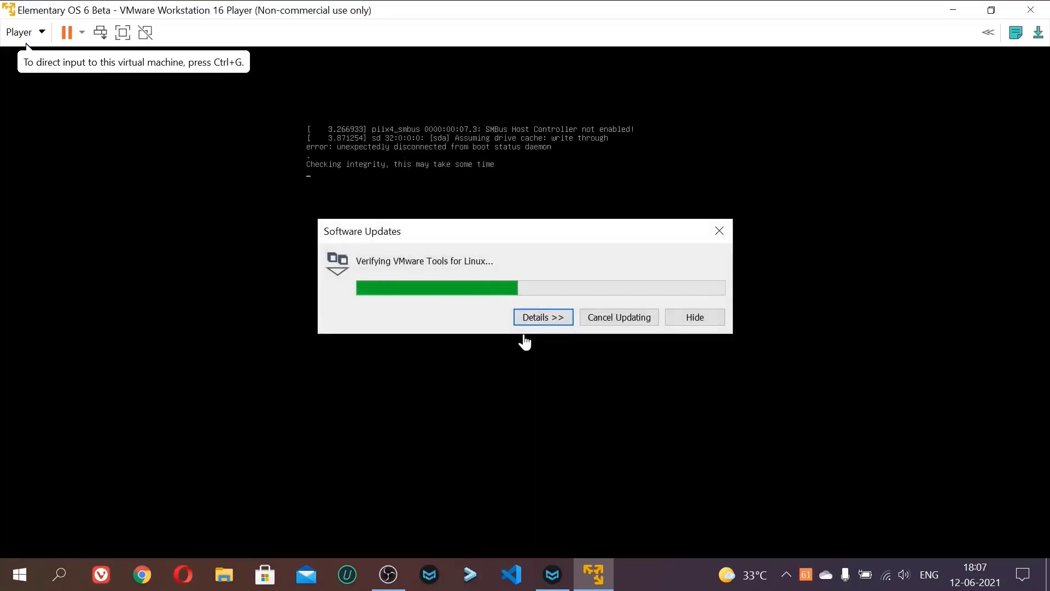
left_click(542, 317)
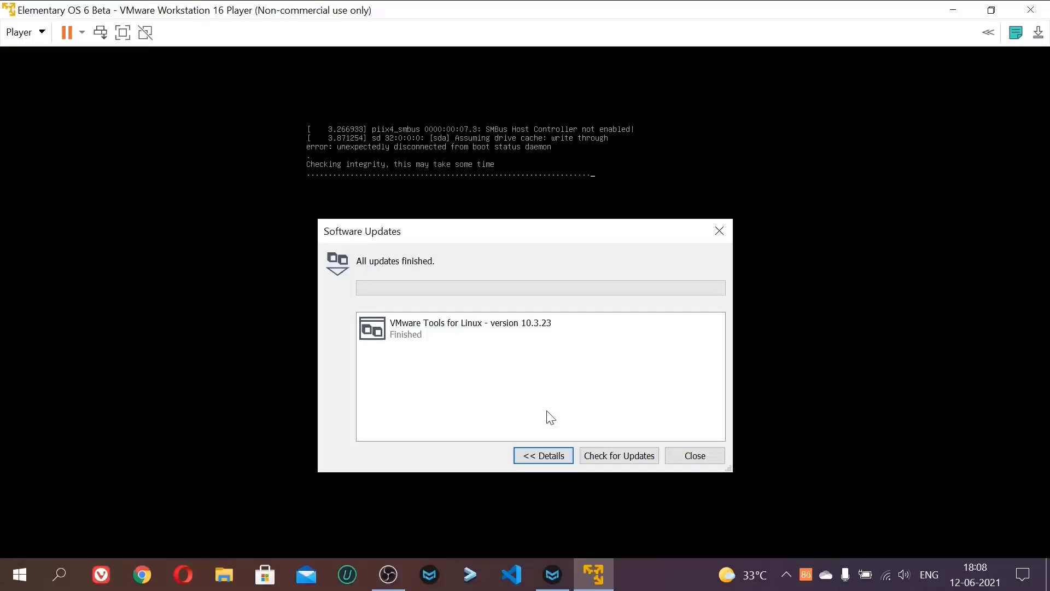
left_click(693, 455)
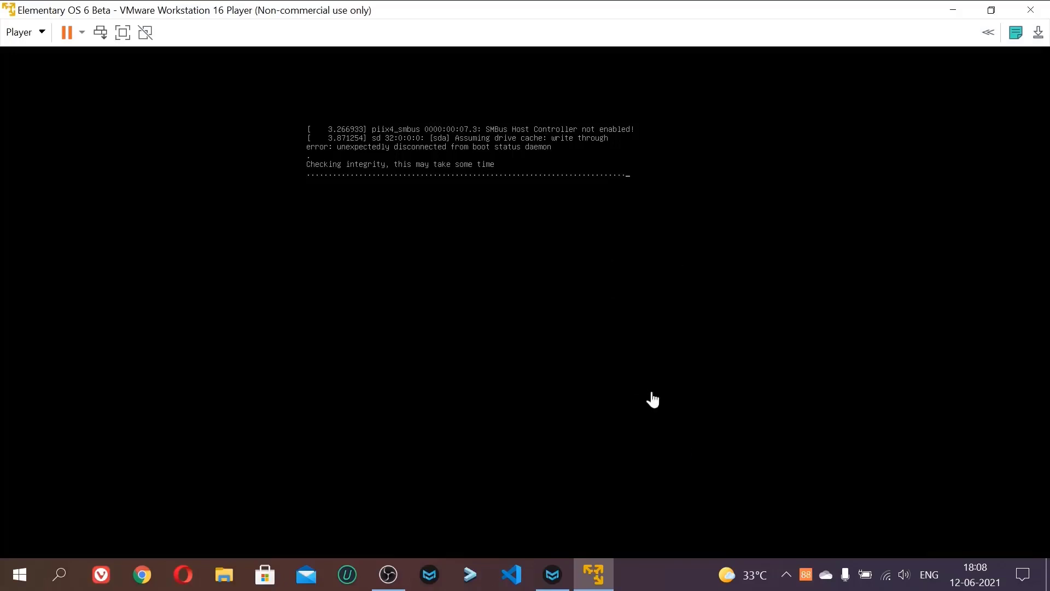
mouse_move(600, 219)
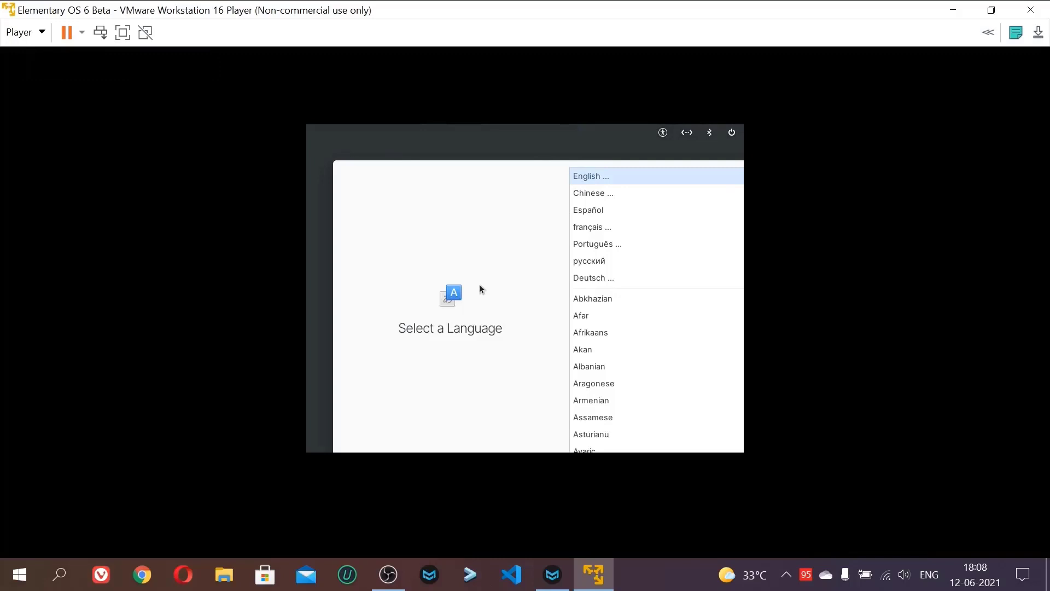
mouse_move(585, 176)
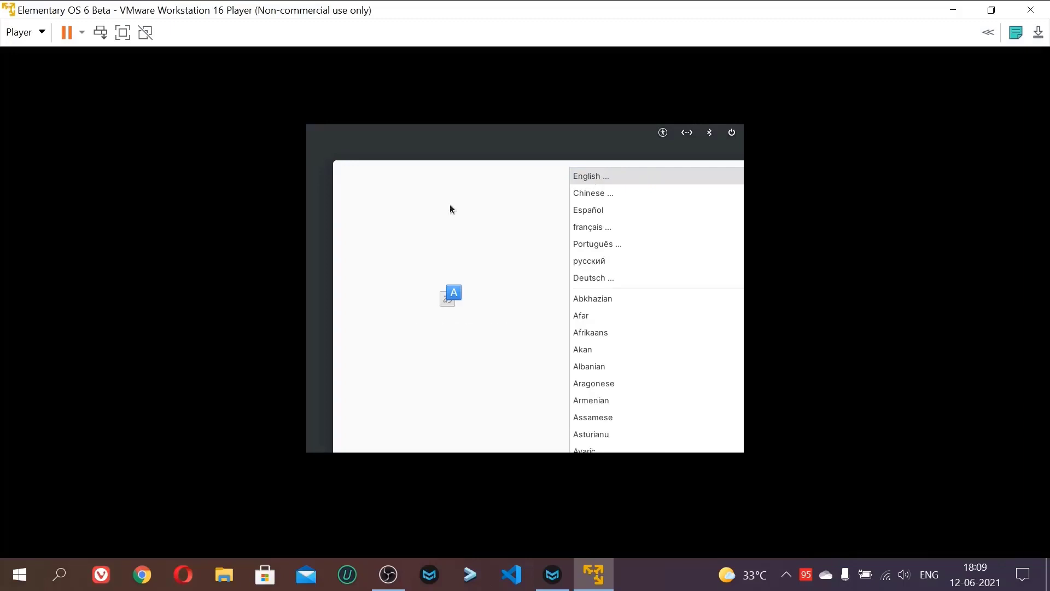
mouse_move(503, 159)
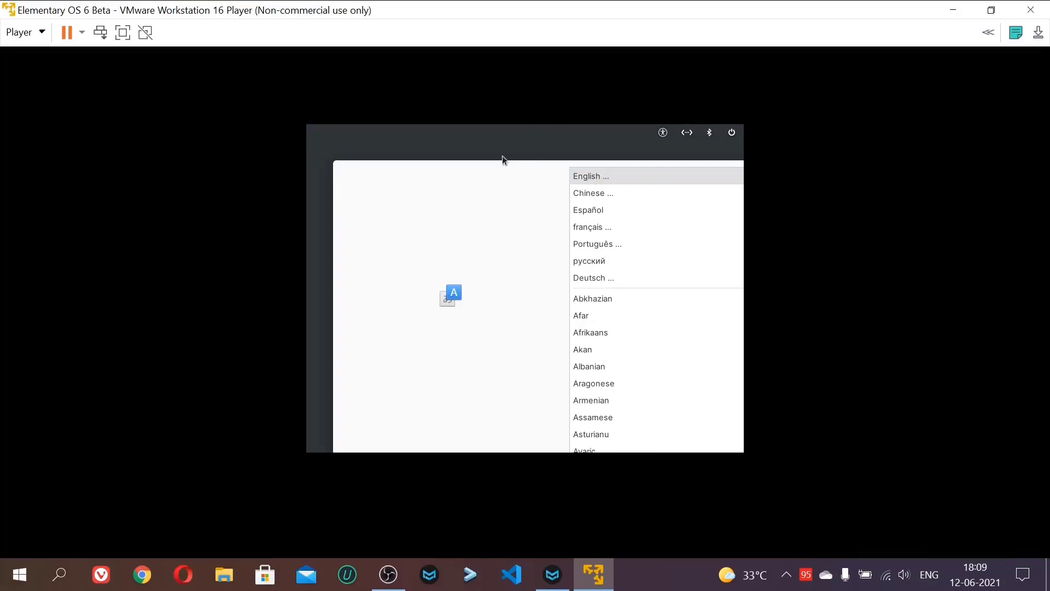
mouse_move(498, 177)
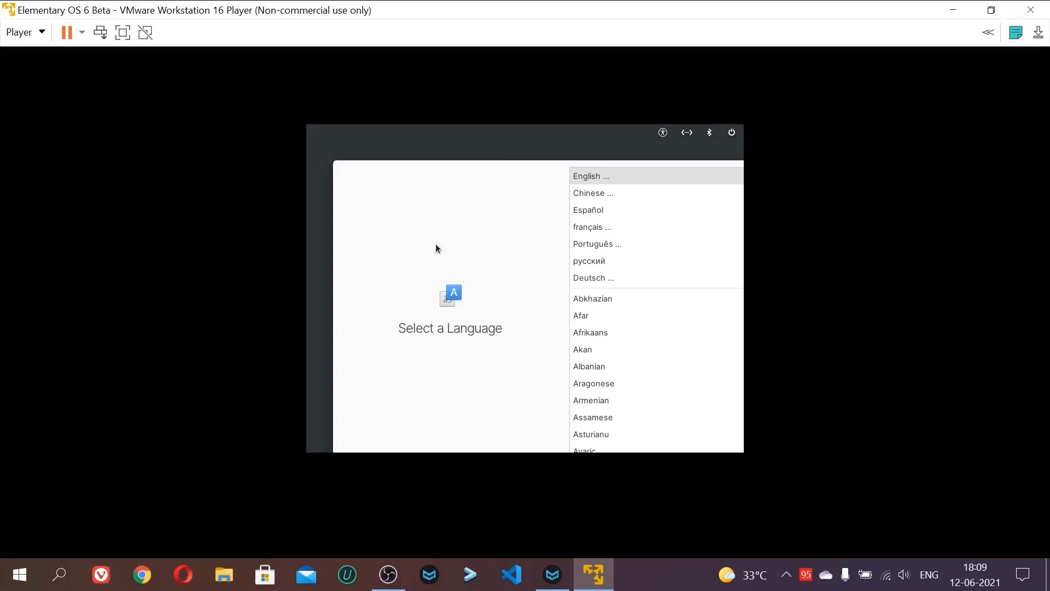
Step: Choose English (United States) as the language and the default English (US) keyboard layout
left_click(590, 175)
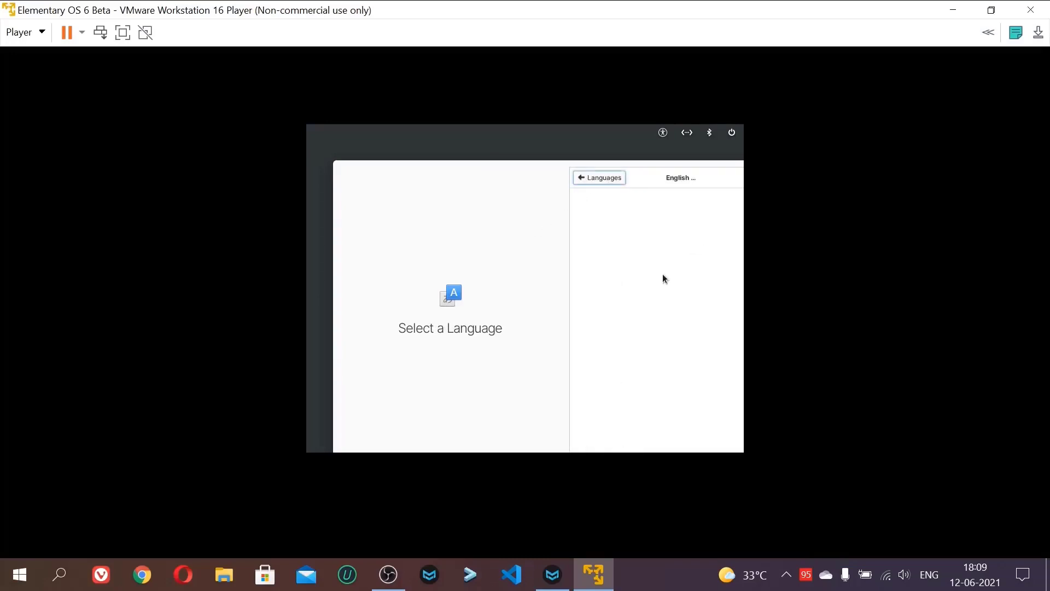
left_click(680, 177)
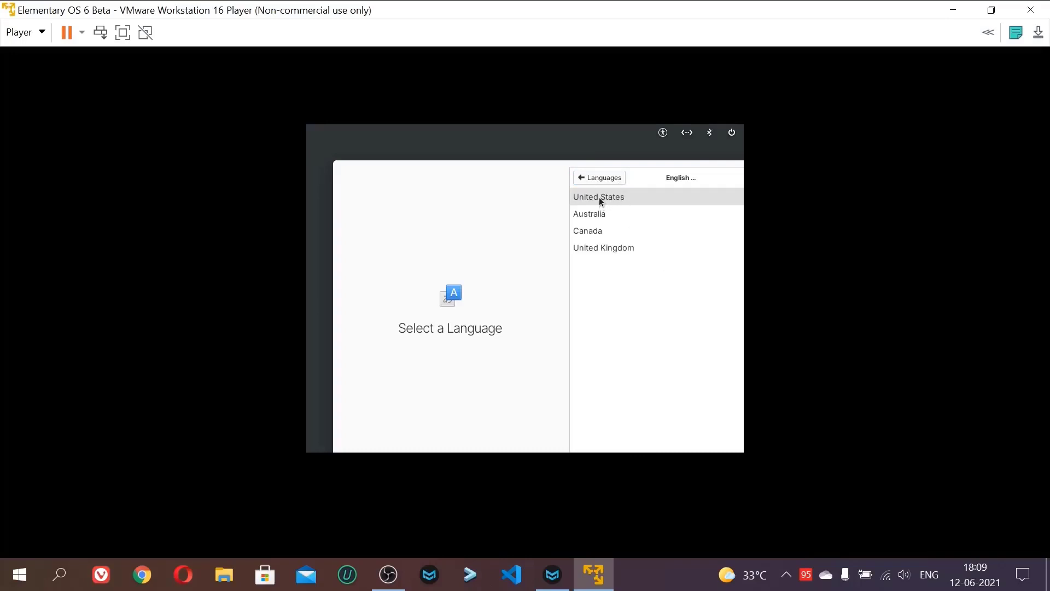
left_click(597, 196)
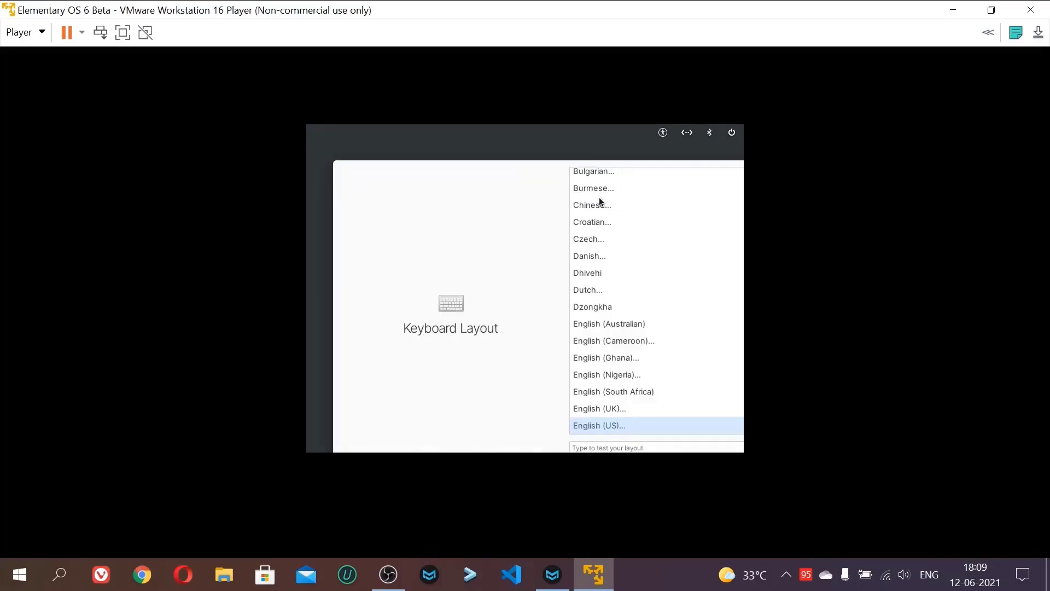
left_click(598, 425)
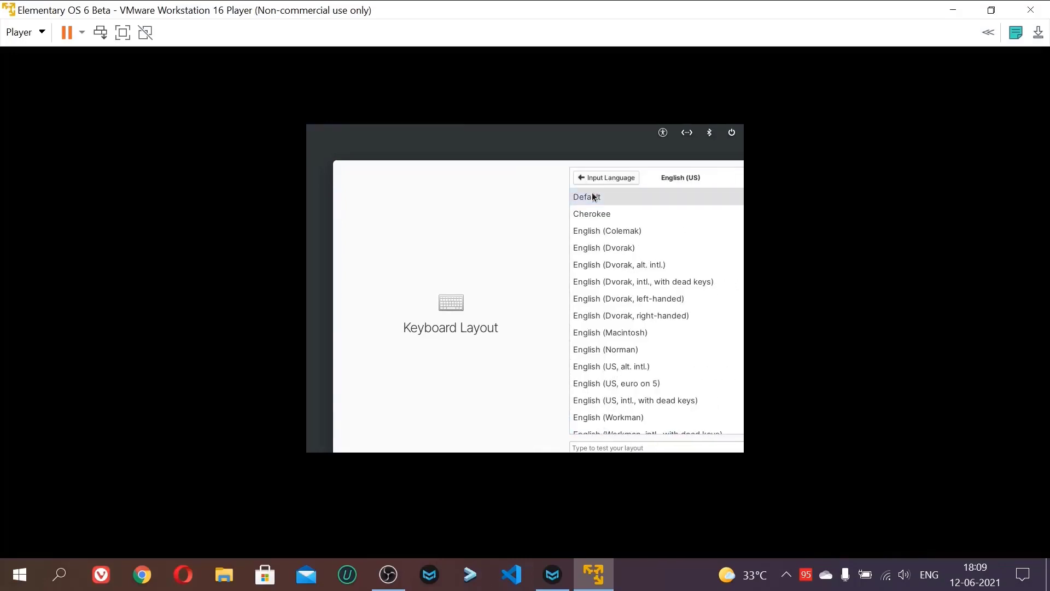
left_click(605, 177)
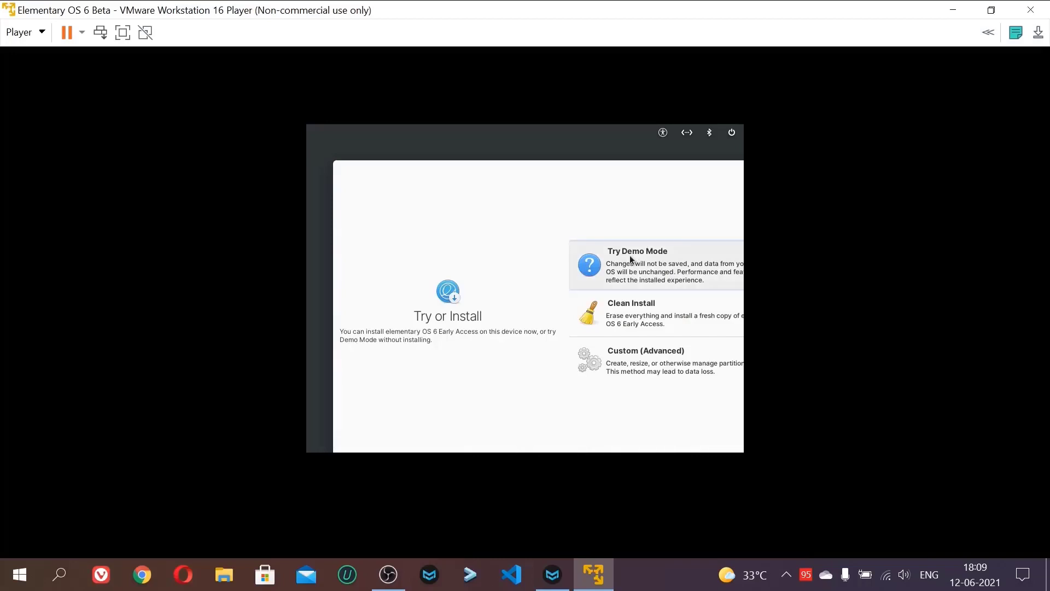
mouse_move(501, 181)
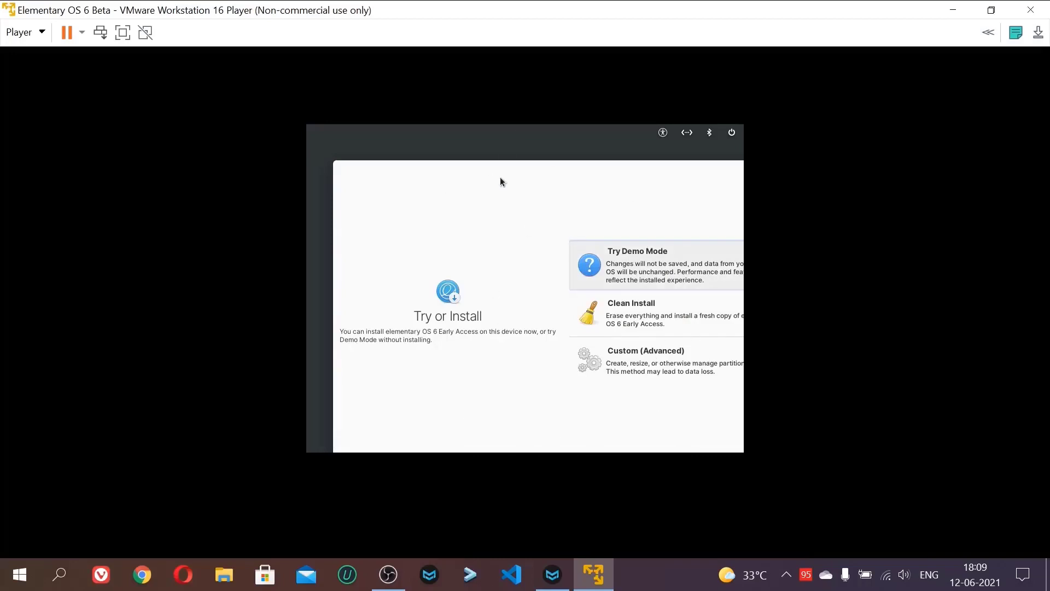
mouse_move(501, 202)
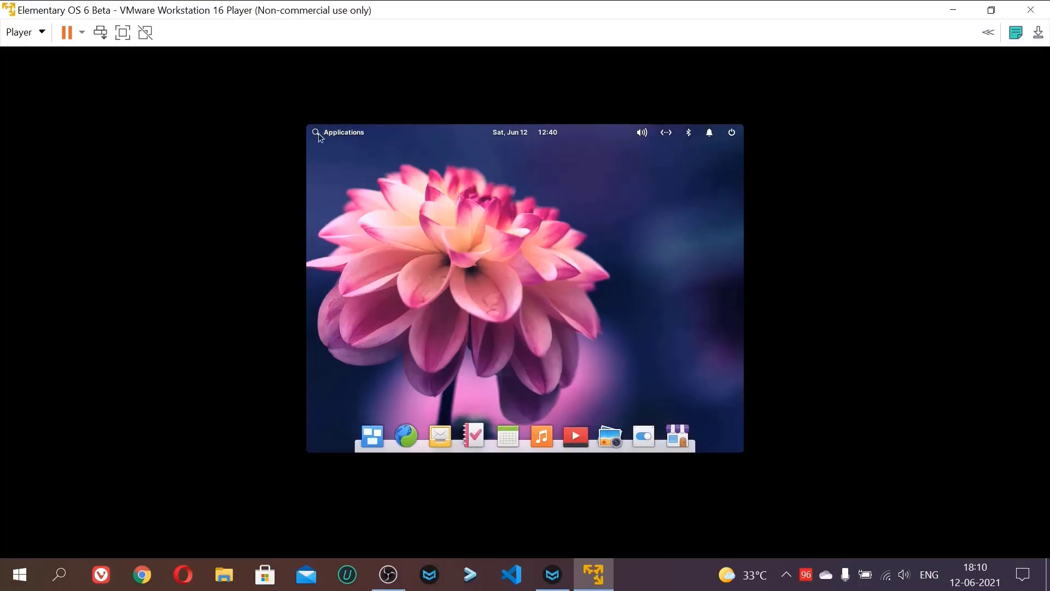
Step: Run sudo apt install open-vm-tools open-vm-tools-desktop in Terminal, confirm with Y, then close it
left_click(340, 132)
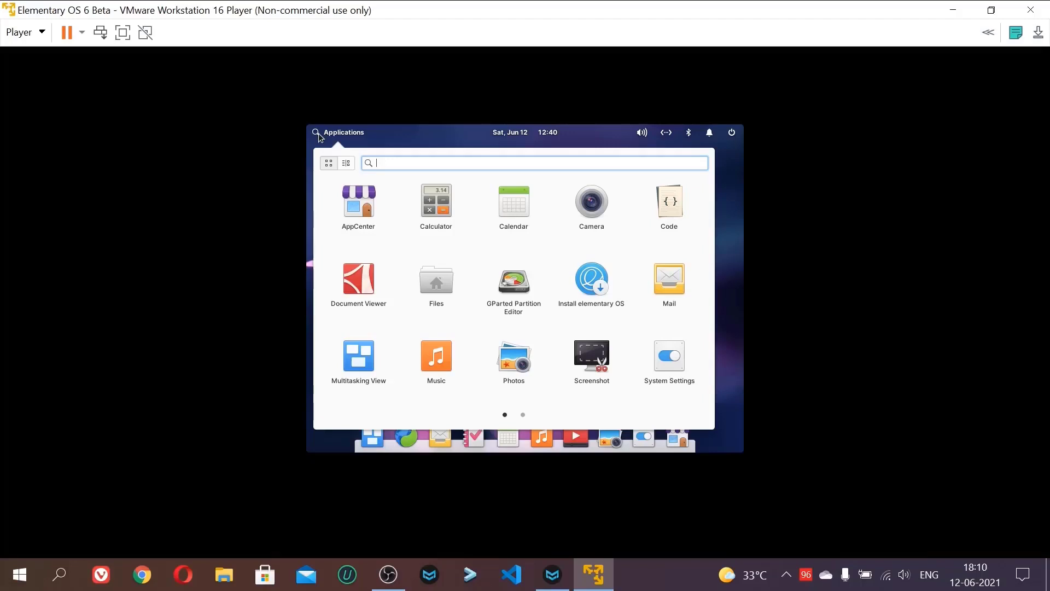
type("te")
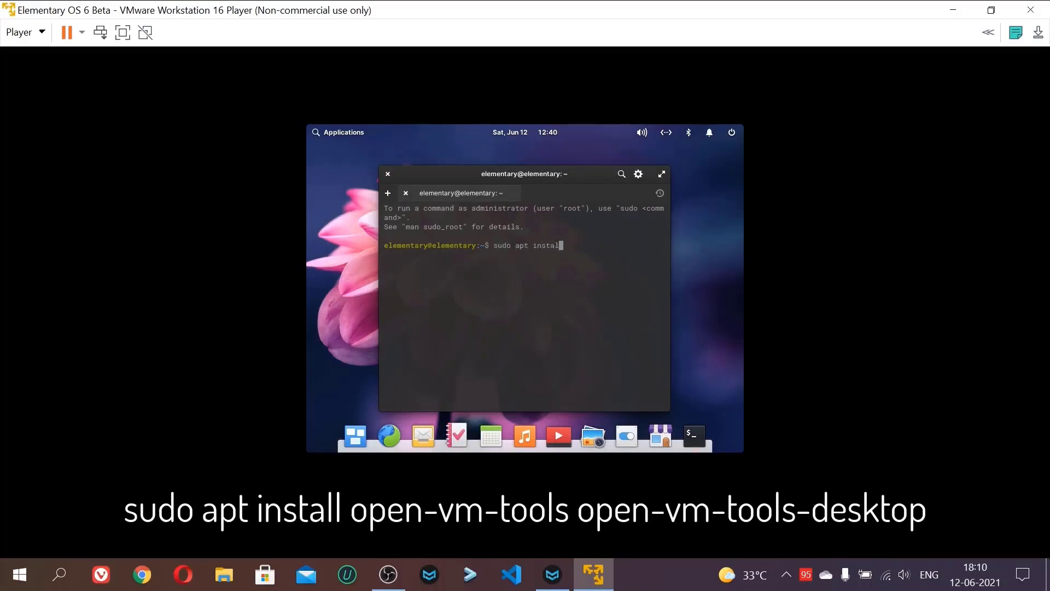
type("open-vm-tools open-vm-tool")
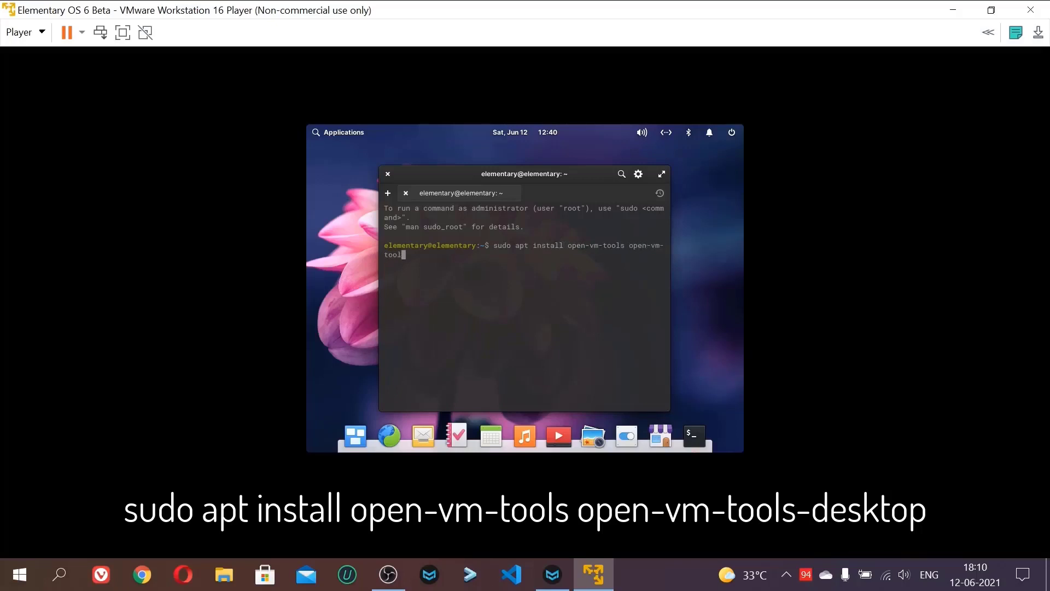
type("s-desktop")
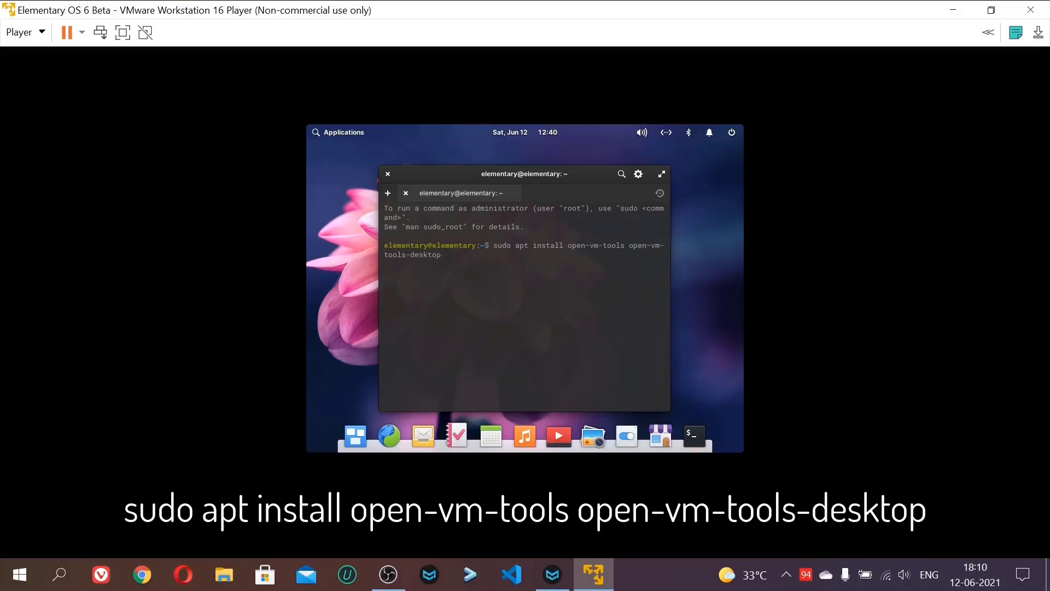
key("Enter")
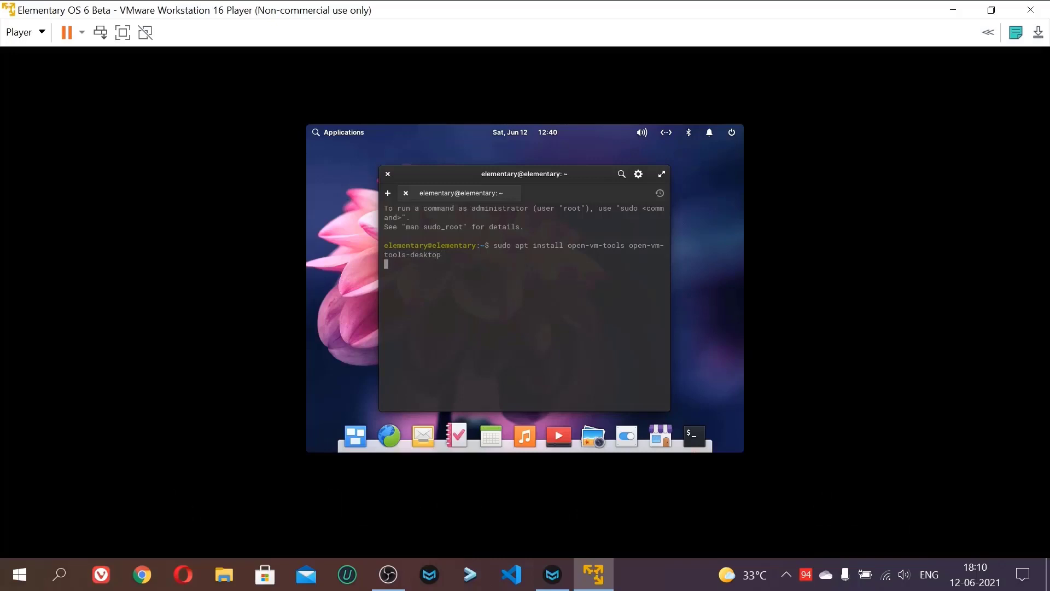
key("Return")
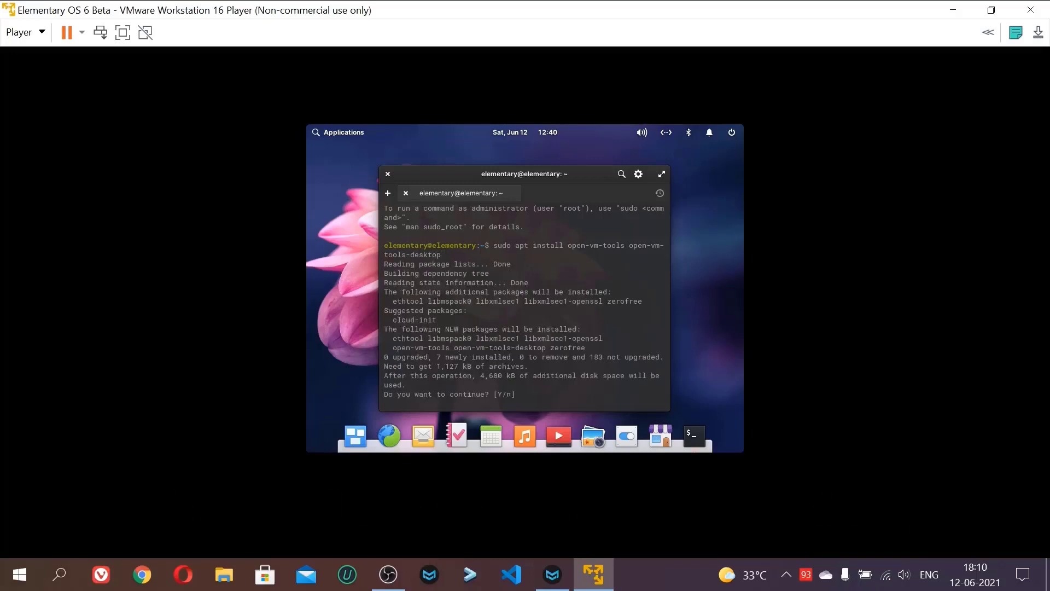
type("Y")
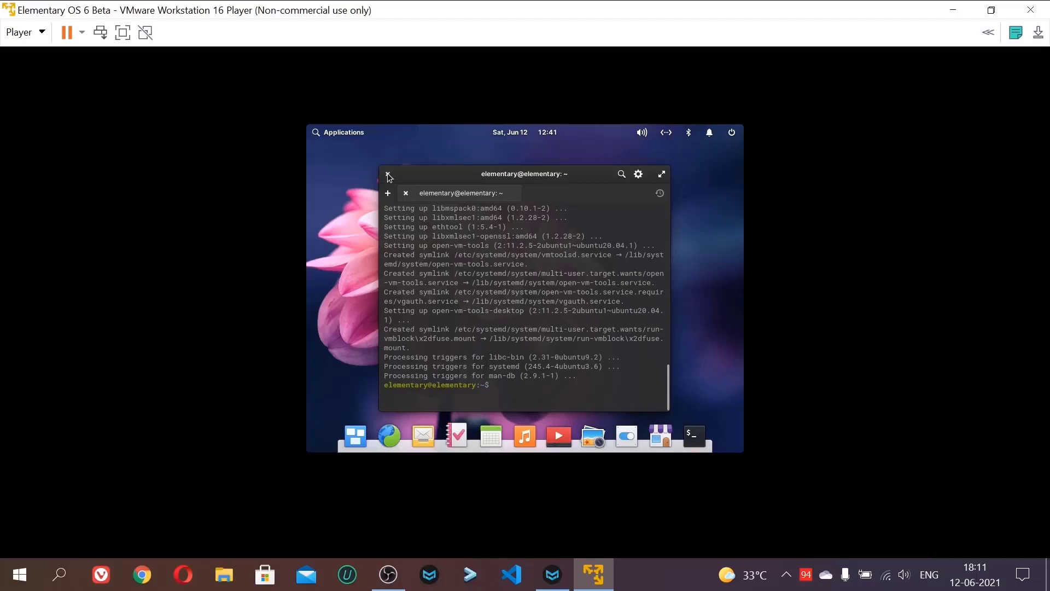
left_click(387, 173)
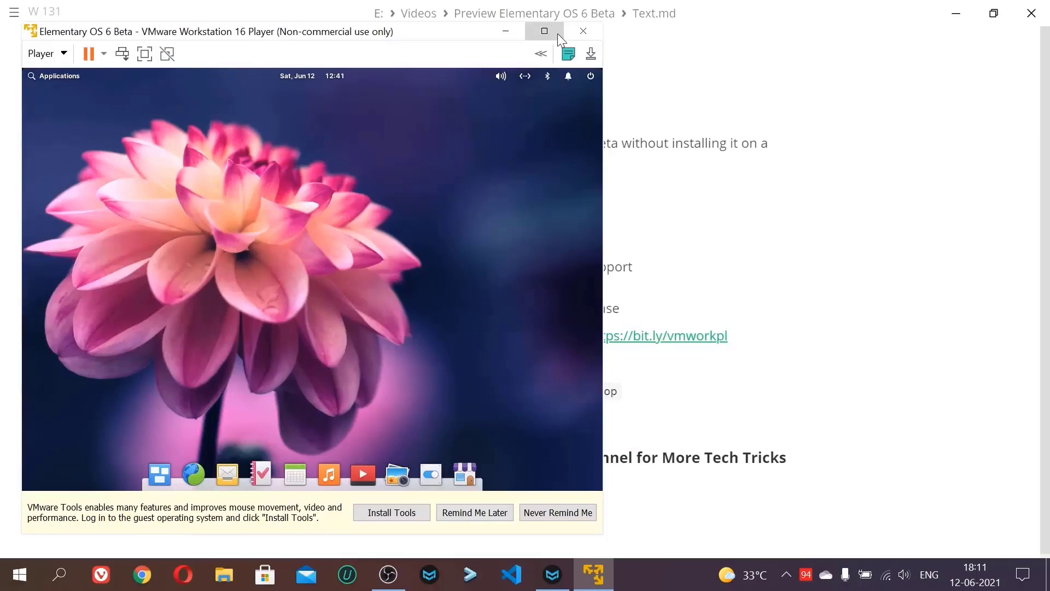
Step: Maximize the VMware Player window so the elementary OS desktop scales to fill it
left_click(543, 31)
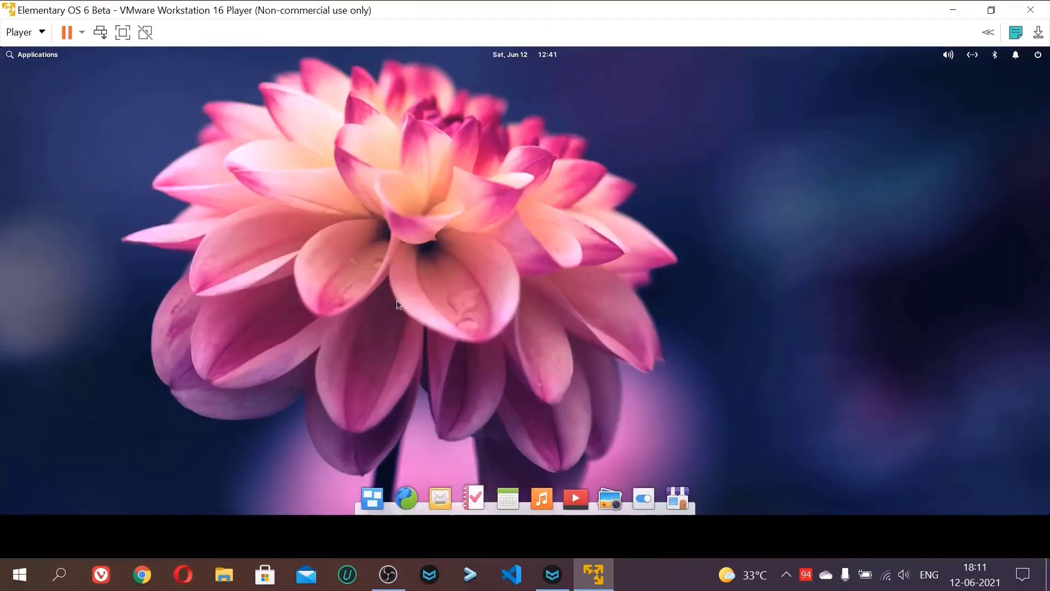
mouse_move(850, 27)
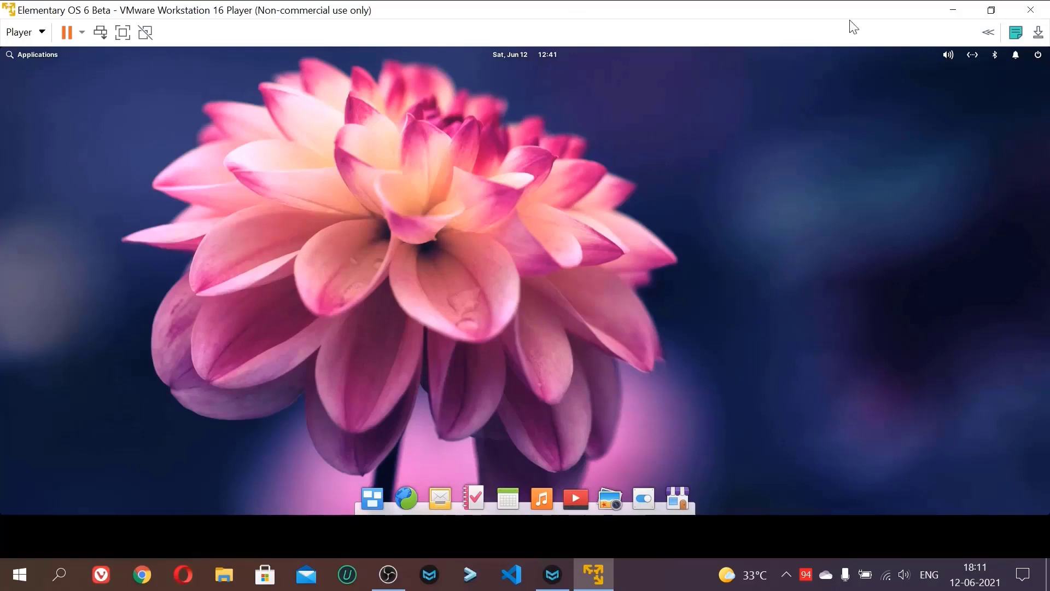
left_click(552, 574)
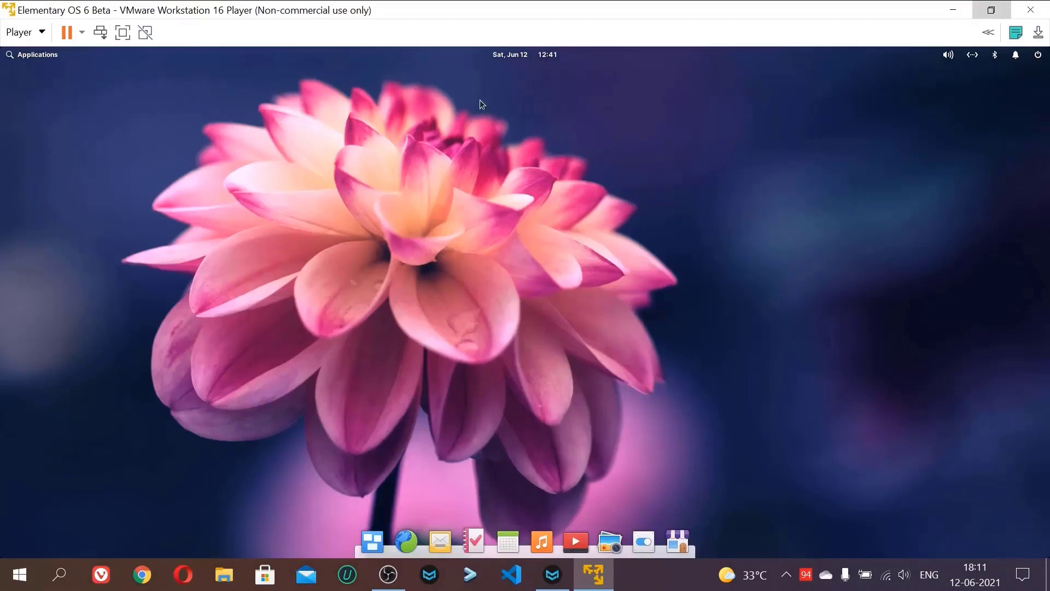
mouse_move(400, 348)
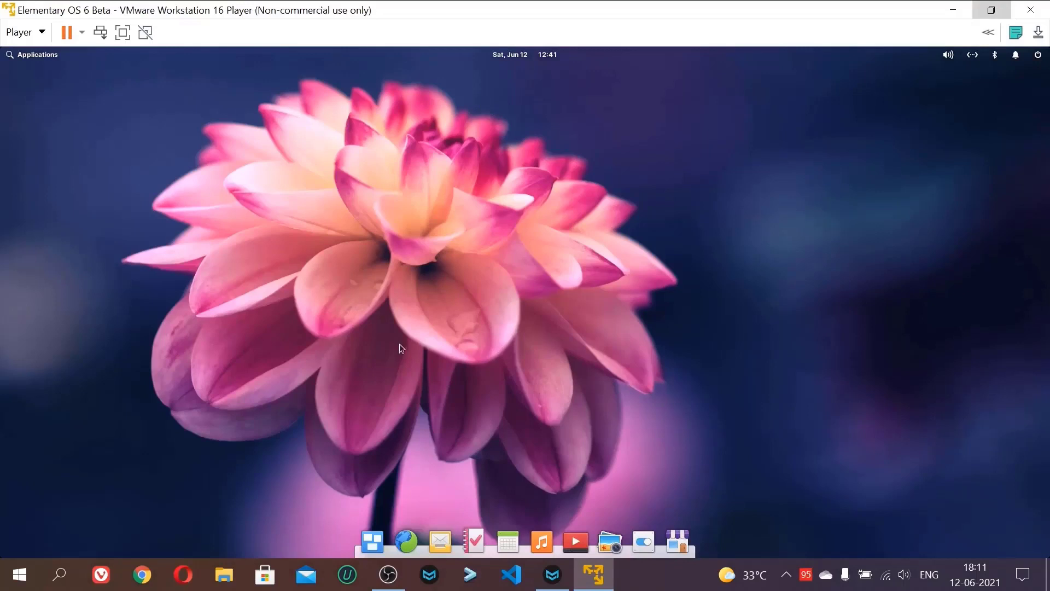
mouse_move(26, 60)
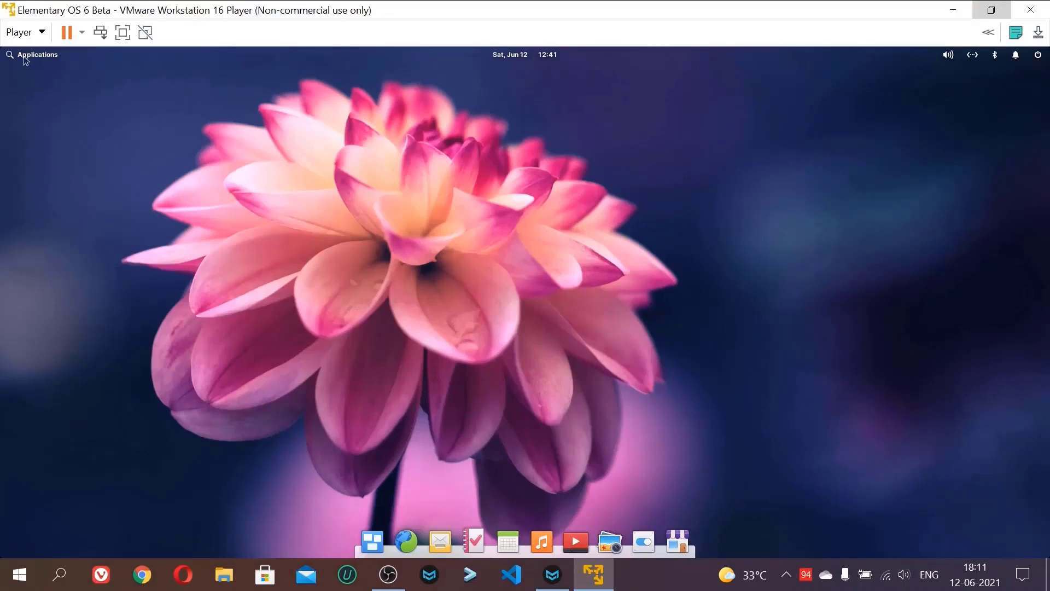
Step: Start the installer with English (United States) language and the default keyboard layout
left_click(32, 54)
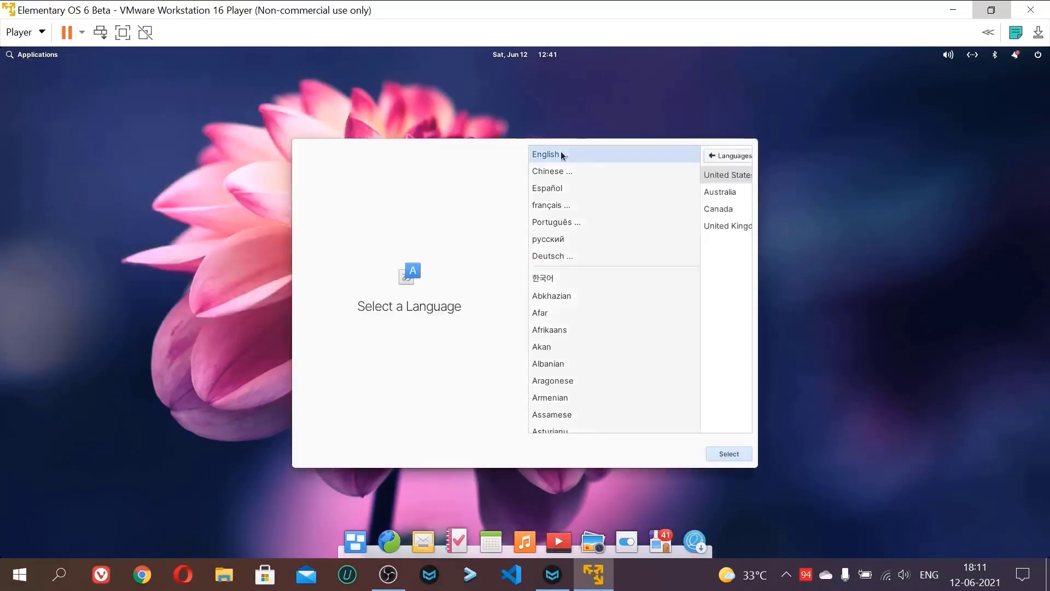
left_click(546, 154)
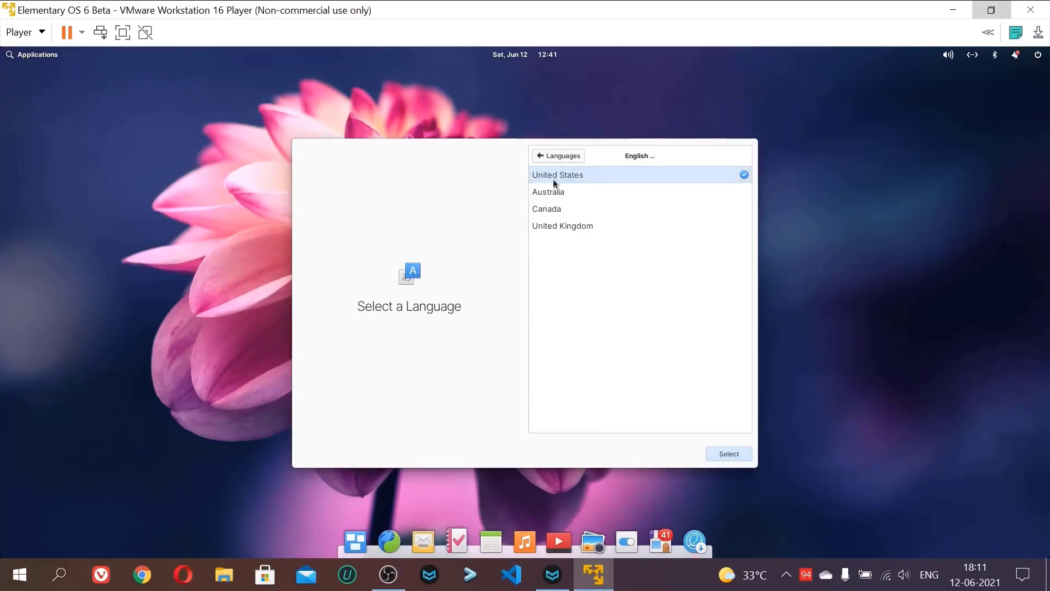
left_click(729, 453)
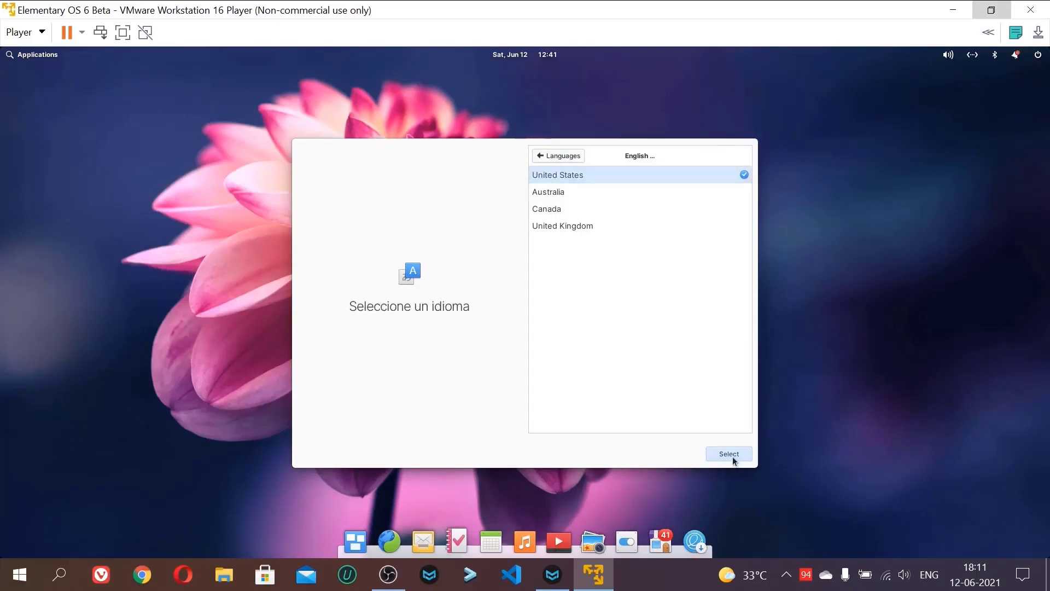
left_click(728, 453)
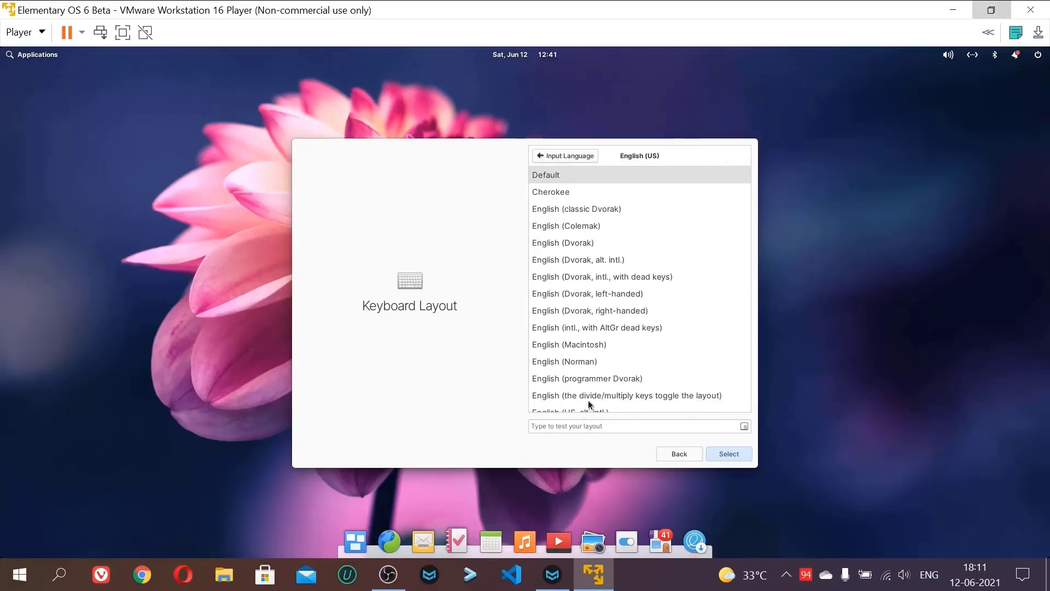
left_click(546, 175)
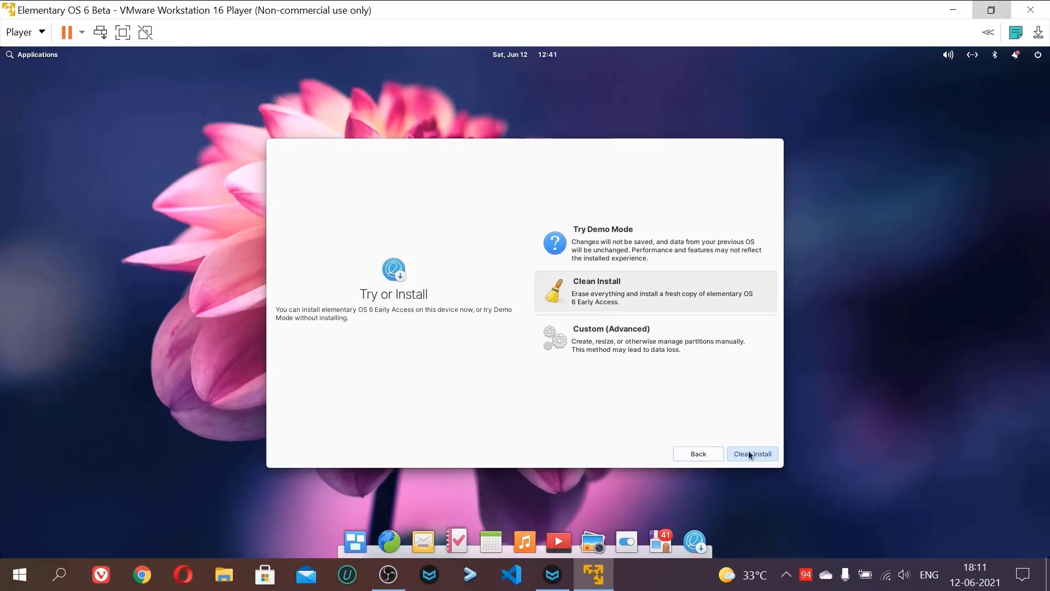
Step: Clean-install onto the VMware virtual disk, erasing it, without drive encryption
left_click(751, 454)
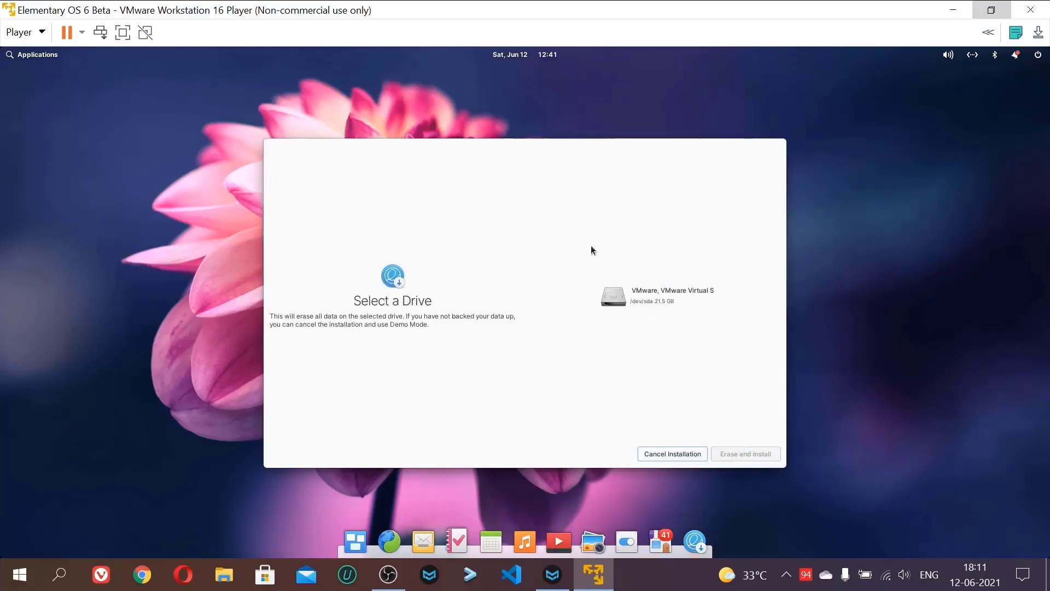
mouse_move(654, 292)
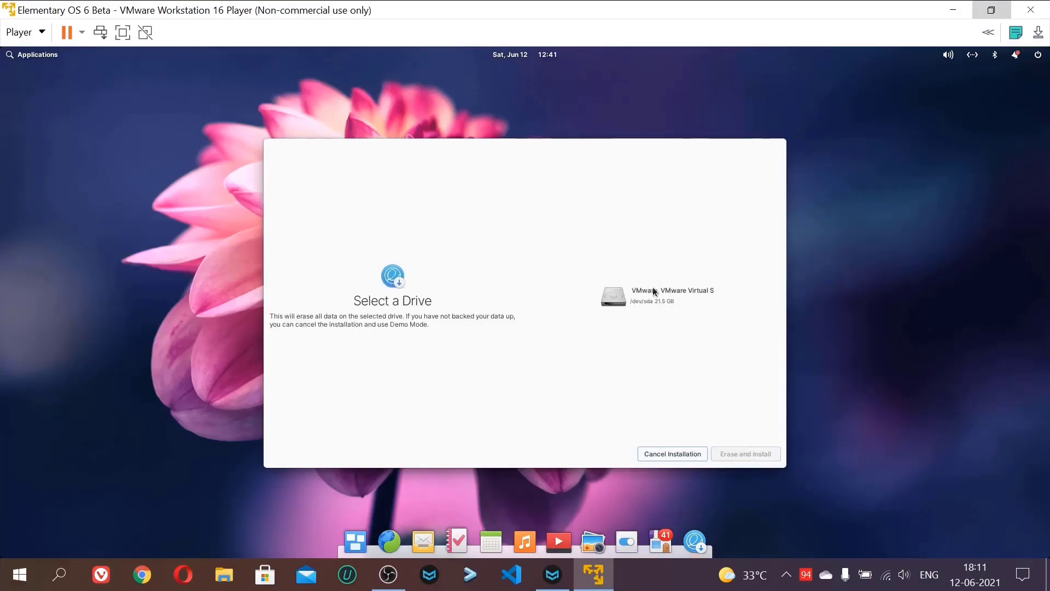
left_click(657, 295)
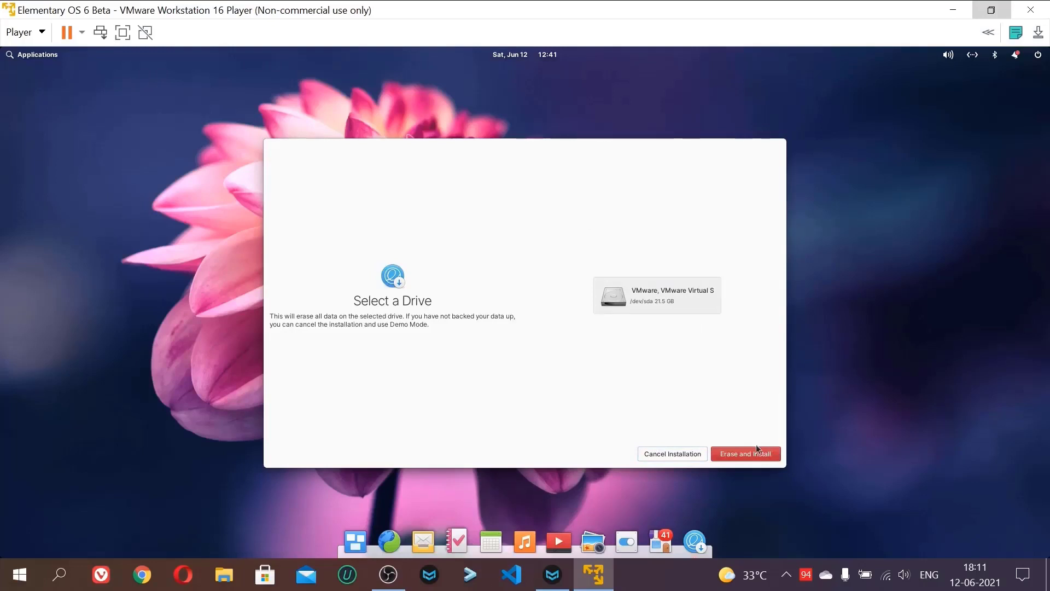
left_click(744, 453)
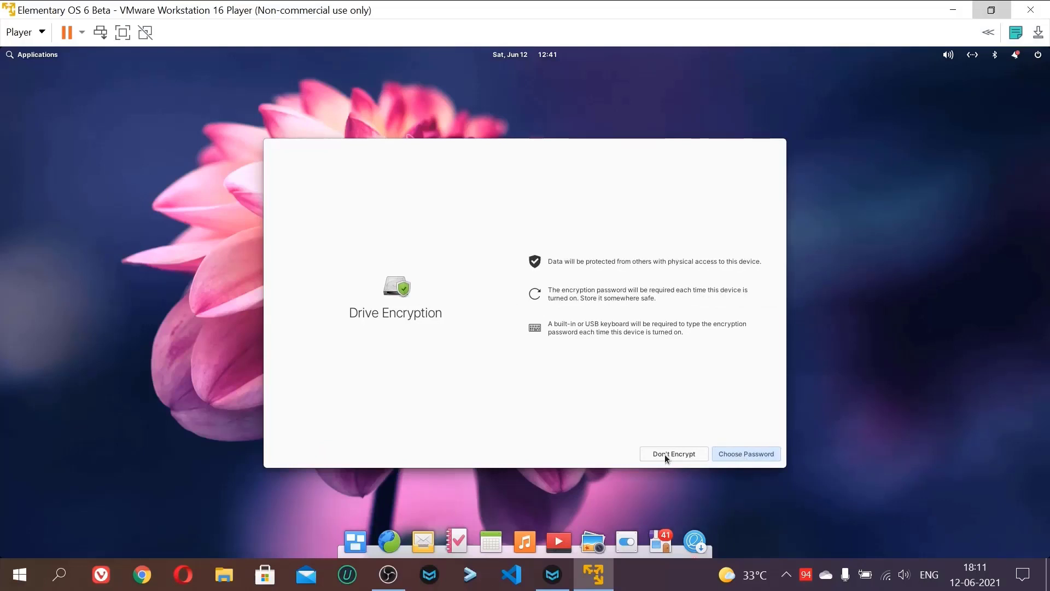
mouse_move(689, 440)
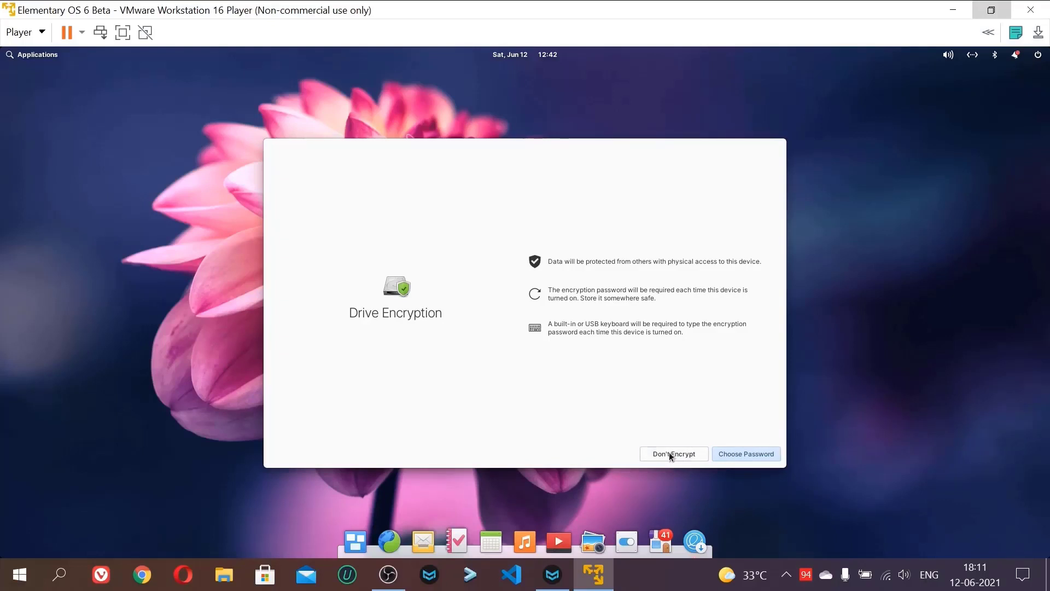
left_click(673, 453)
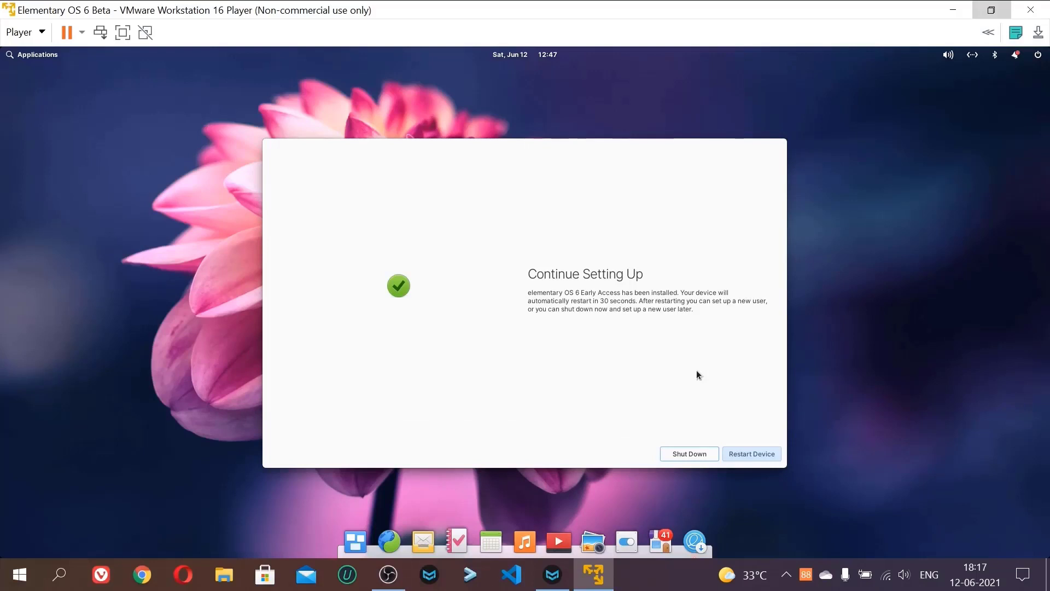
mouse_move(751, 453)
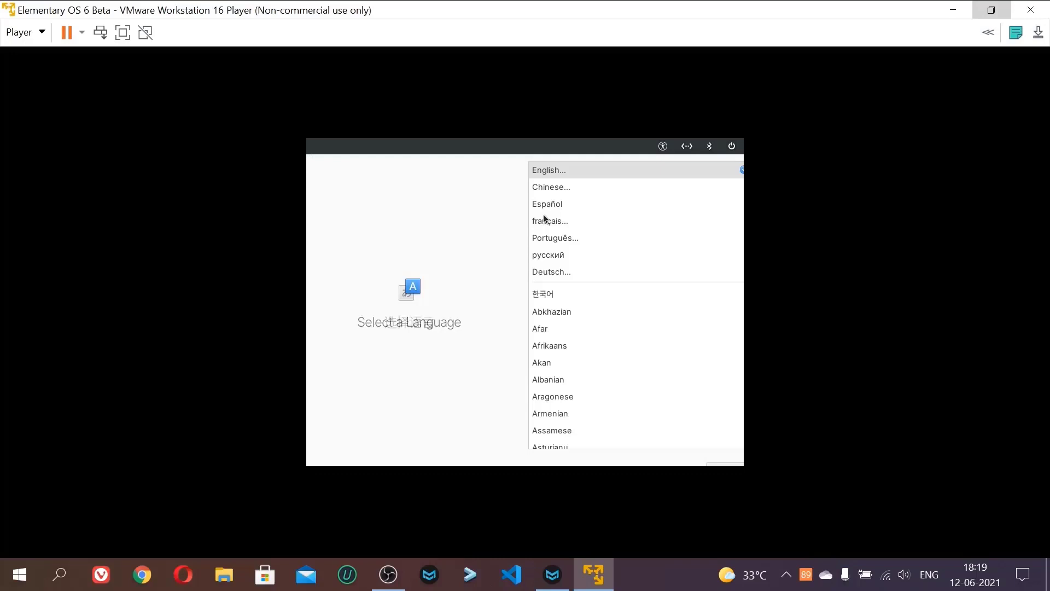
Step: Select English (United States) language and the English (US) keyboard layout
left_click(548, 170)
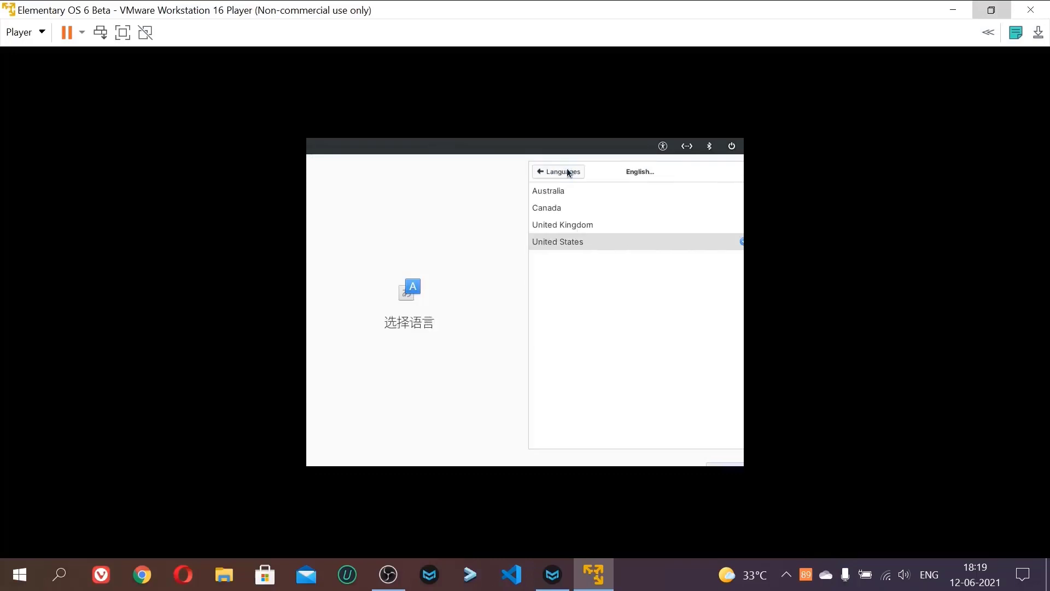
left_click(557, 242)
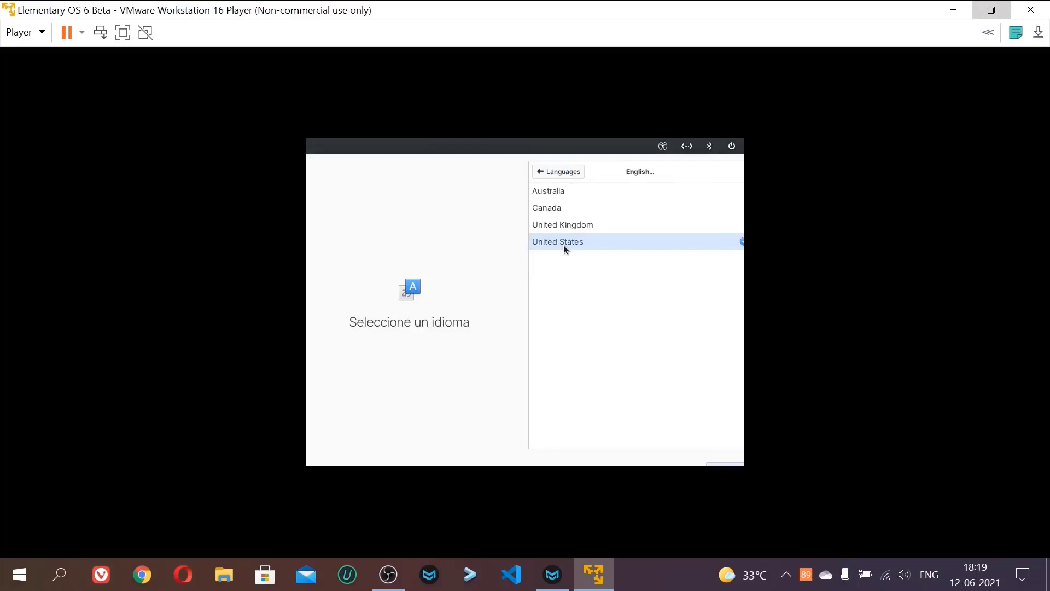
left_click(558, 242)
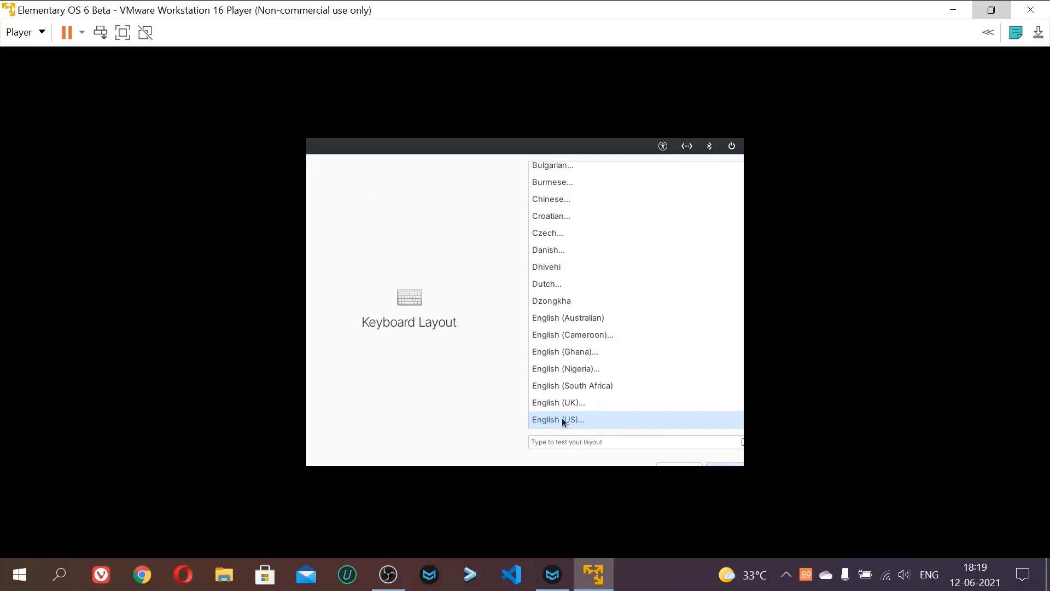
left_click(557, 419)
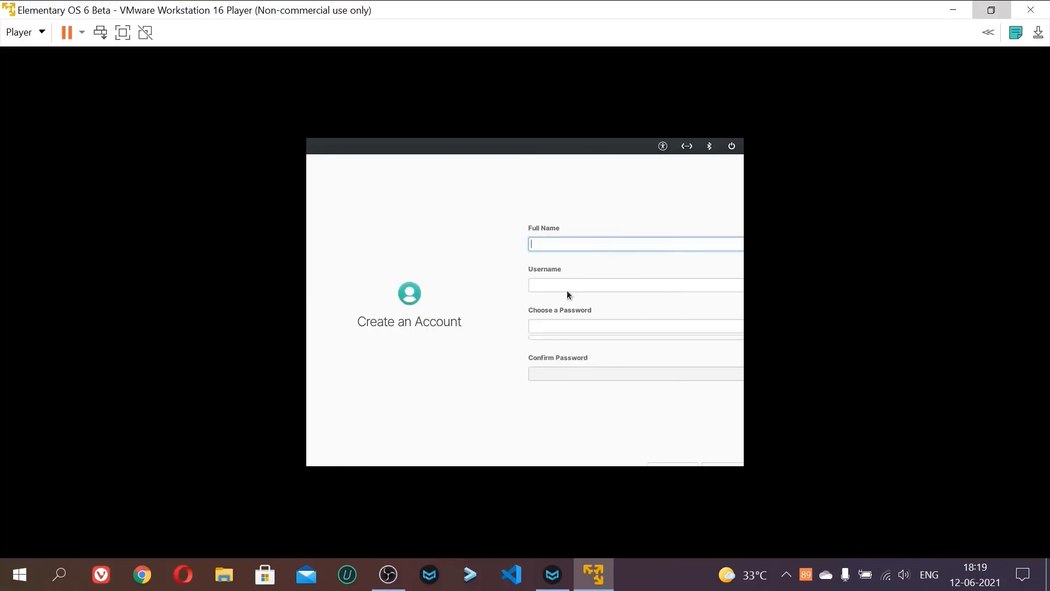
Step: Fill in the full name, username and password fields to create the account
type("Agam's Tech Tricks")
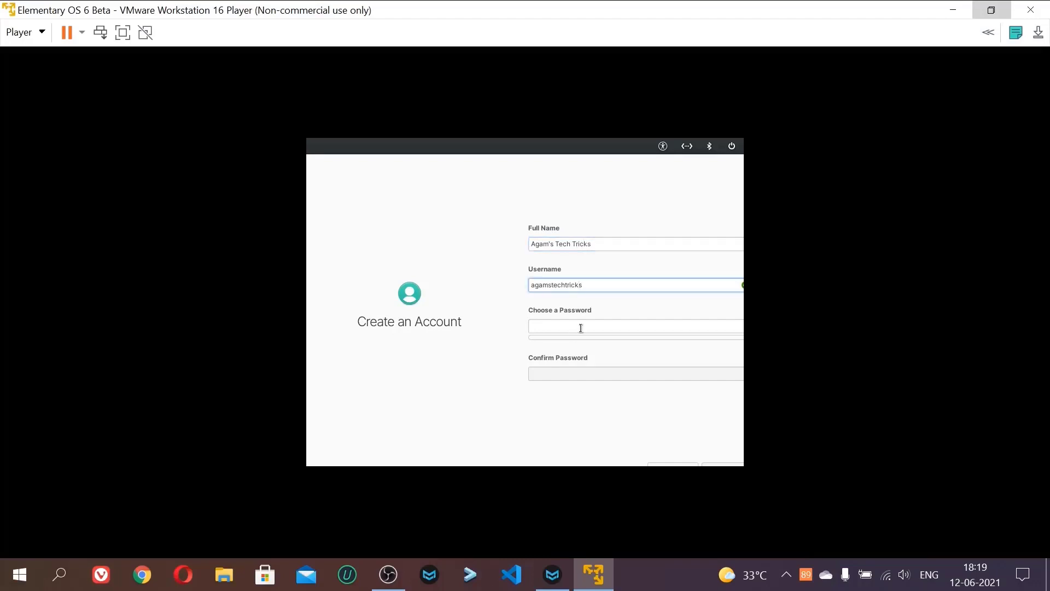
type("•")
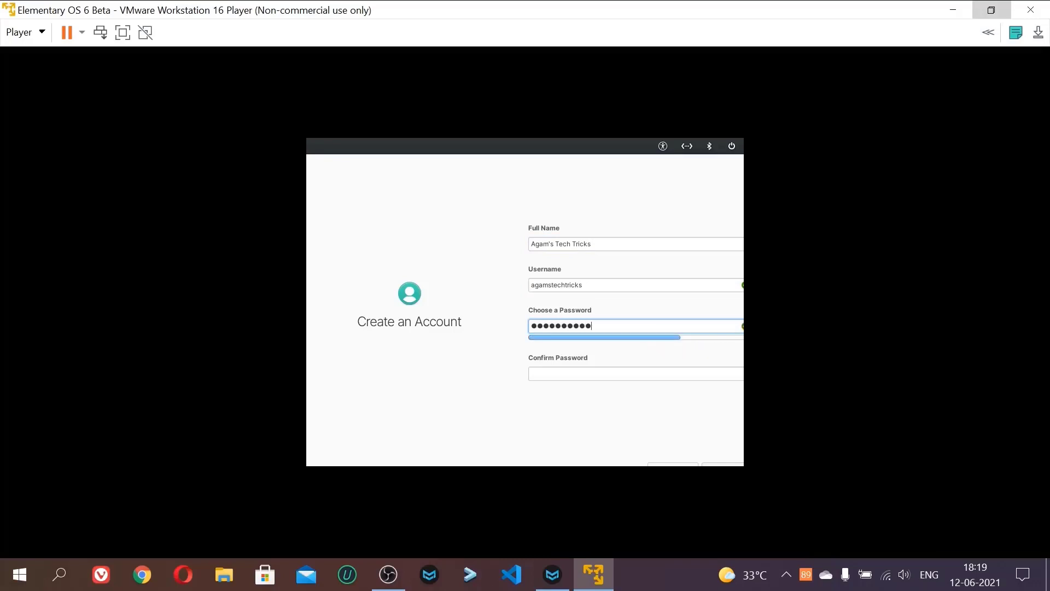
type("••")
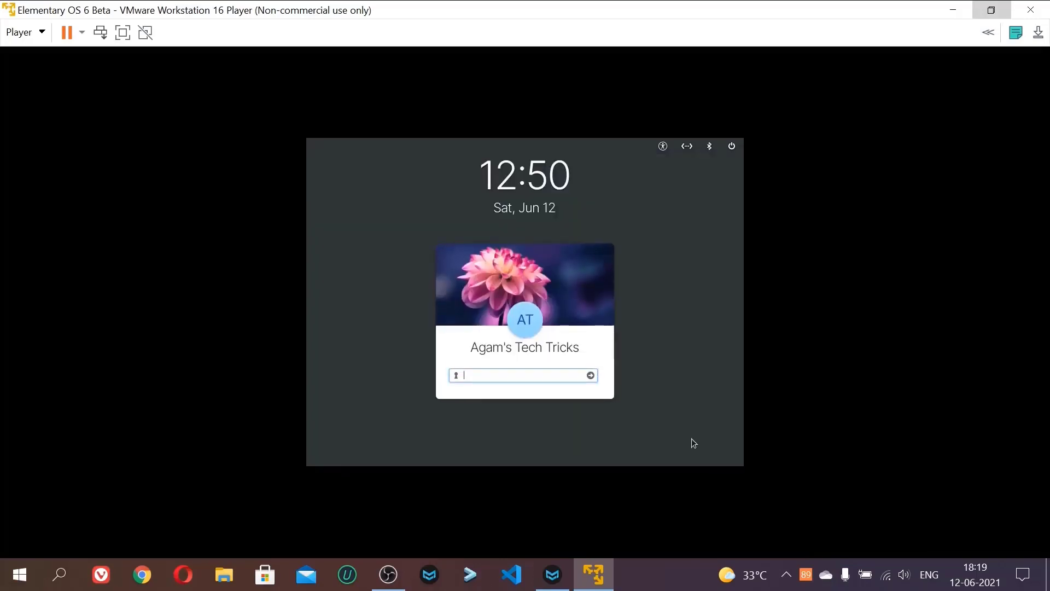
mouse_move(598, 247)
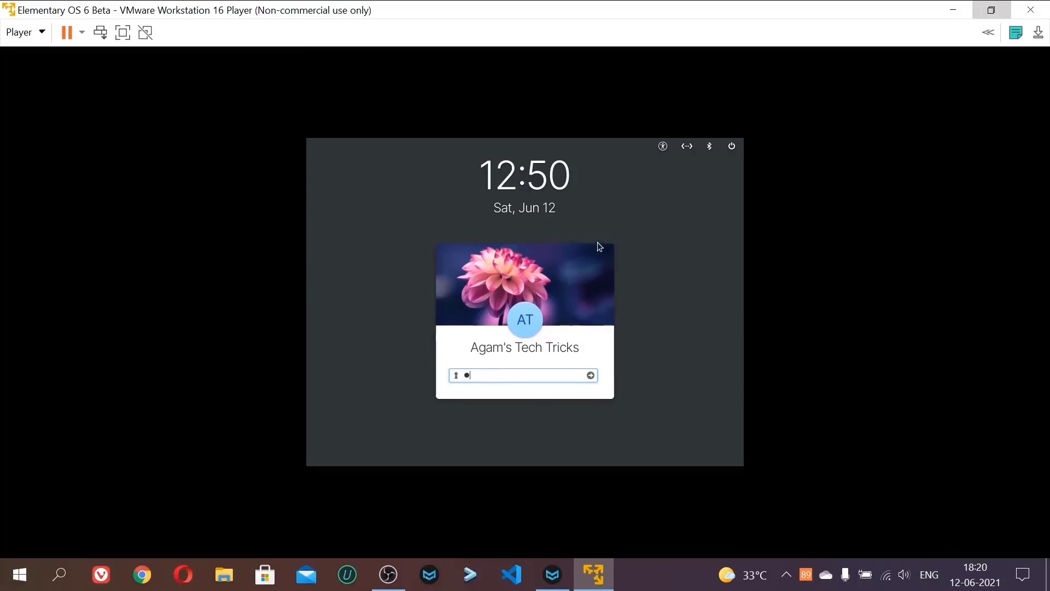
Step: Enter the account password at the login screen to sign in
type("password")
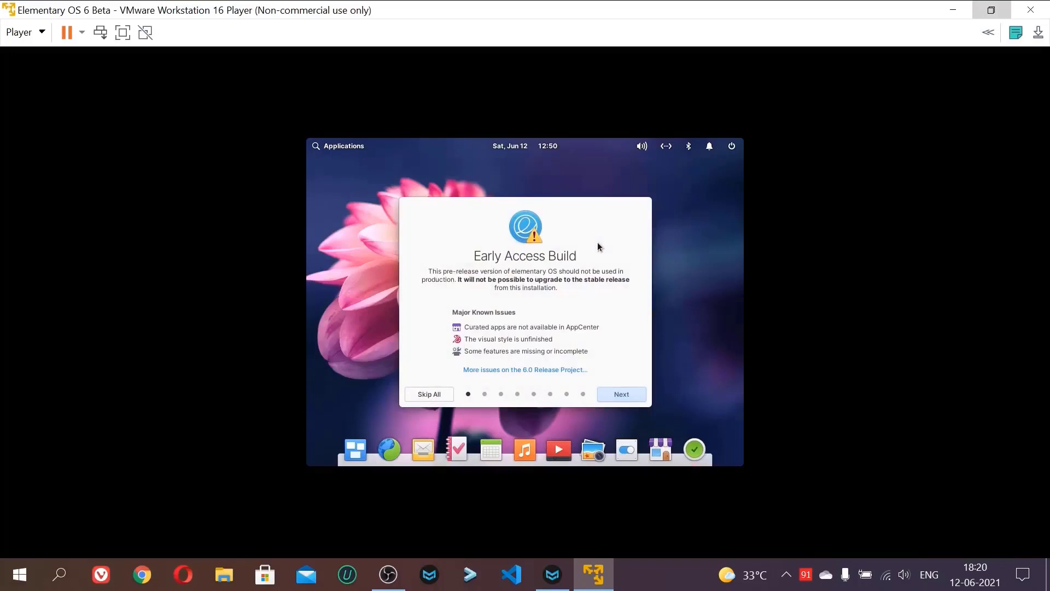
mouse_move(438, 183)
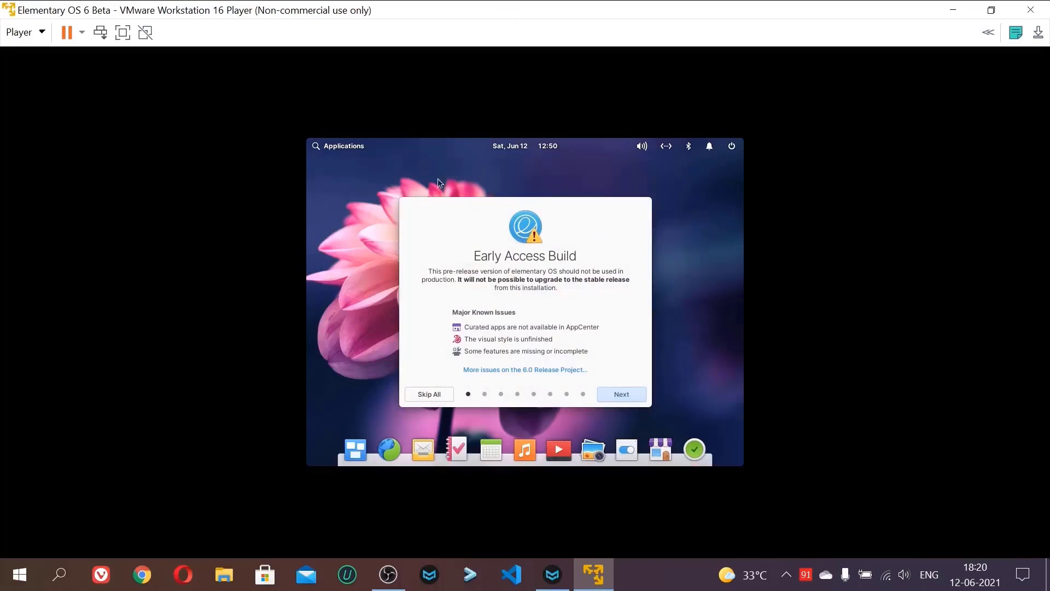
Step: Pick the Dark style, then step past Location Services, Night Light and Housekeeping to Get Started
left_click(620, 394)
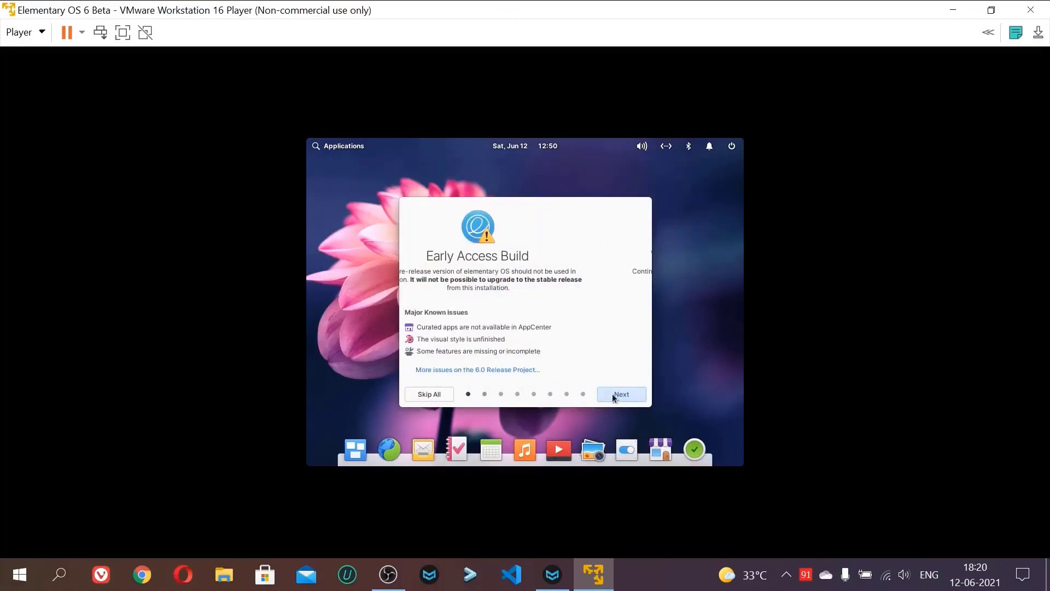
left_click(620, 394)
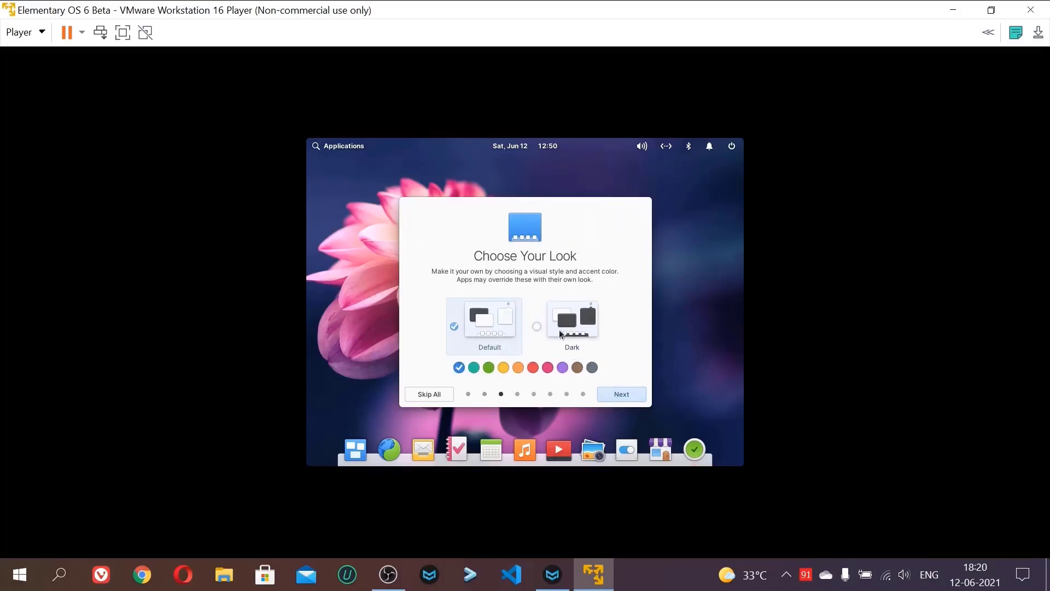
left_click(572, 319)
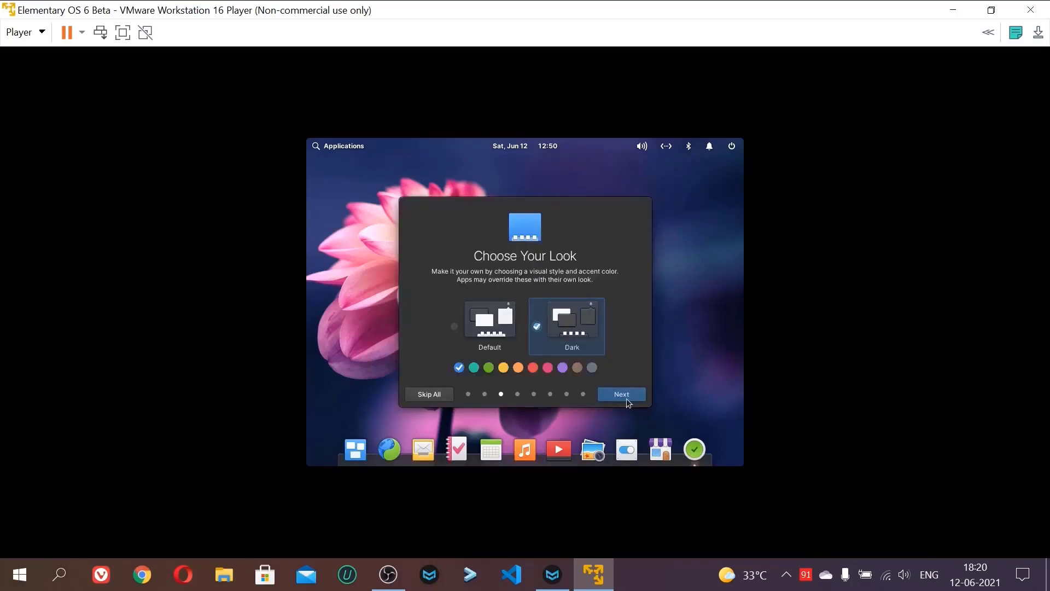
left_click(620, 394)
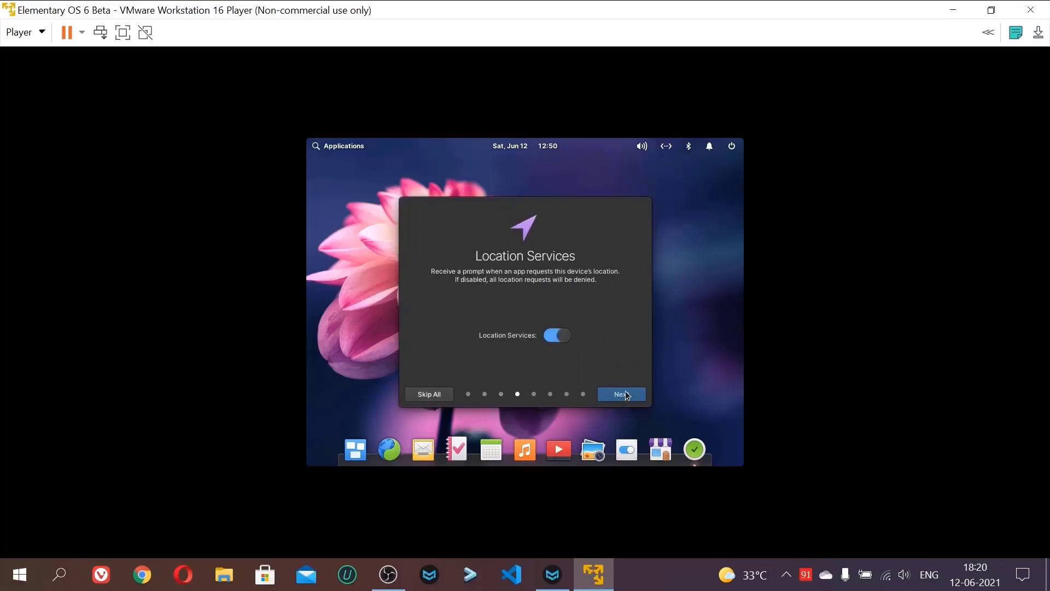
left_click(620, 394)
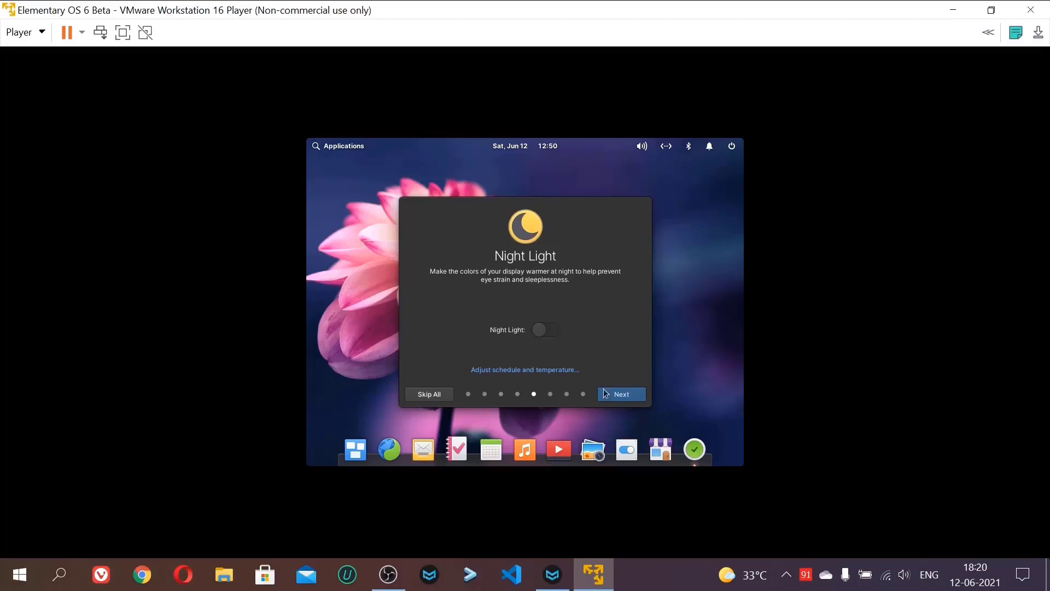
left_click(618, 394)
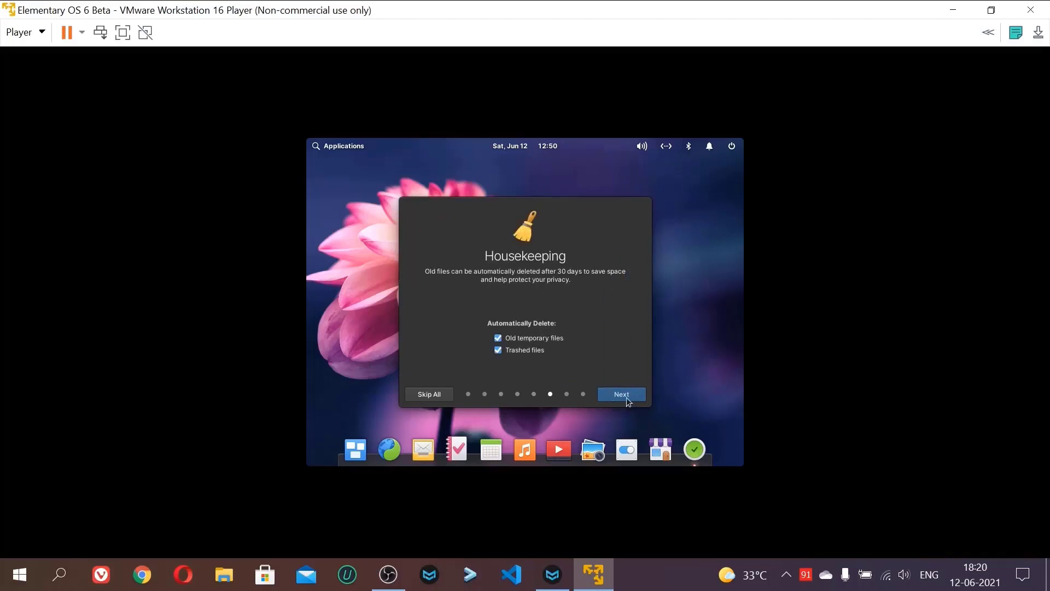
left_click(620, 394)
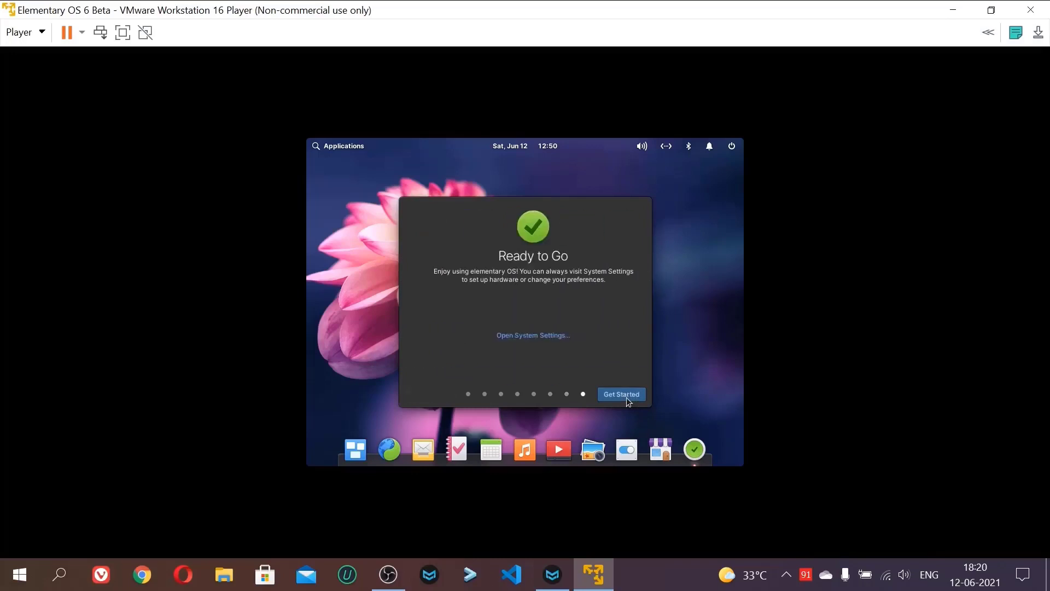
left_click(620, 394)
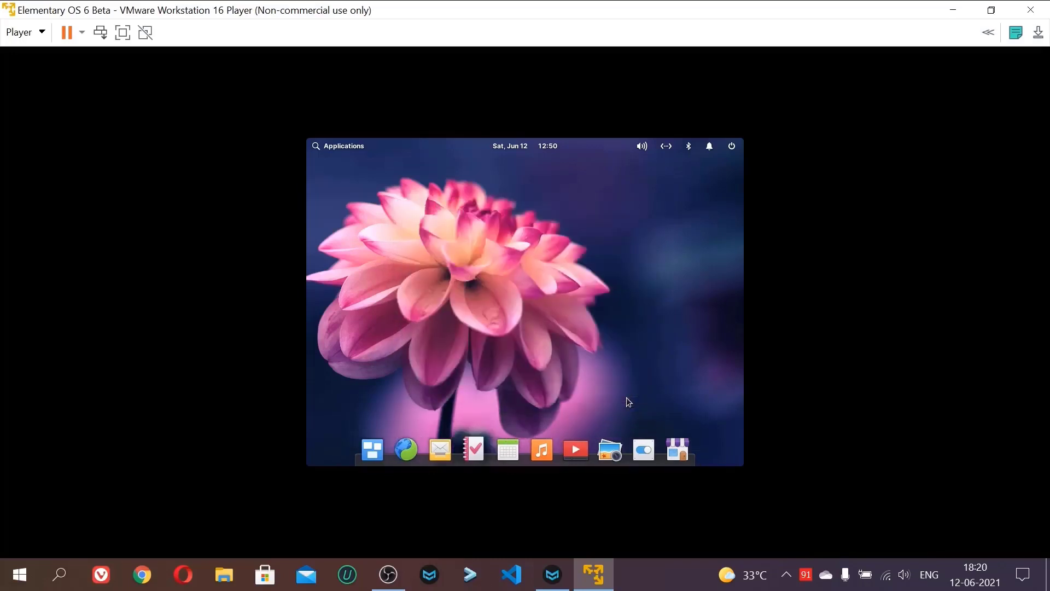
mouse_move(338, 163)
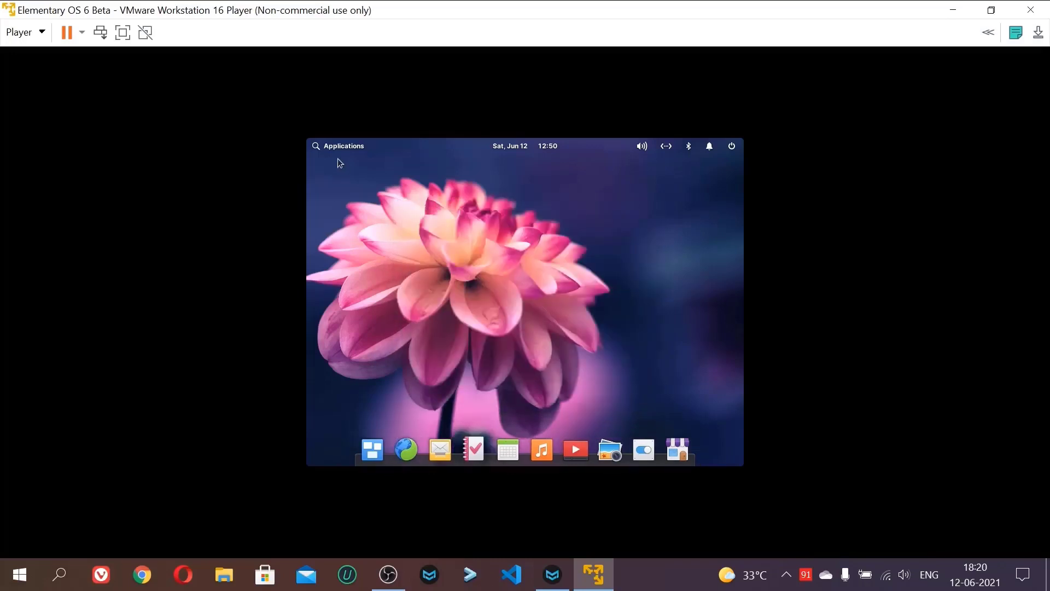
Step: Launch Terminal by searching 'ter' in the Applications launcher
left_click(343, 145)
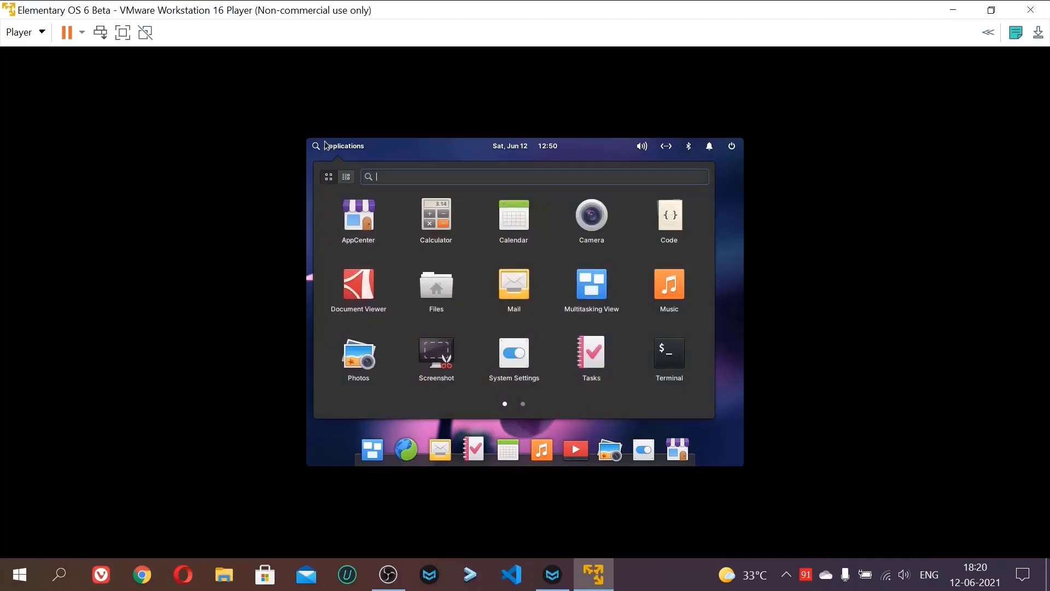
type("ter")
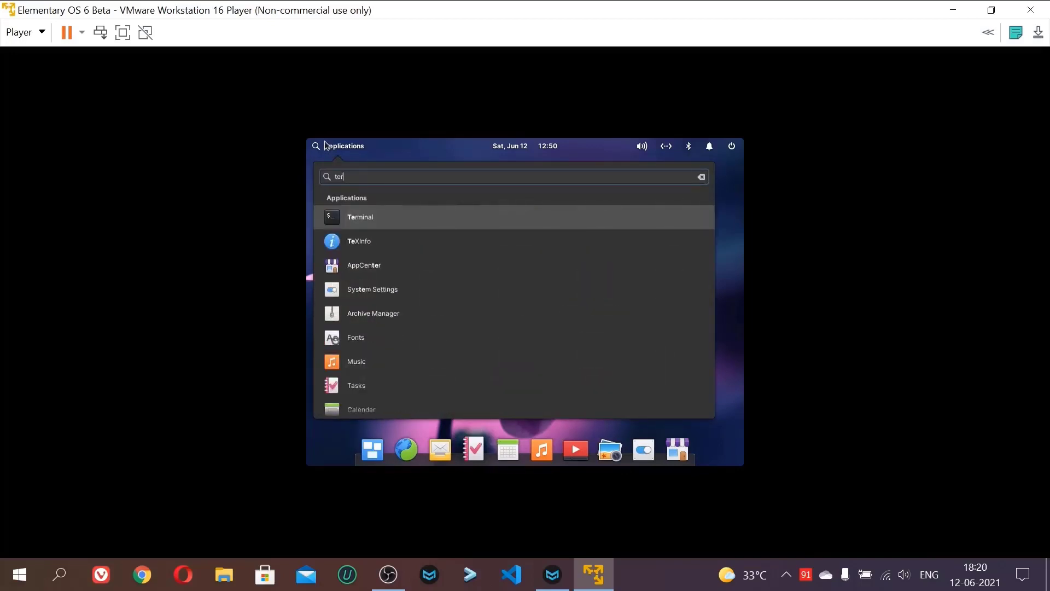
left_click(360, 216)
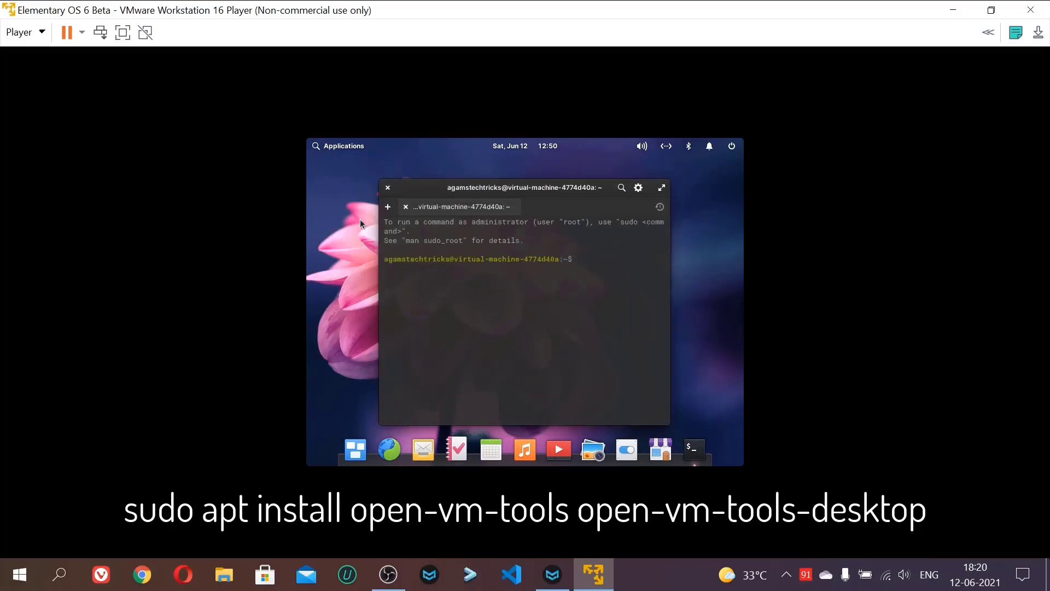
Step: Run sudo apt install open-vm-tools open-vm-tools-desktop, then attempt a reboot
type("sudo apt open-vm-tools")
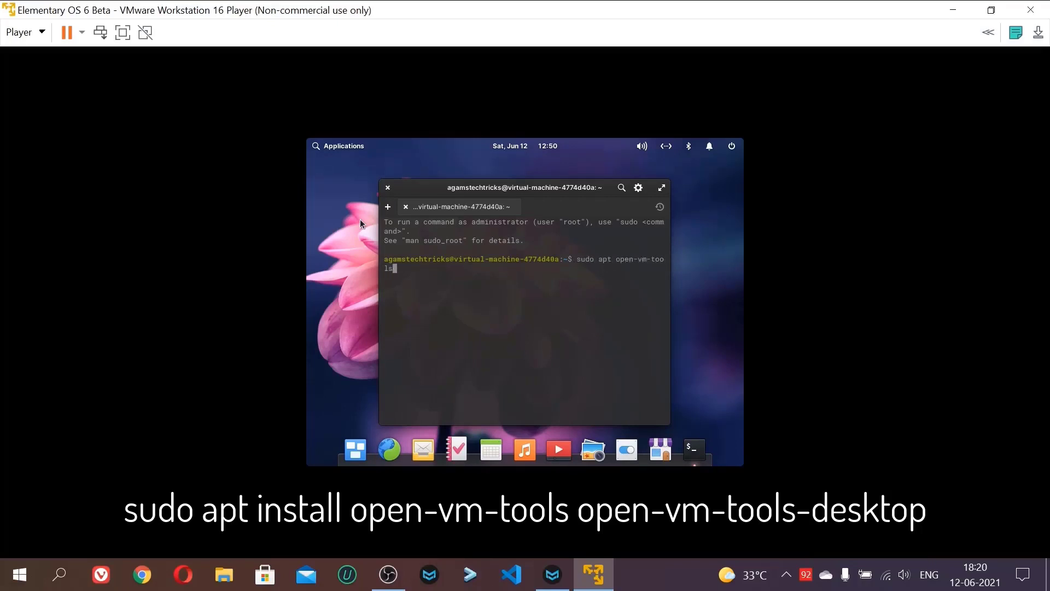
type("open-vm-tool")
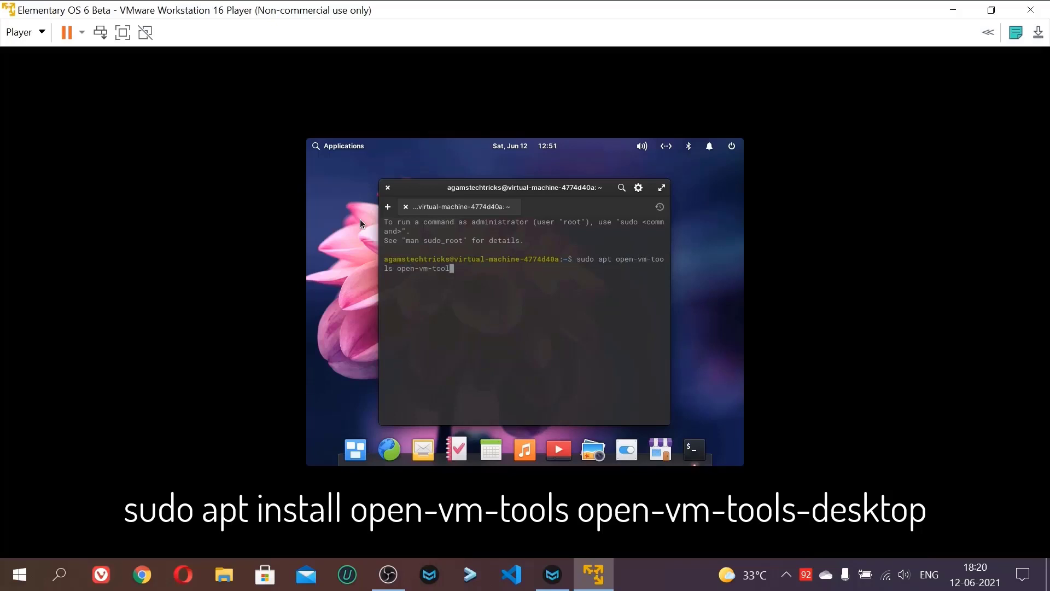
type("s-desktop")
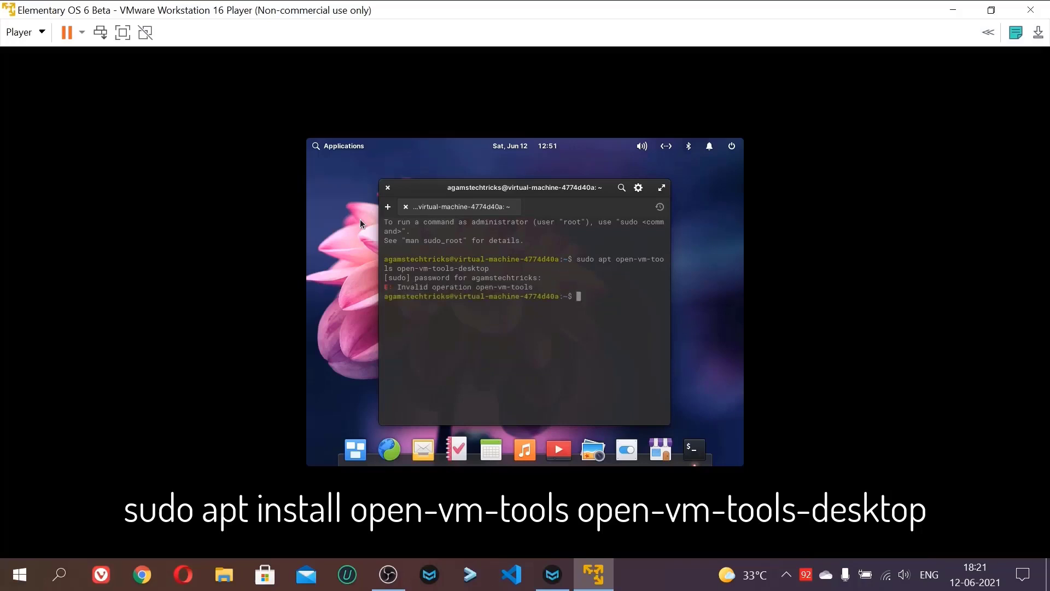
type("sudo")
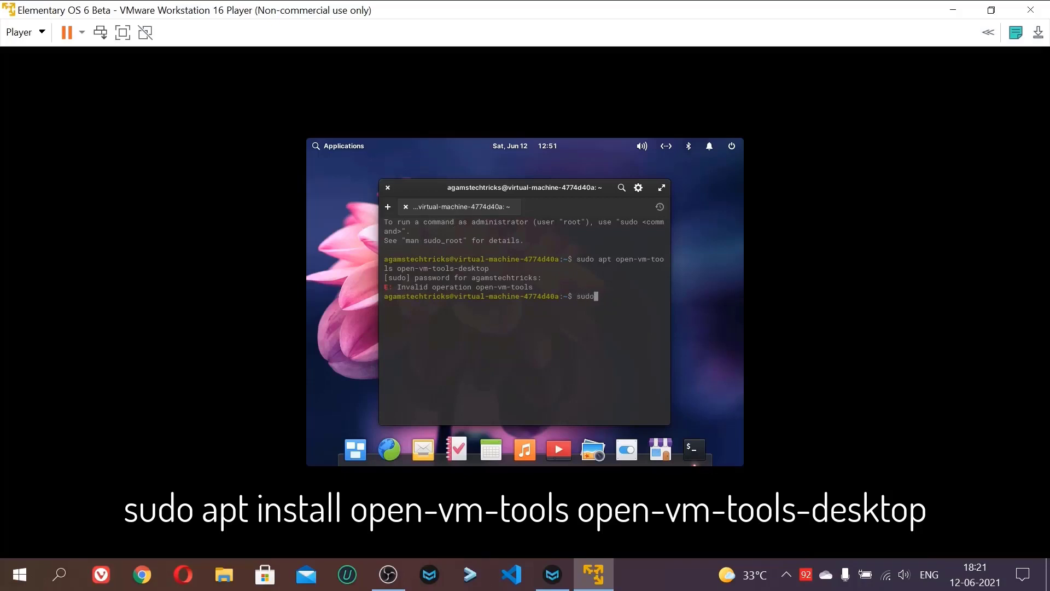
type("apt install open-vm-tools open-vm")
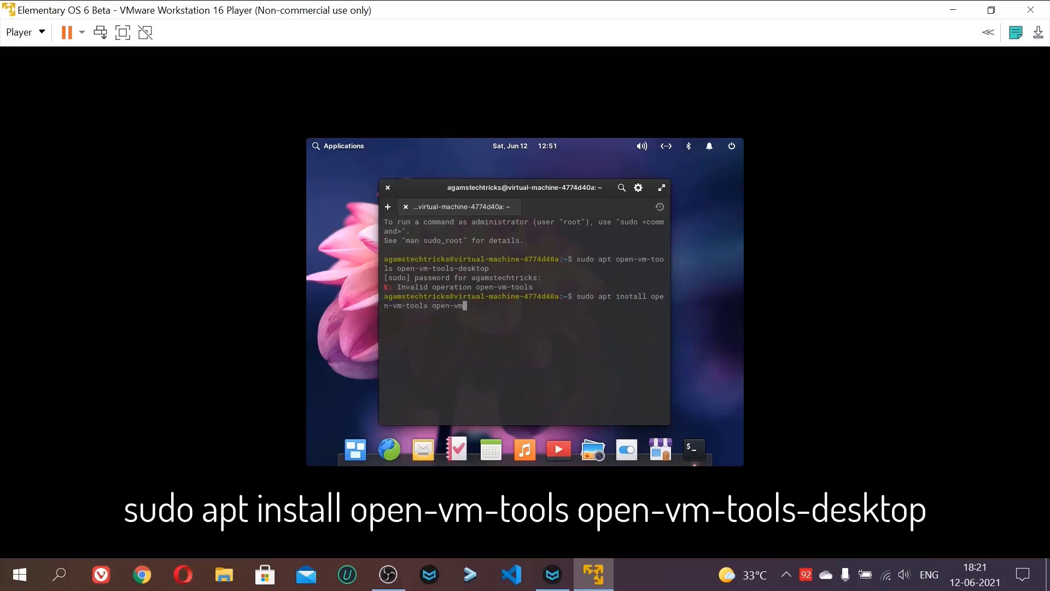
type("tools")
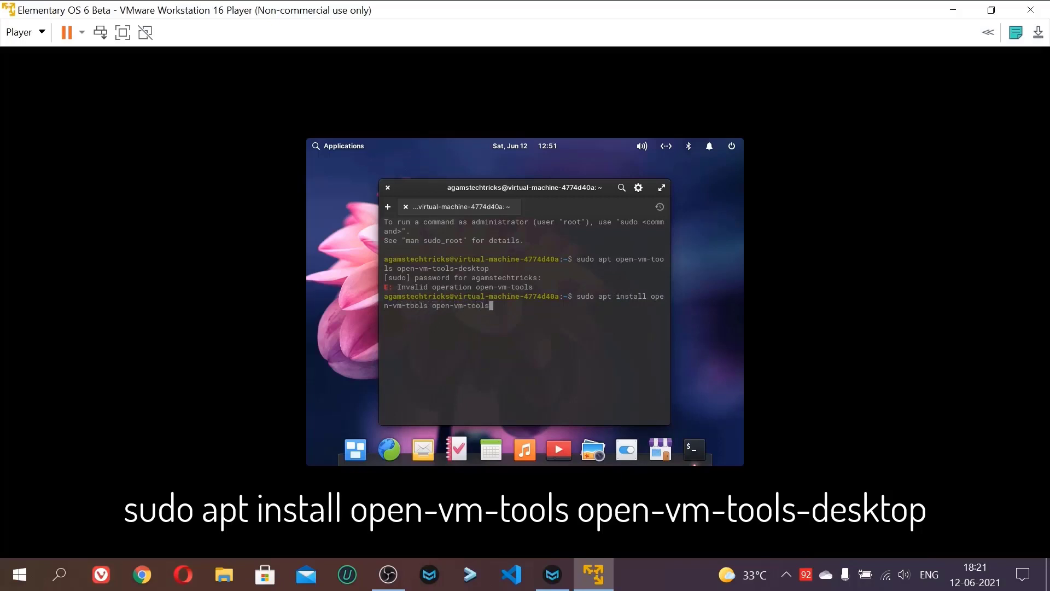
type("-desktop")
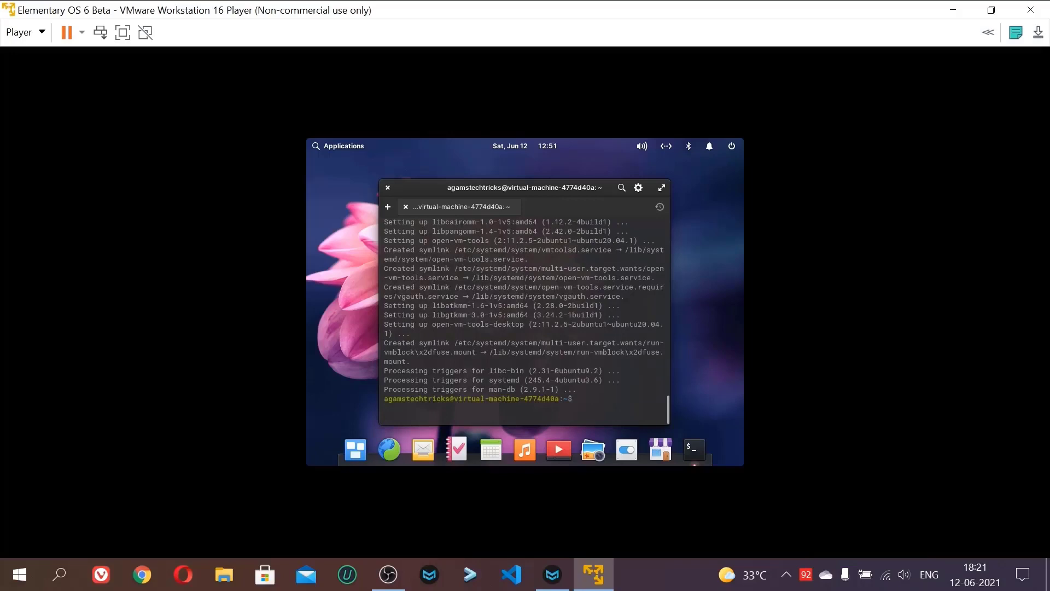
type("reboot")
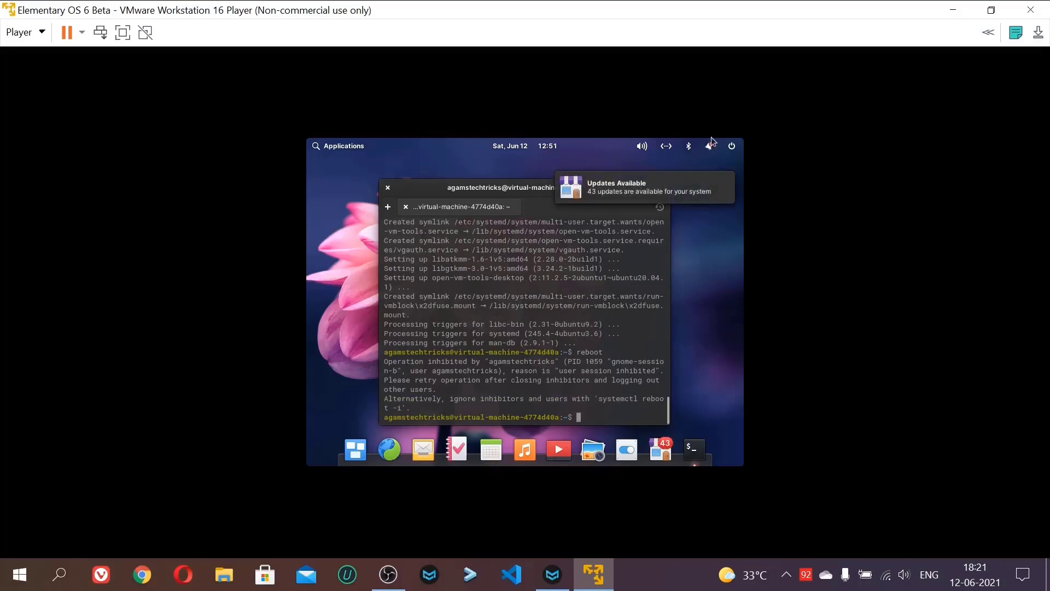
Step: Log out from the power indicator menu in the guest's top panel
left_click(731, 146)
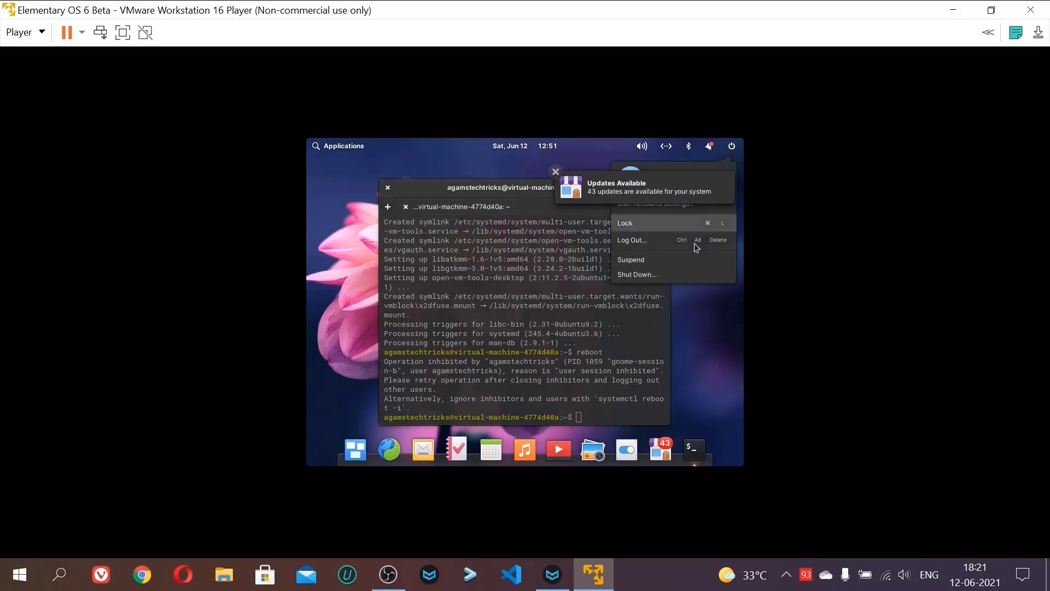
left_click(635, 275)
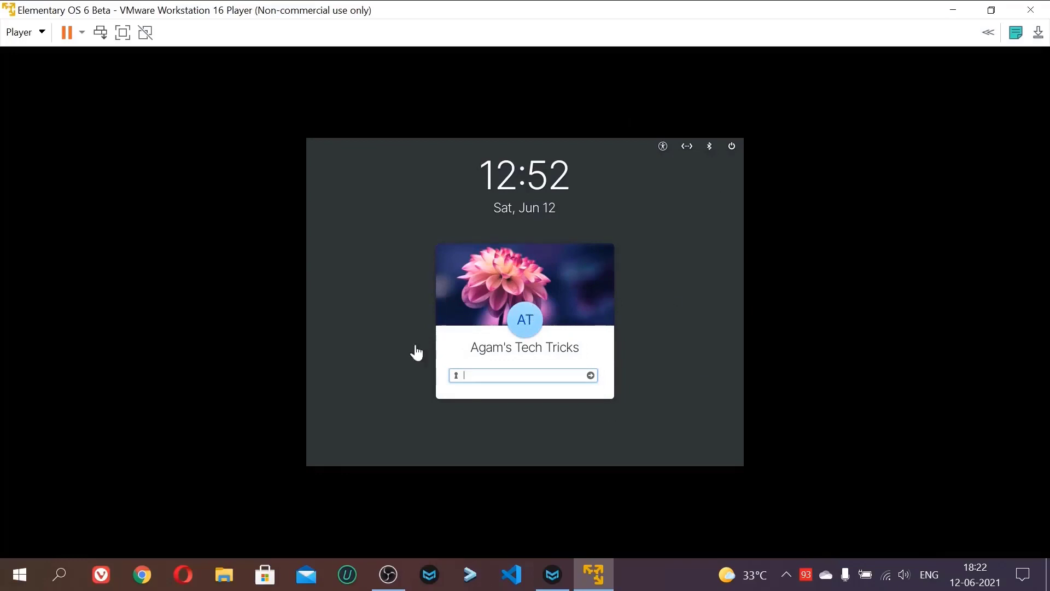
mouse_move(982, 7)
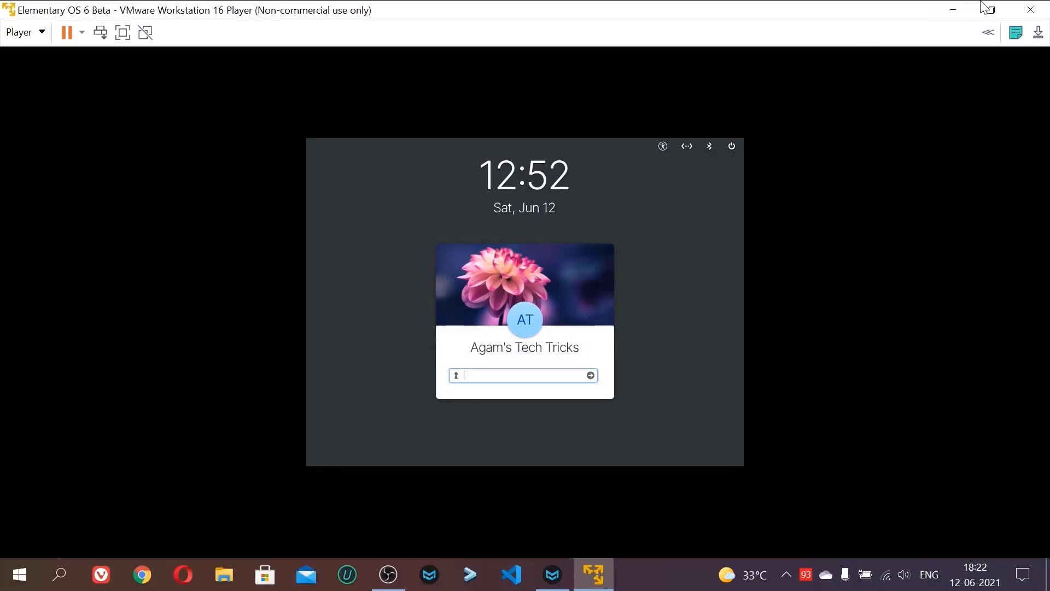
Step: Restore and re-maximize the Player window, then enter the password to log back in
left_click(991, 10)
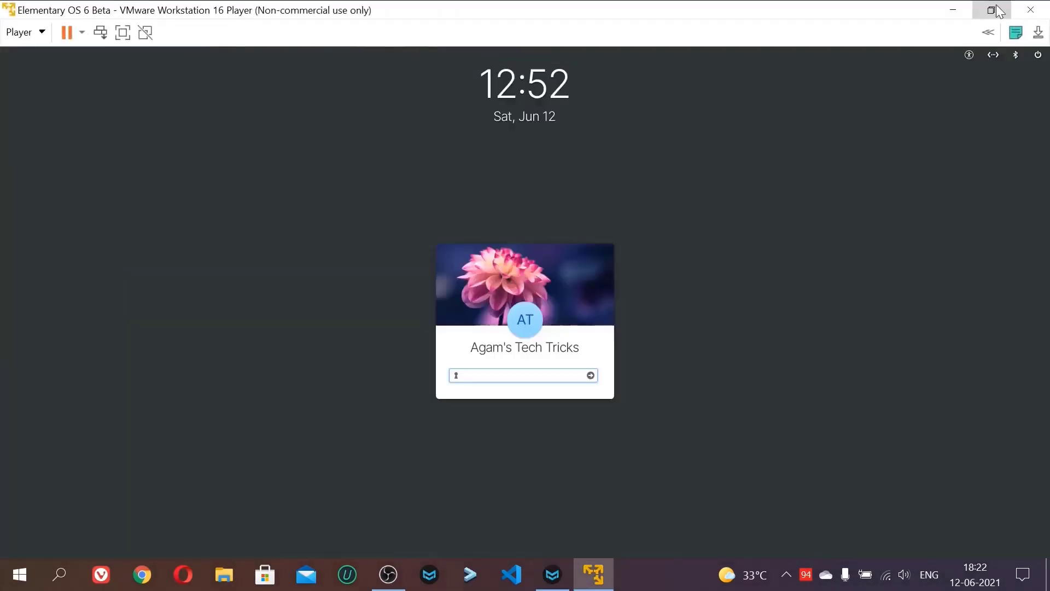
left_click(991, 10)
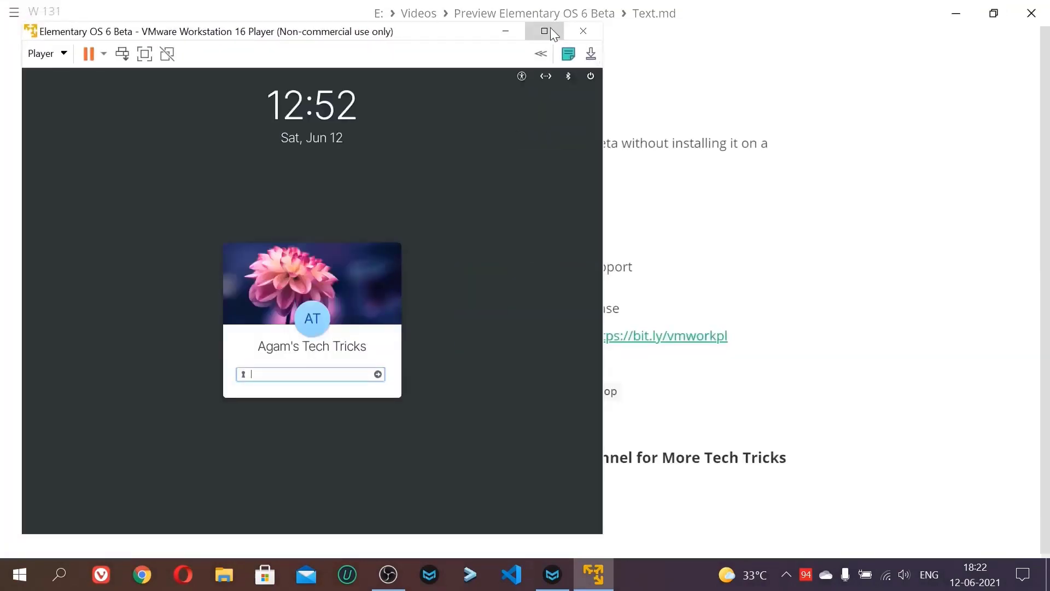
left_click(545, 30)
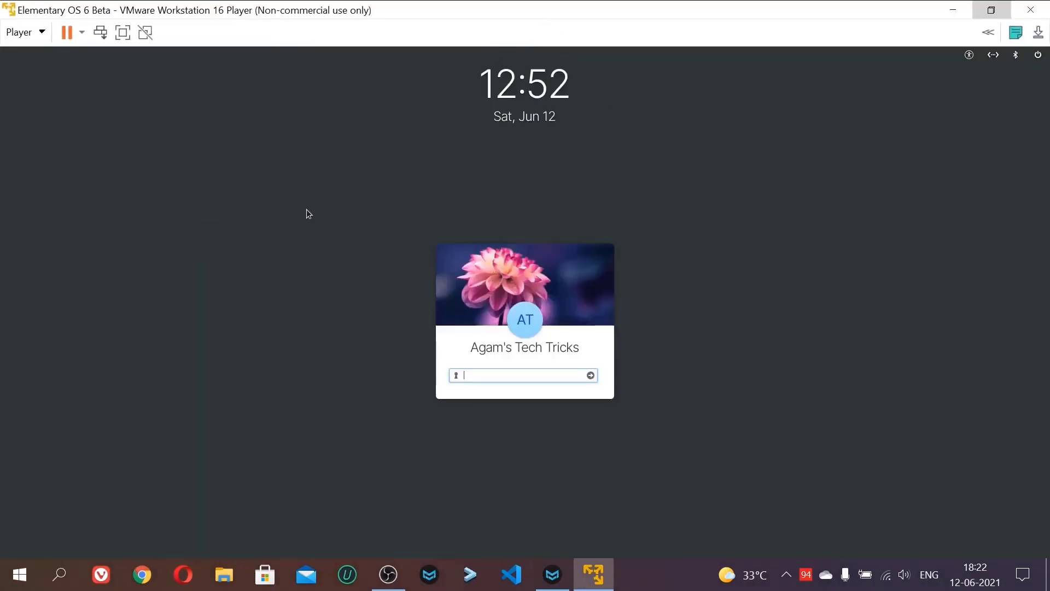
mouse_move(241, 108)
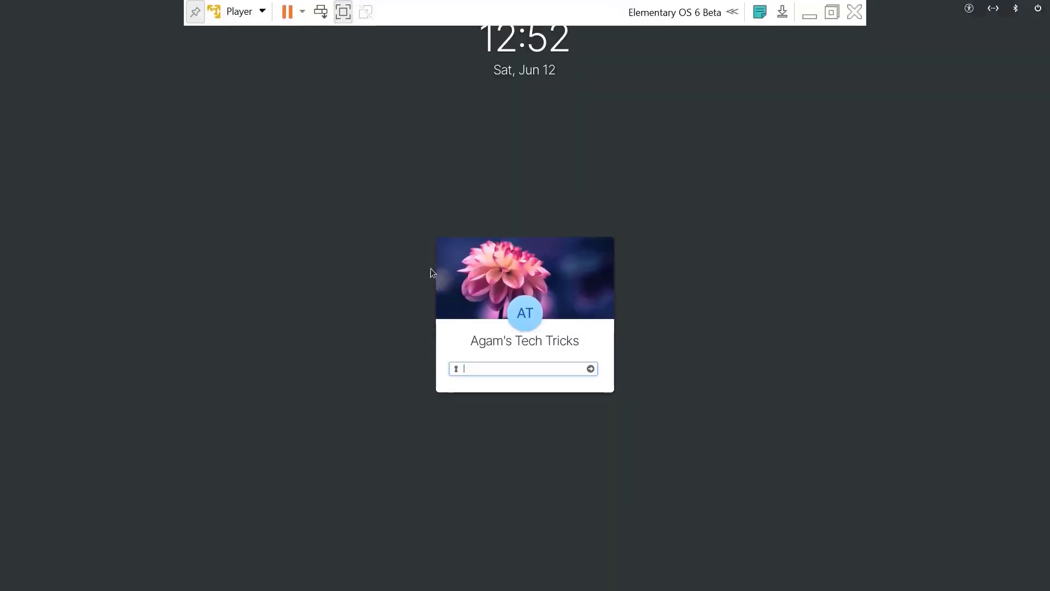
mouse_move(195, 12)
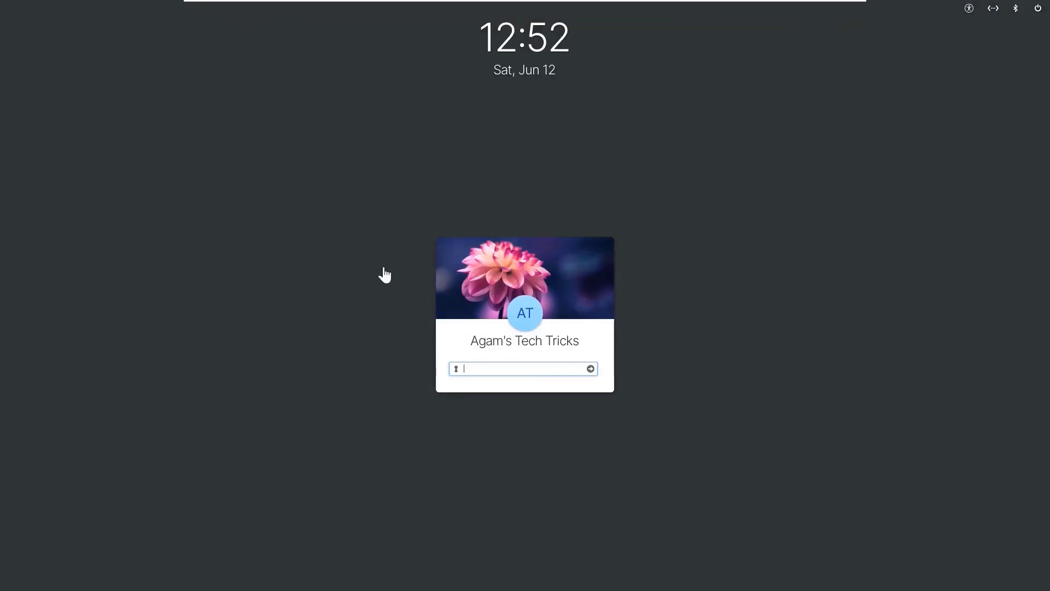
type("A")
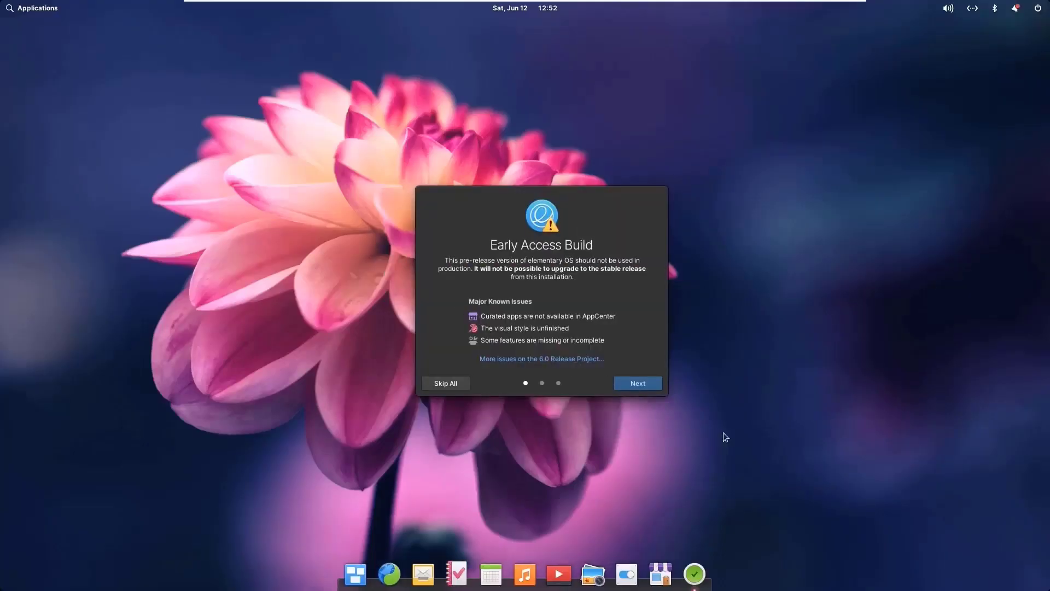
mouse_move(636, 382)
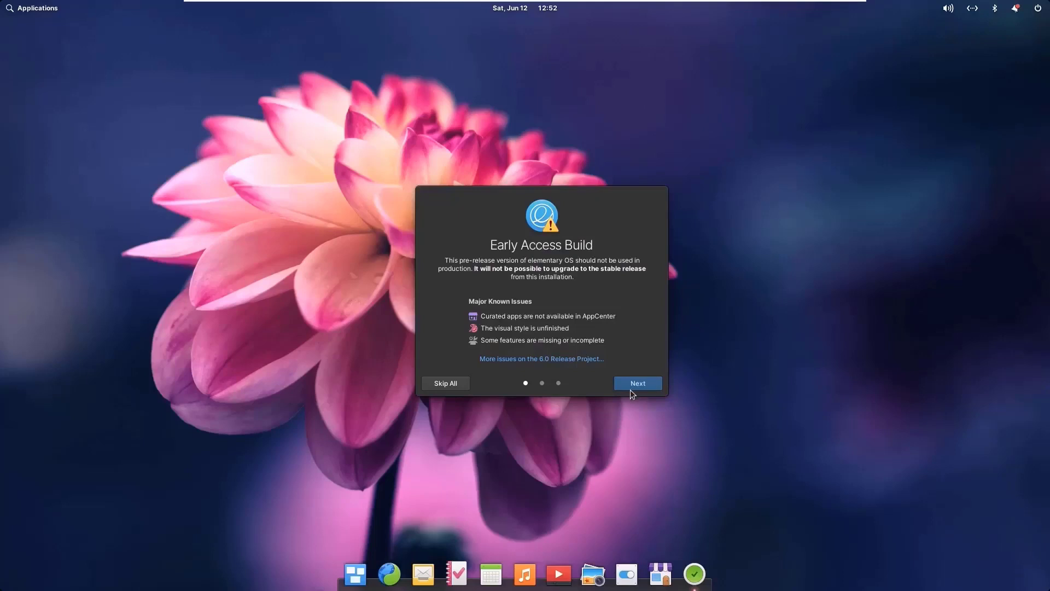
Step: Dismiss the Early Access Build welcome dialog and open the Applications launcher
left_click(636, 382)
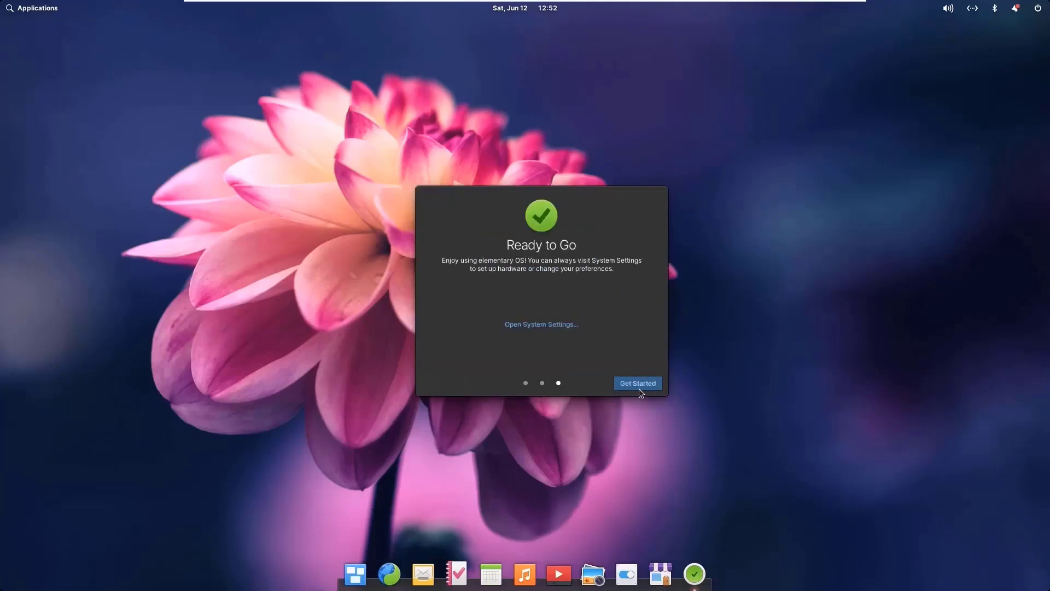
left_click(636, 382)
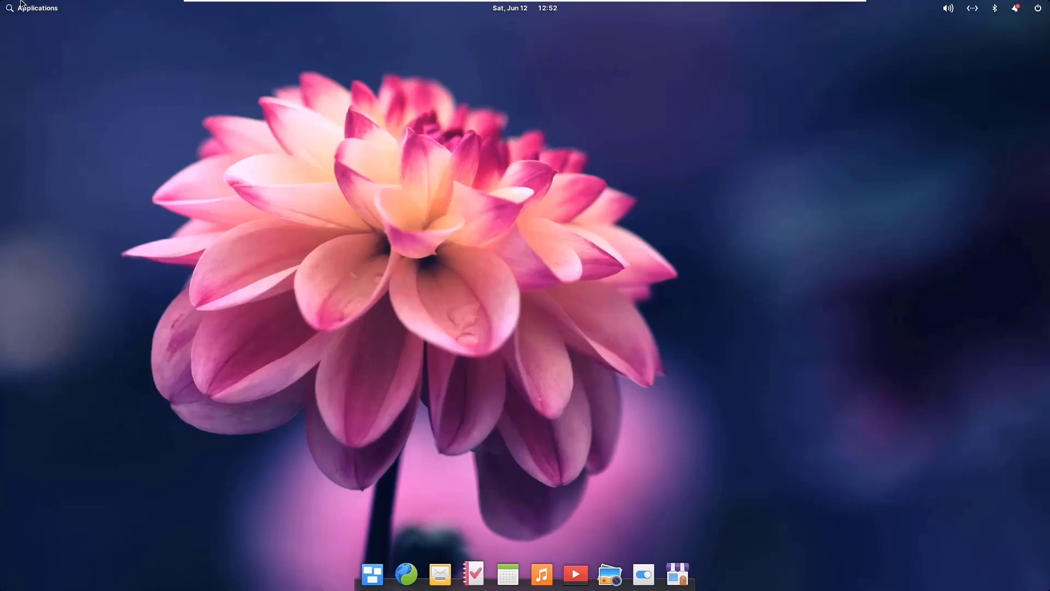
left_click(32, 8)
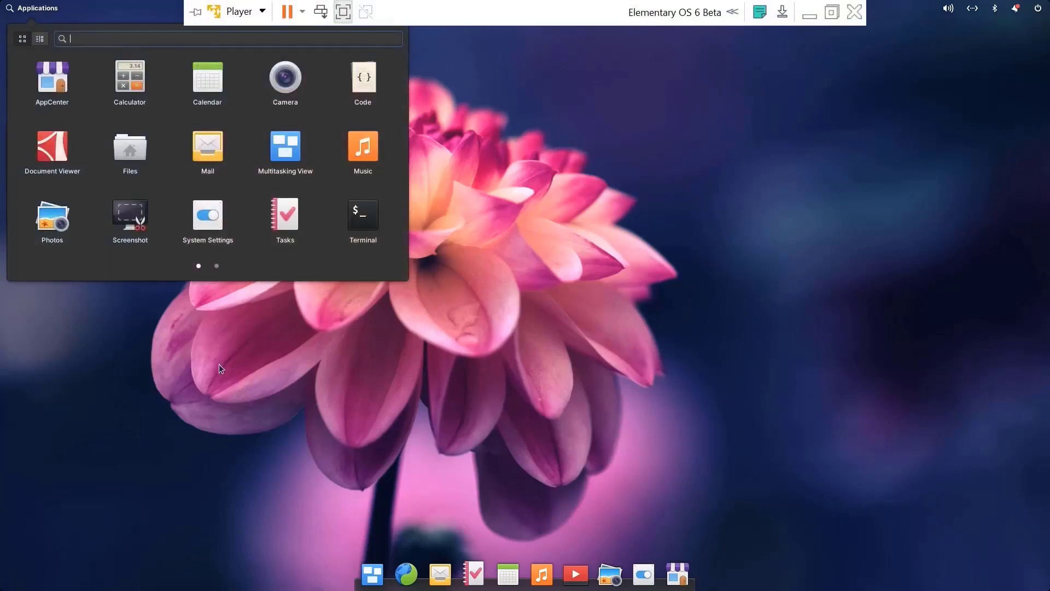